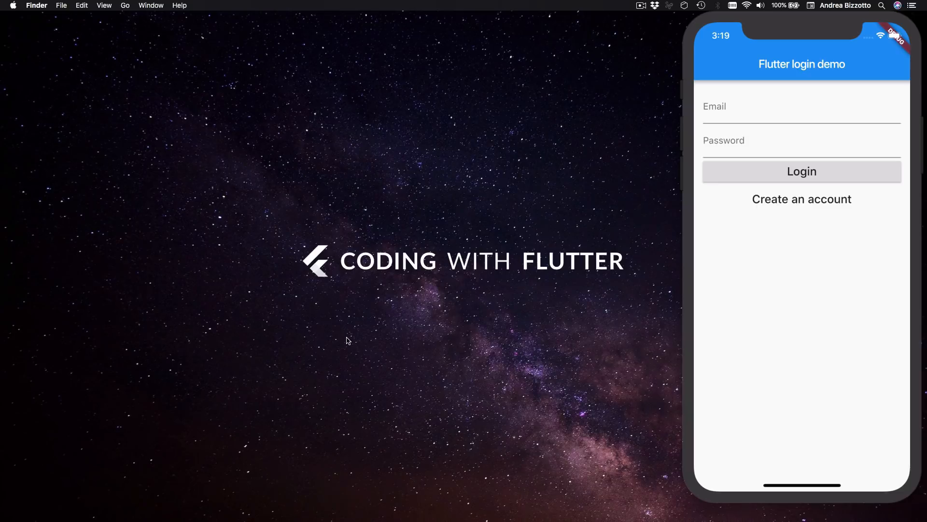
pyautogui.moveTo(766, 268)
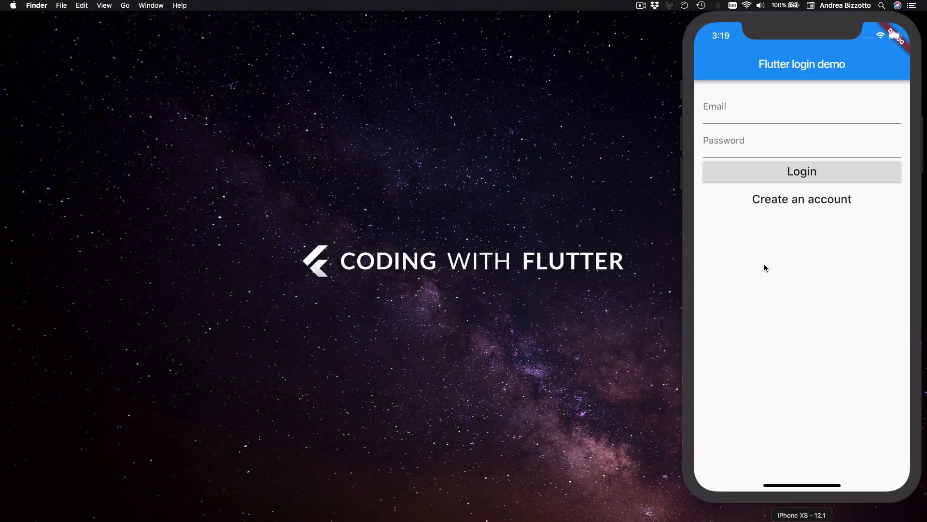
pyautogui.moveTo(567, 289)
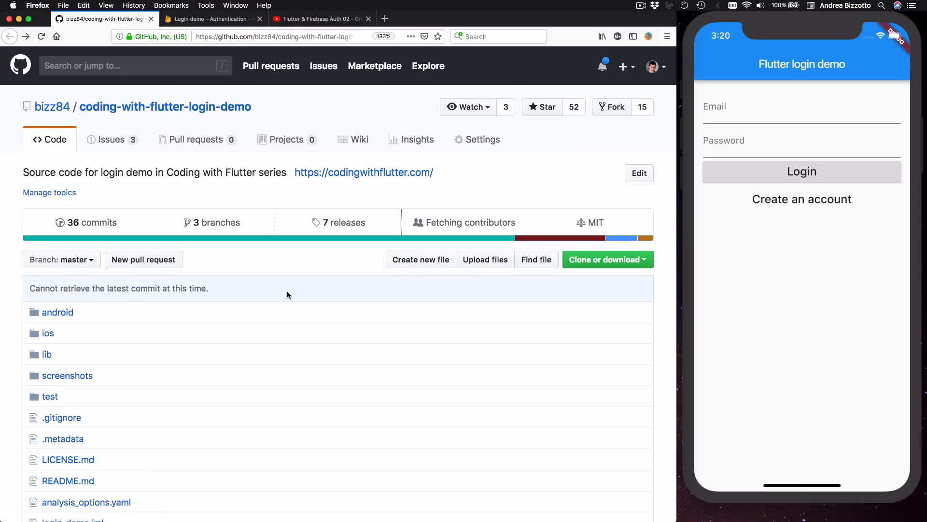
# Scroll the README and open the repository's '7 releases' list.
pyautogui.scroll(-3)
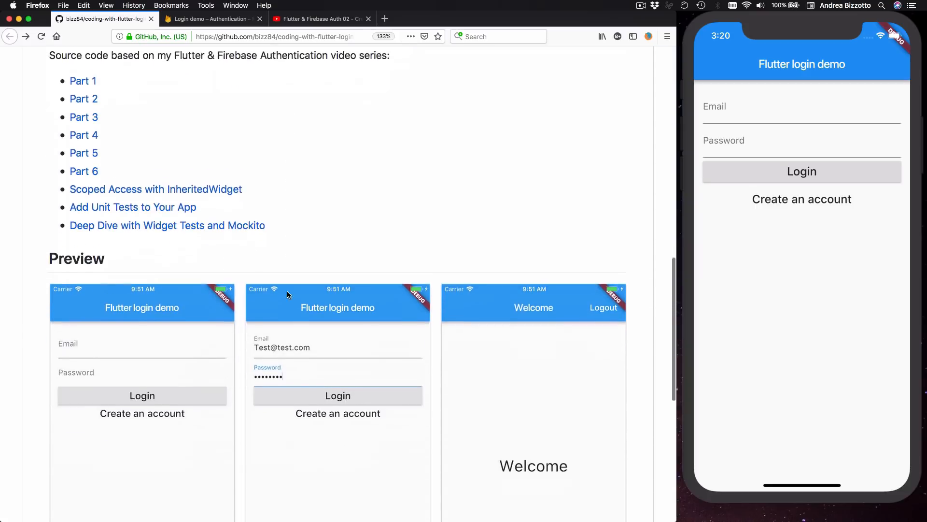
pyautogui.scroll(-3)
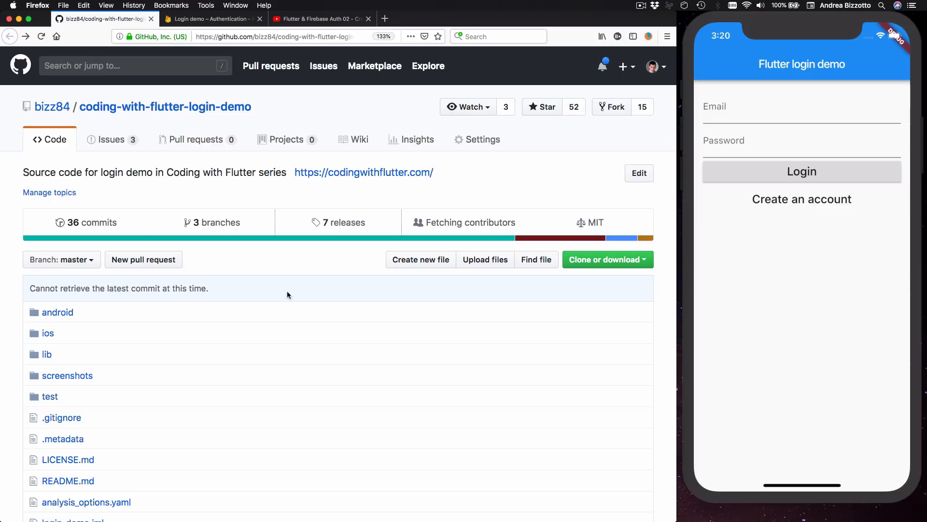
pyautogui.moveTo(340, 225)
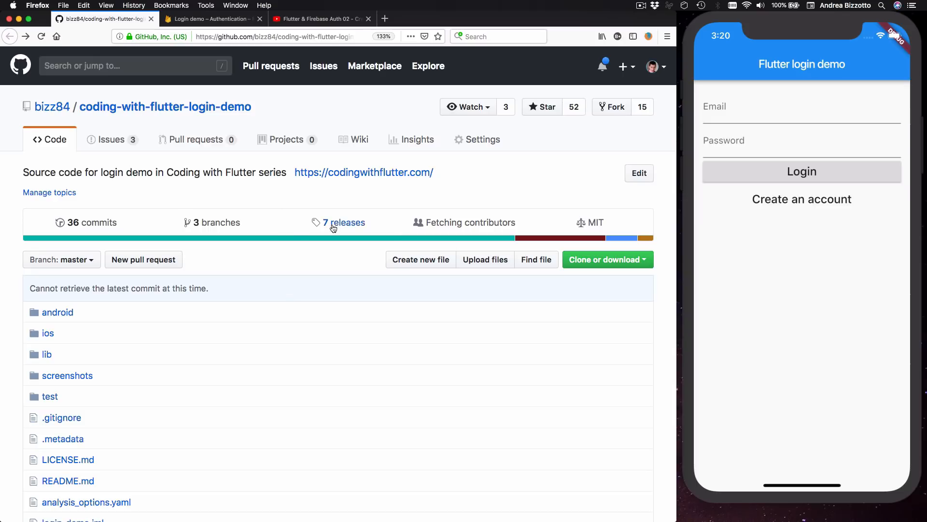
pyautogui.click(344, 222)
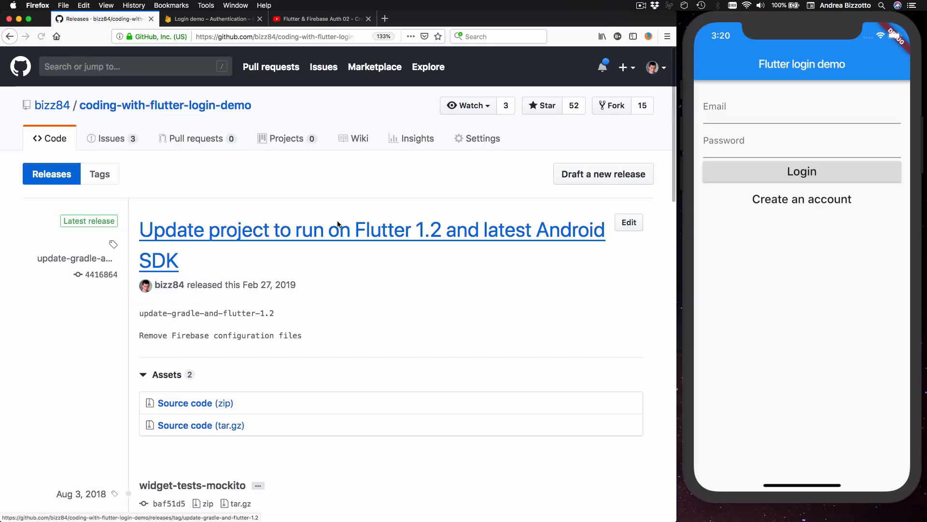
pyautogui.moveTo(184, 403)
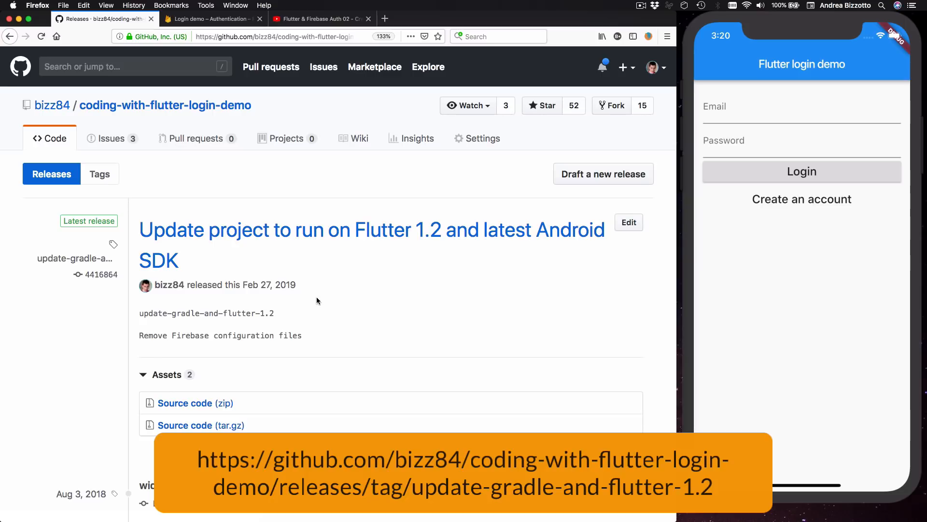
pyautogui.moveTo(348, 286)
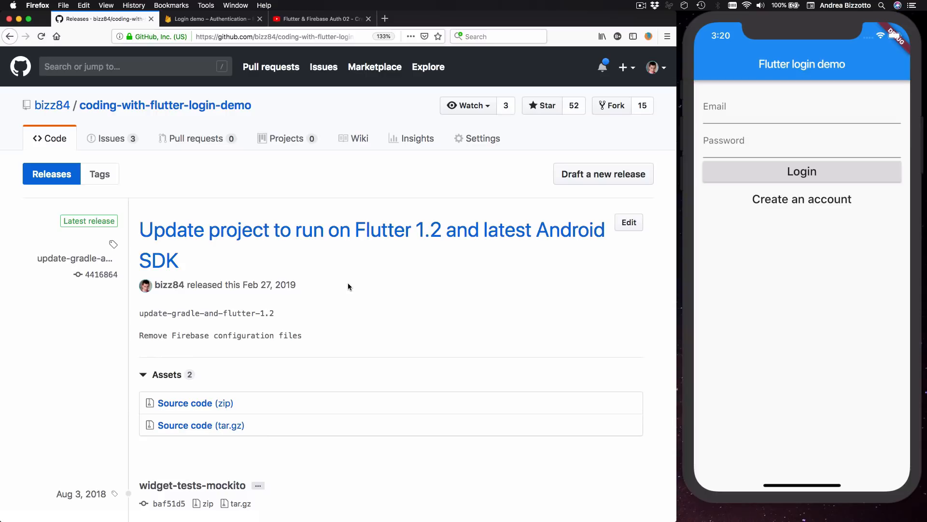
pyautogui.moveTo(390, 328)
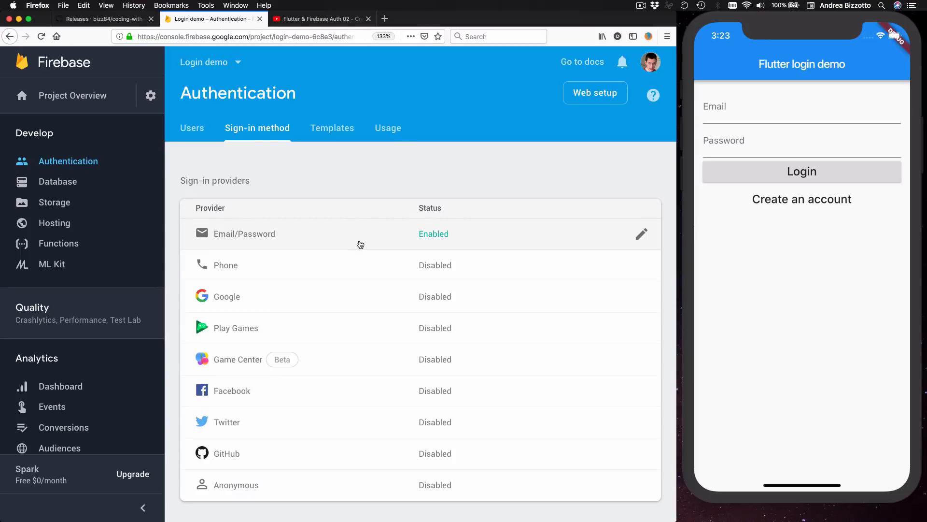
pyautogui.moveTo(405, 245)
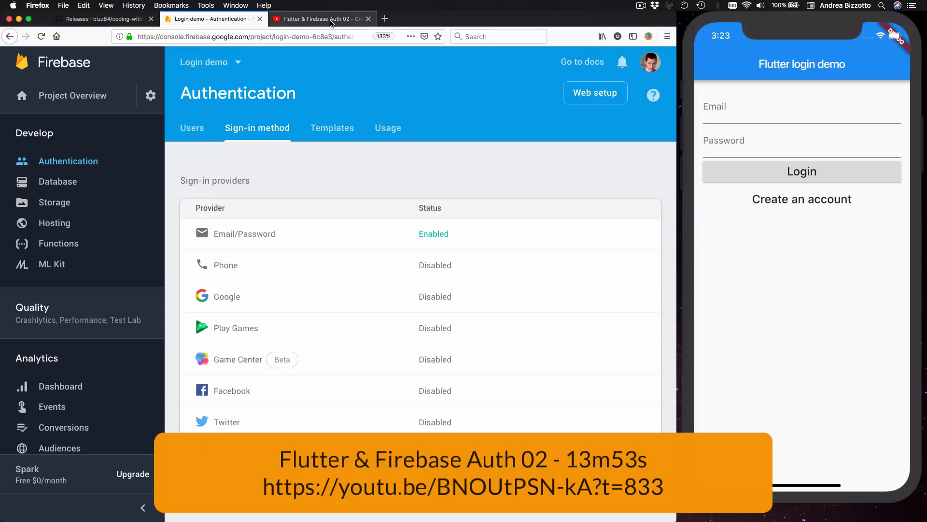
# Switch to the Firebase Console tab showing the Authentication sign-in methods.
pyautogui.click(321, 19)
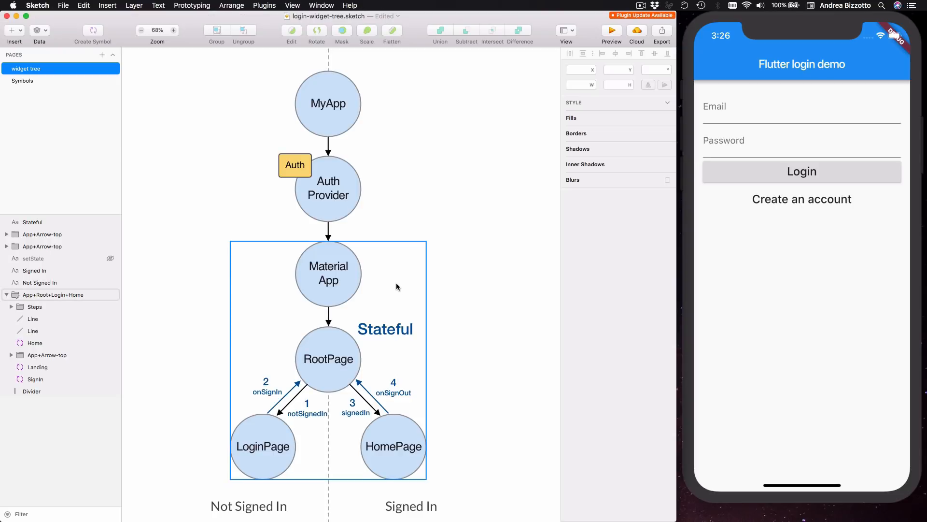
# Switch to Sketch and select the App+Root+Login+Home group on the widget tree canvas.
pyautogui.click(469, 212)
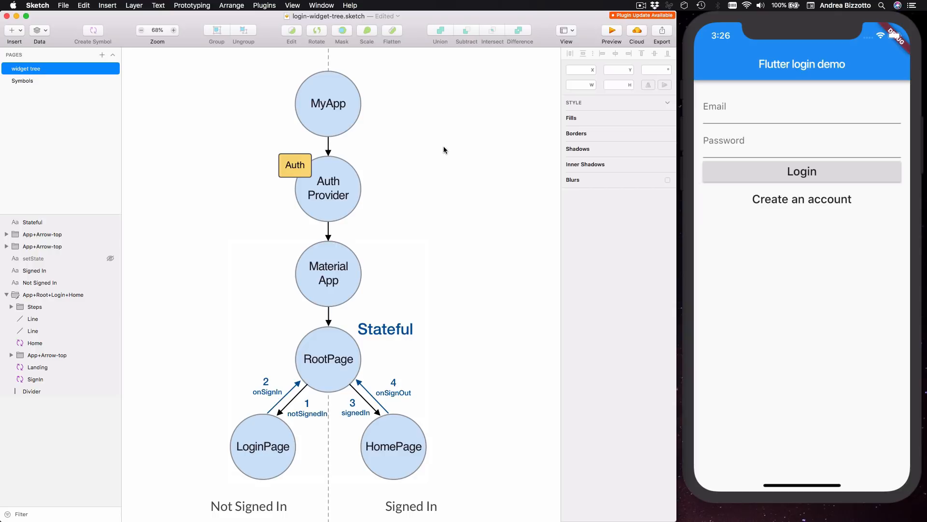
pyautogui.moveTo(407, 103)
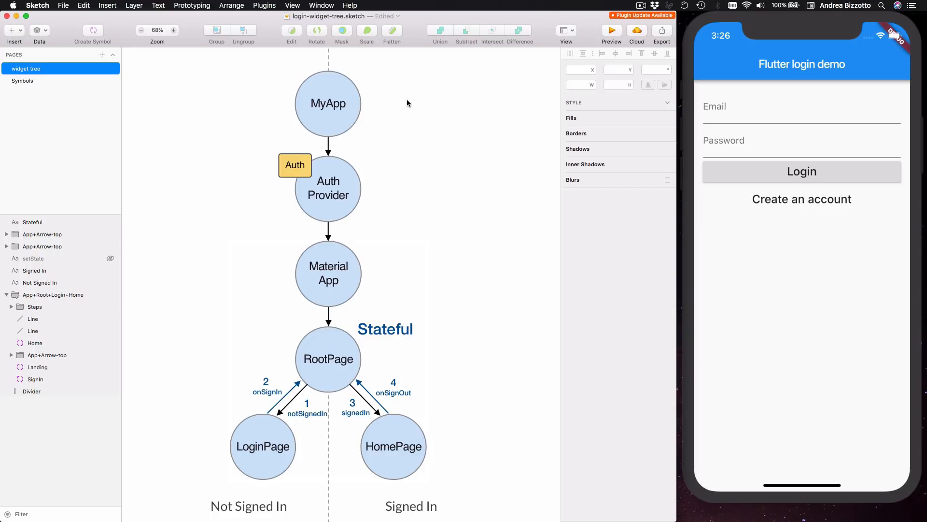
pyautogui.click(328, 103)
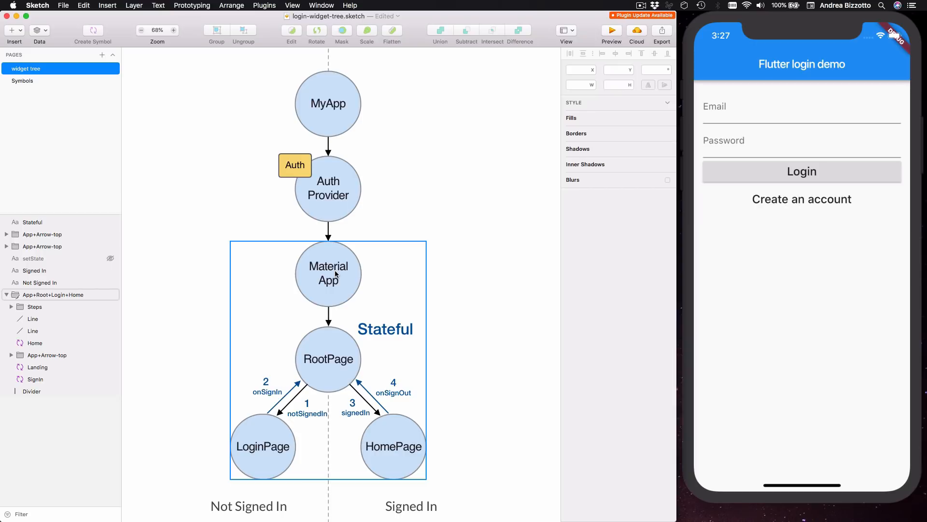
pyautogui.moveTo(335, 369)
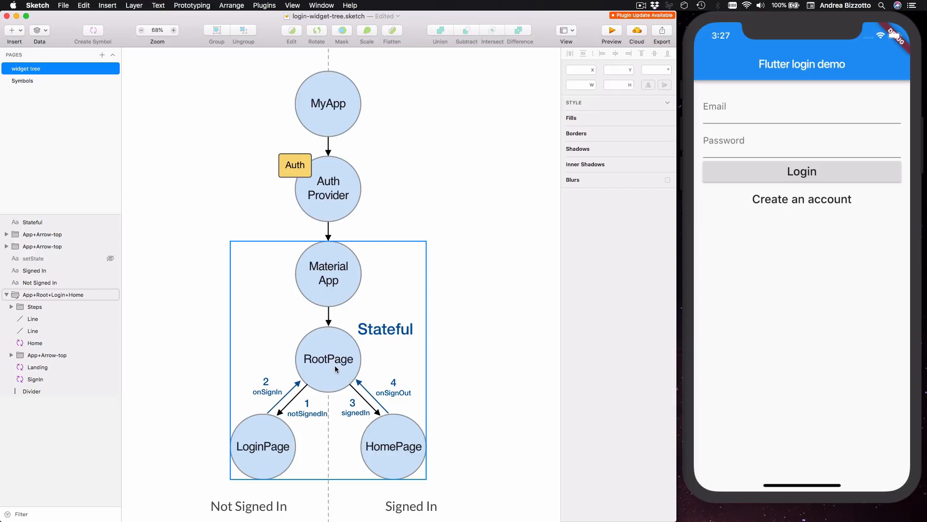
pyautogui.moveTo(341, 367)
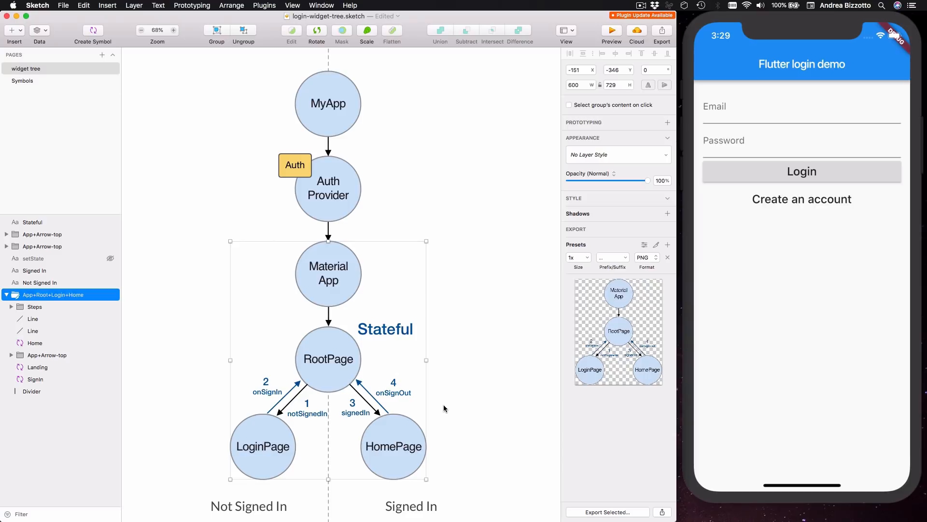
pyautogui.moveTo(368, 399)
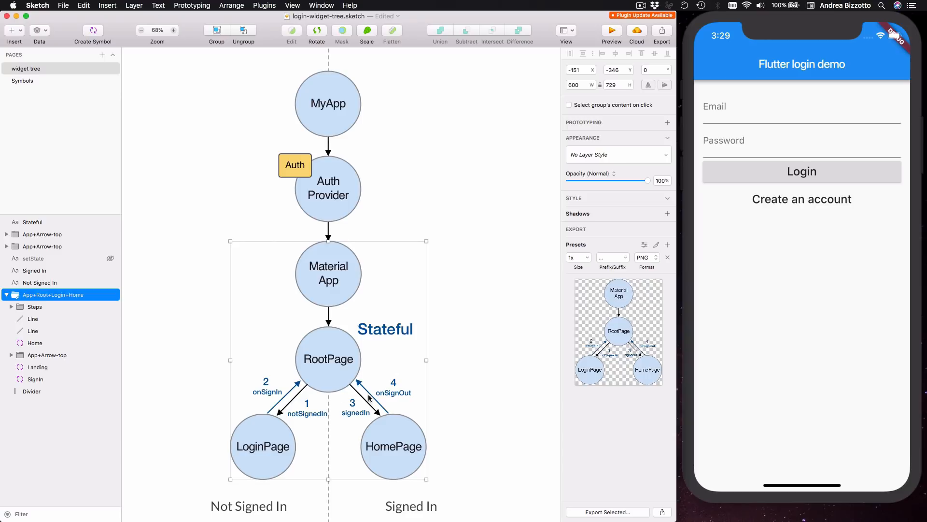
pyautogui.moveTo(345, 386)
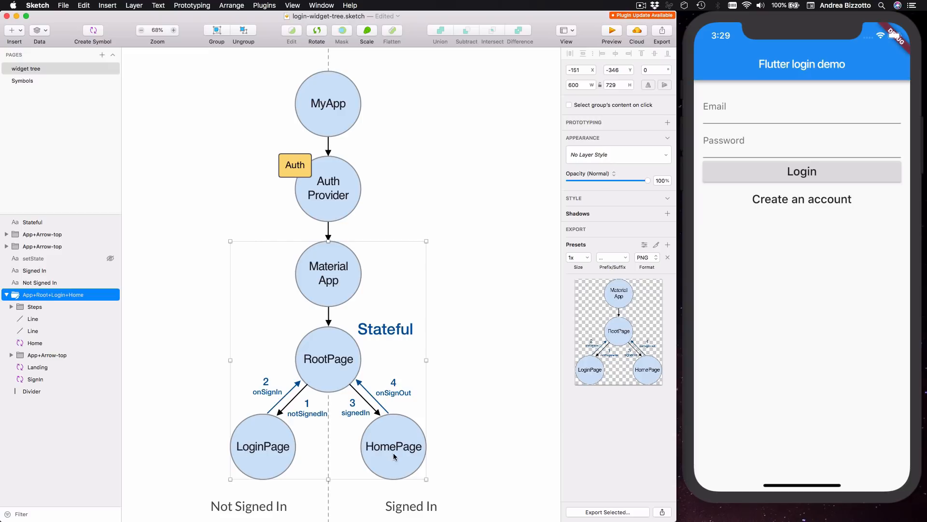
pyautogui.moveTo(331, 386)
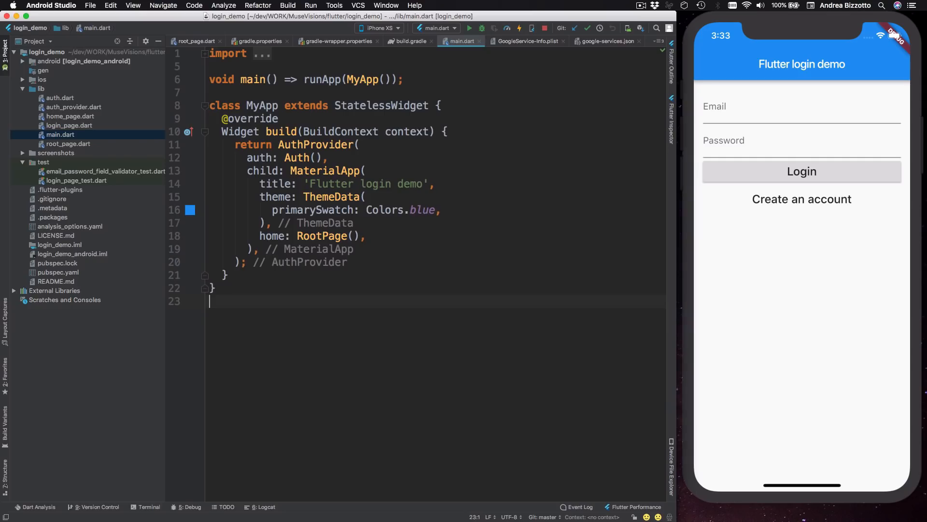
# Open root_page.dart from the Project panel and scroll through the stateful RootPage code.
pyautogui.click(68, 144)
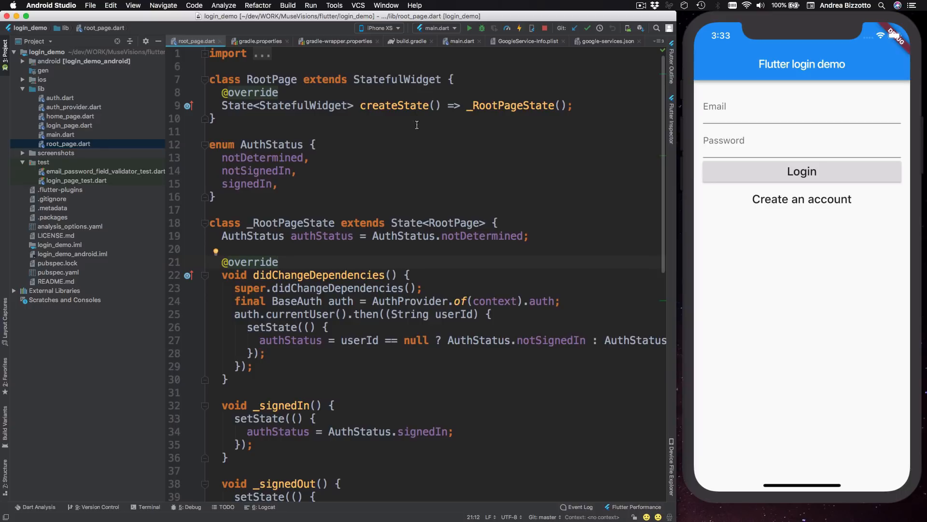
pyautogui.scroll(-3)
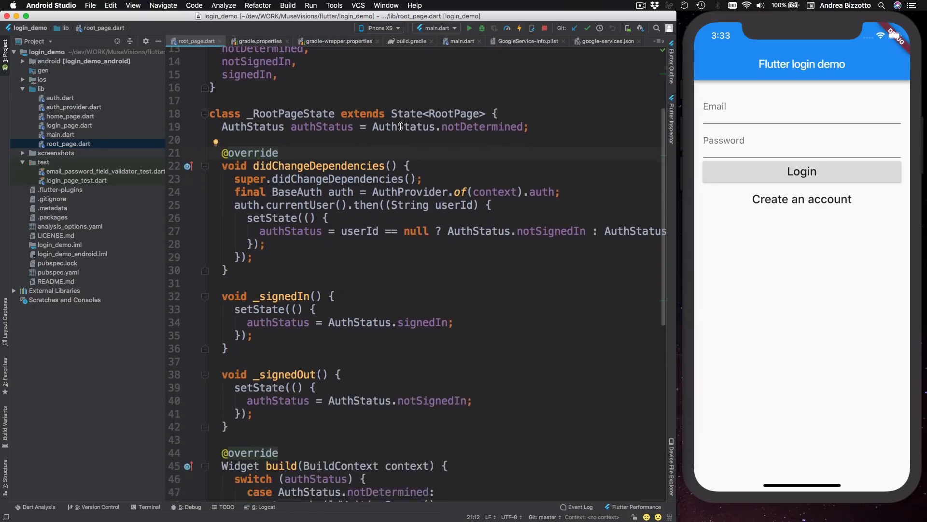
pyautogui.scroll(-3)
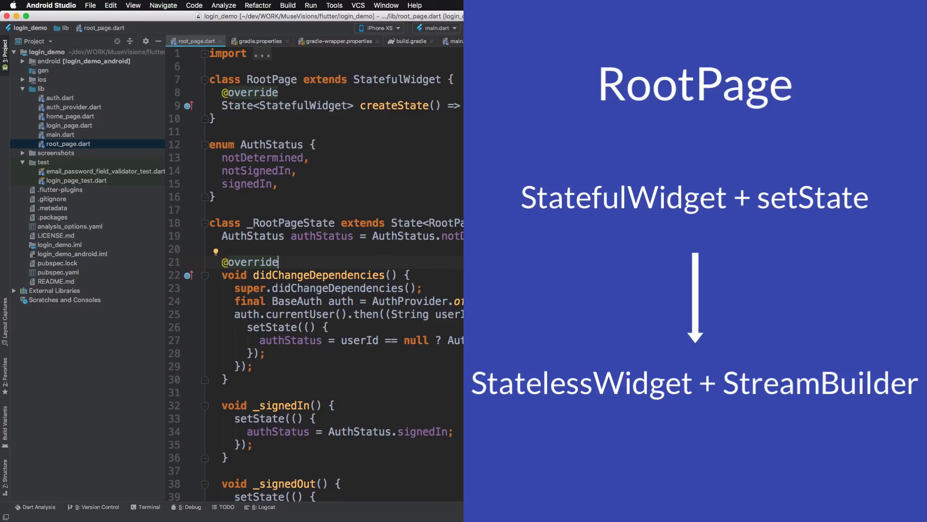
pyautogui.moveTo(449, 174)
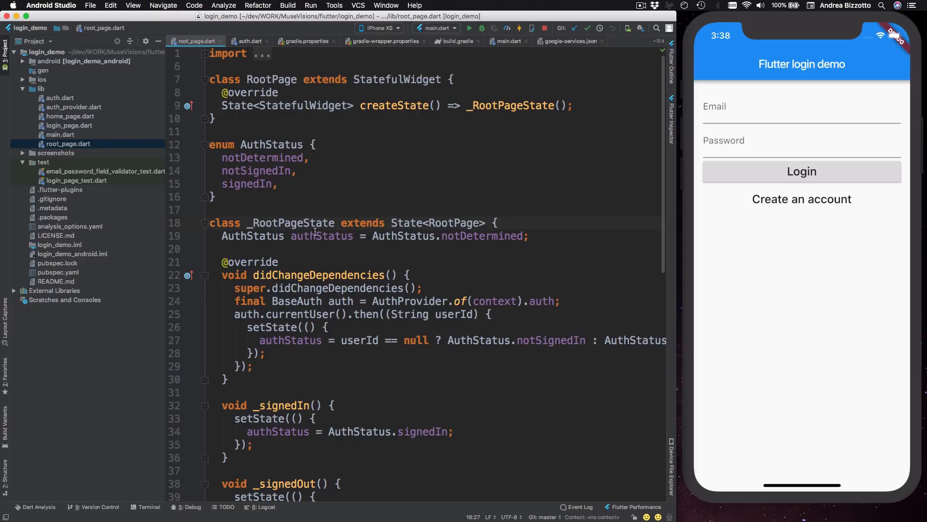
# In auth.dart, declare a Stream<String> getter named onAuthStateChanged on Auth.
pyautogui.click(60, 98)
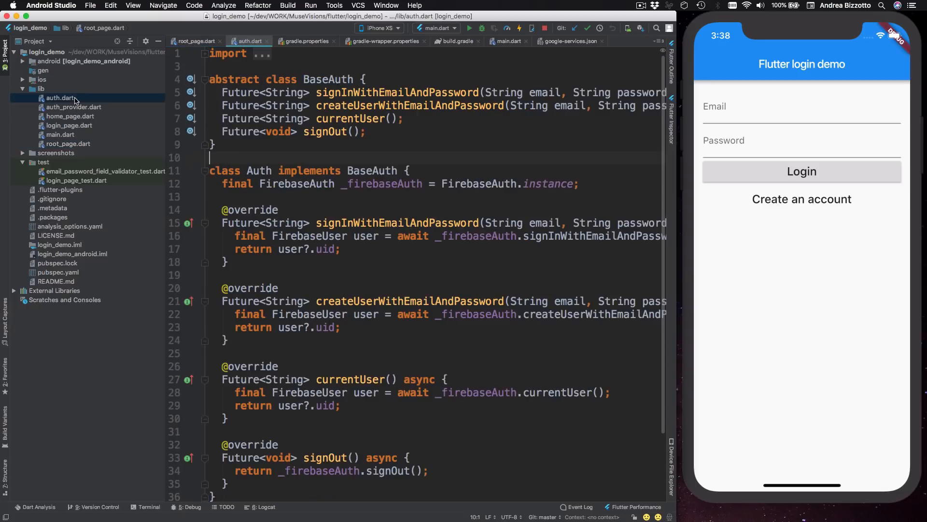
pyautogui.moveTo(302, 184)
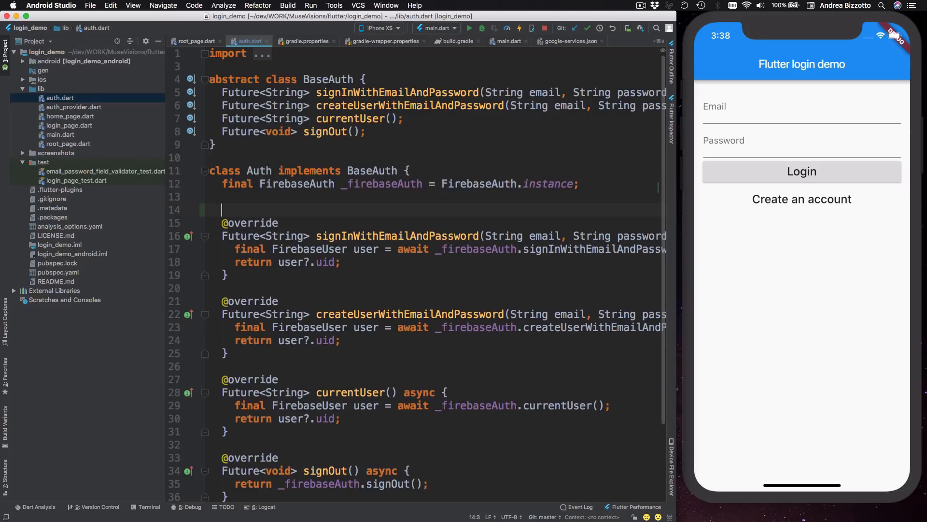
pyautogui.write('Stre')
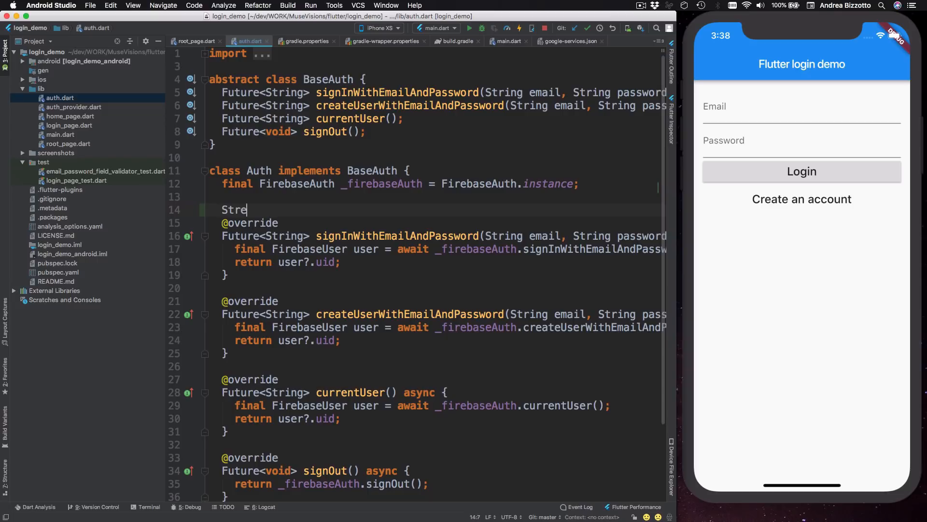
pyautogui.write('am<String>')
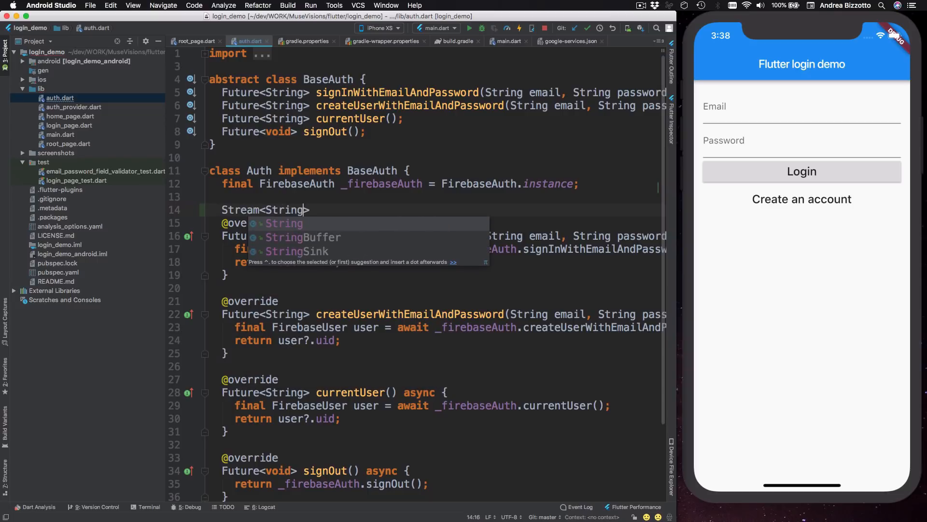
pyautogui.write('get')
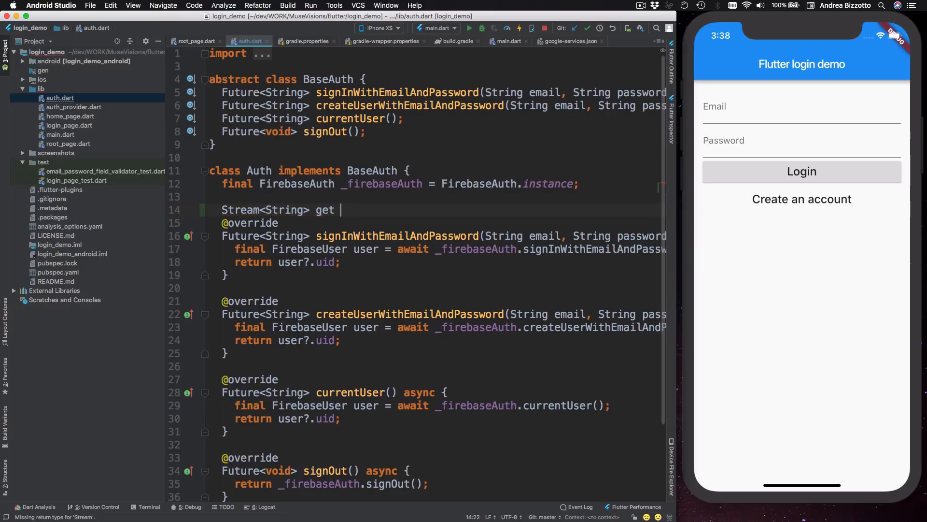
pyautogui.write('onAuth')
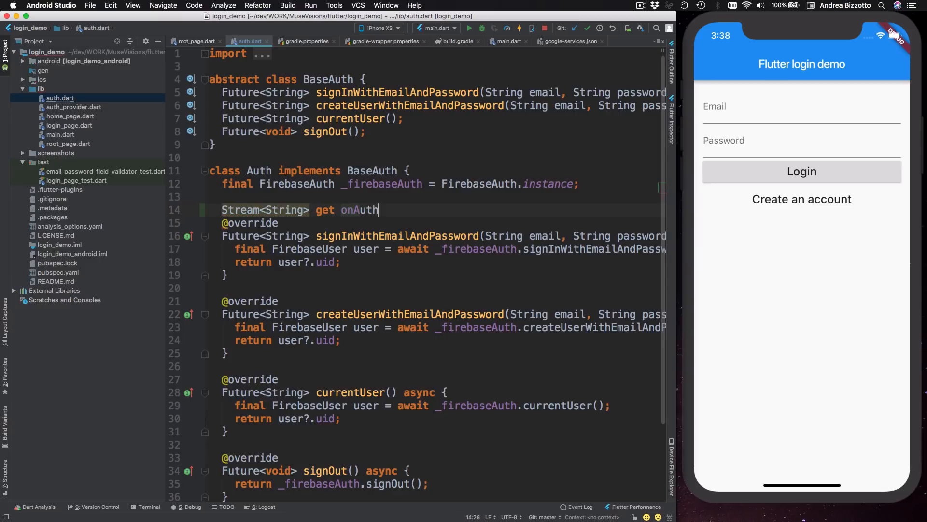
pyautogui.write('StateChanged')
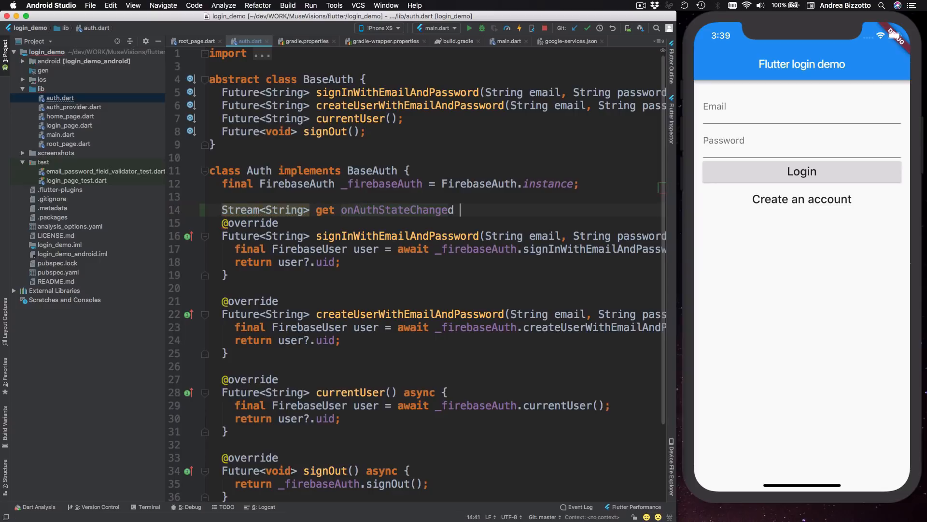
pyautogui.write('{')
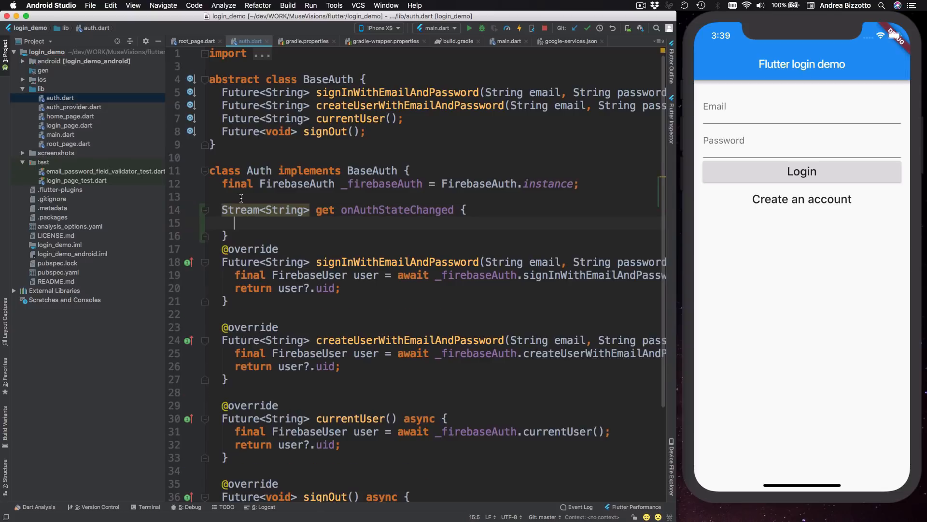
# Return _firebaseAuth.onAuthStateChanged.map((user) => user?.uid) from the getter.
pyautogui.write('retu')
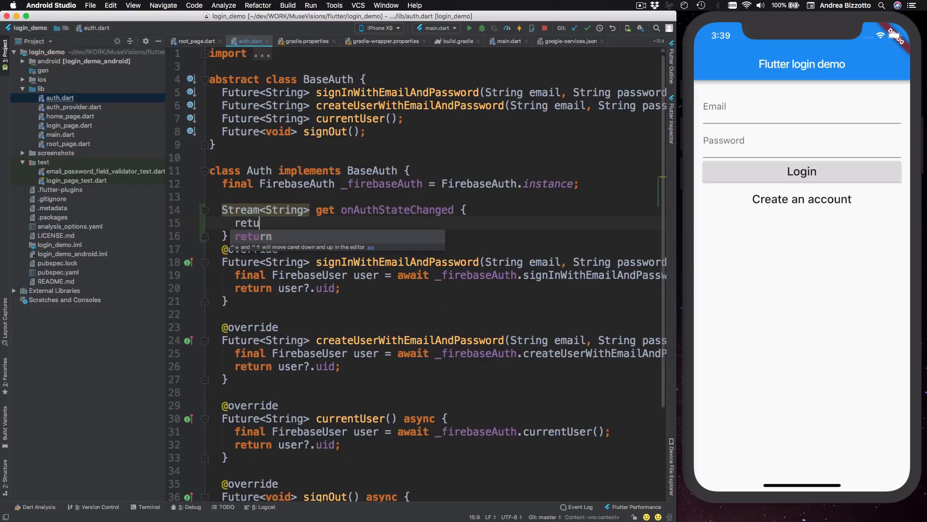
pyautogui.write('rn _fire')
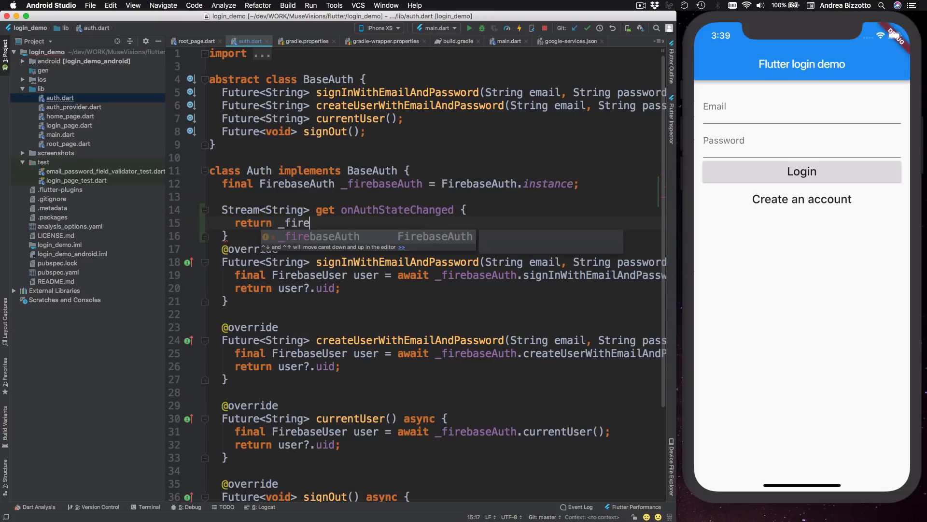
pyautogui.write('baseAuth.onAuthStateChanged.')
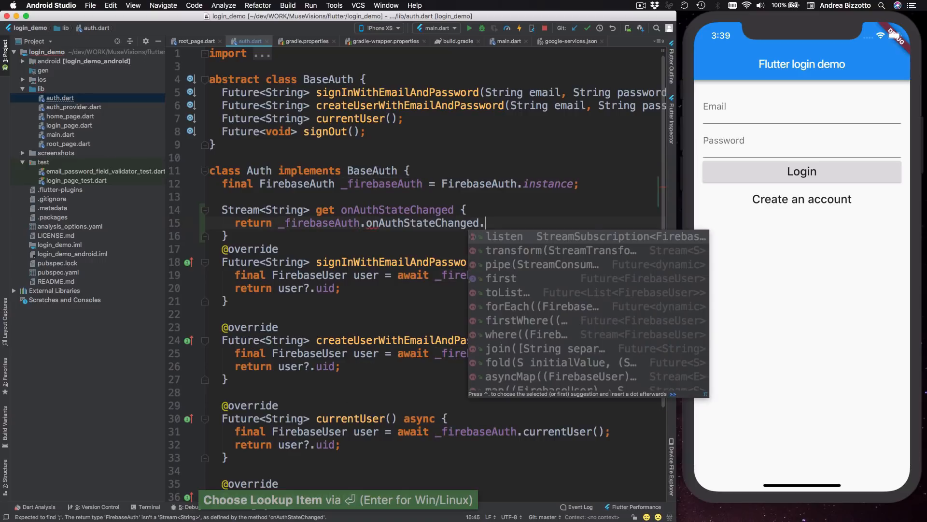
pyautogui.write('map(')
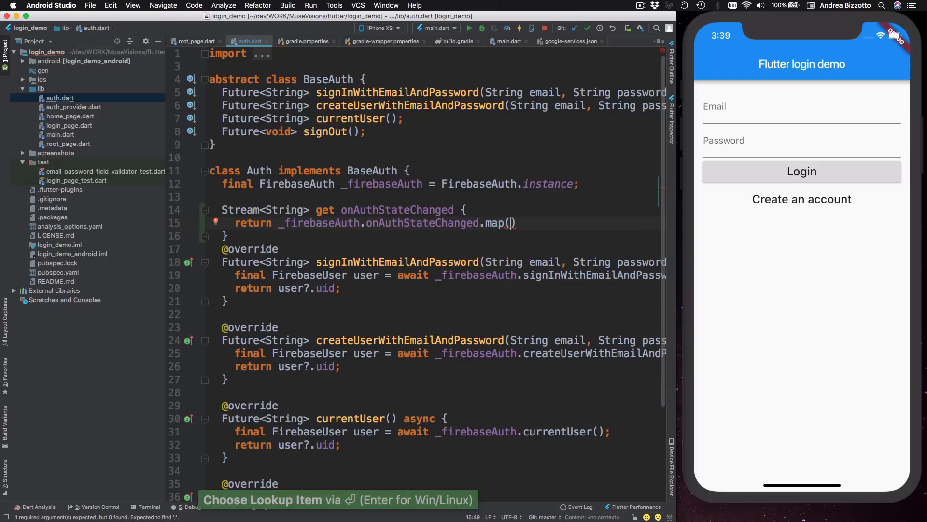
pyautogui.write('(user')
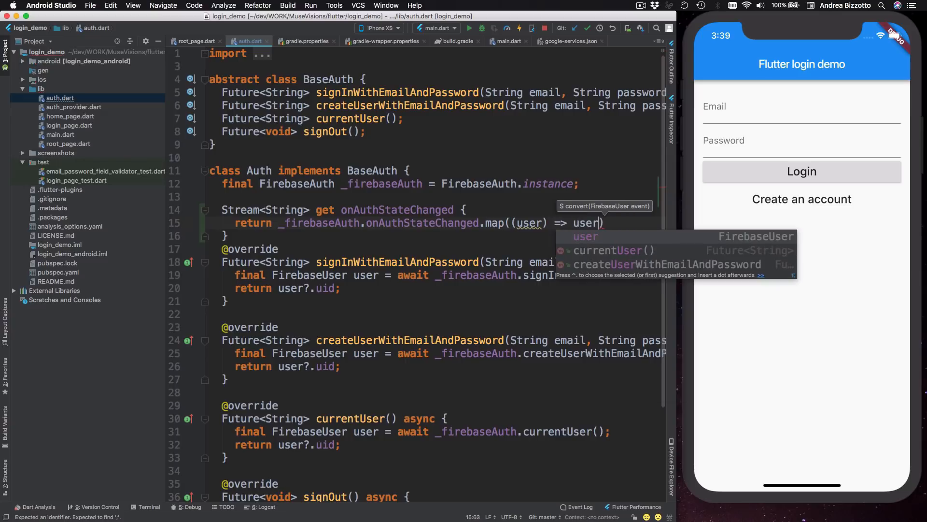
pyautogui.write('.')
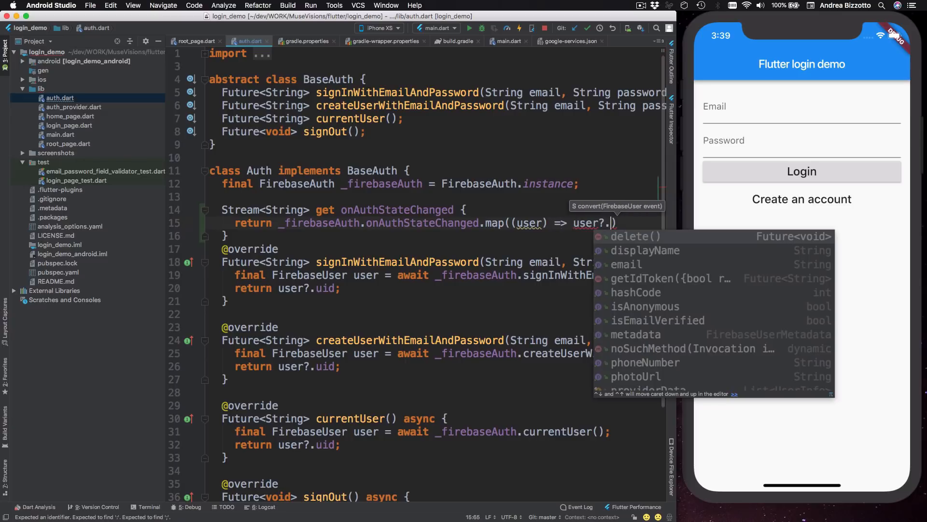
pyautogui.write('uid);')
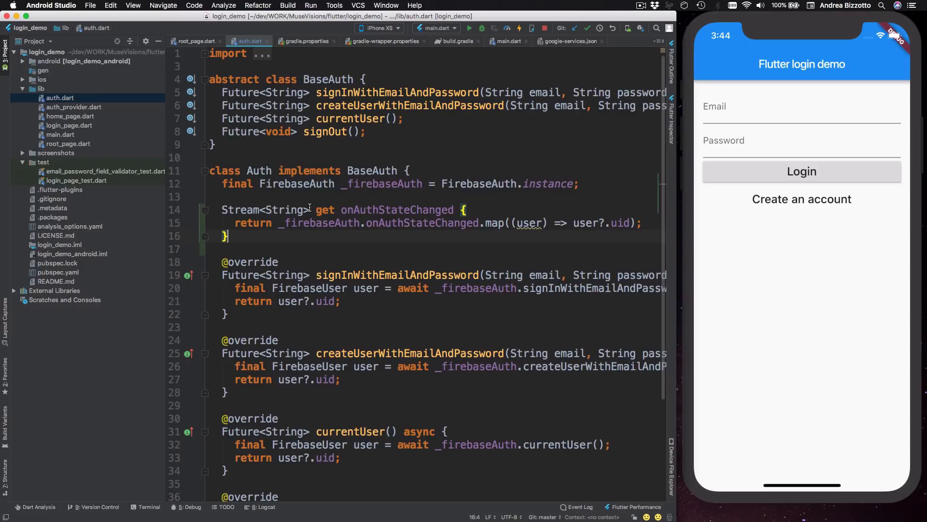
pyautogui.doubleClick(325, 210)
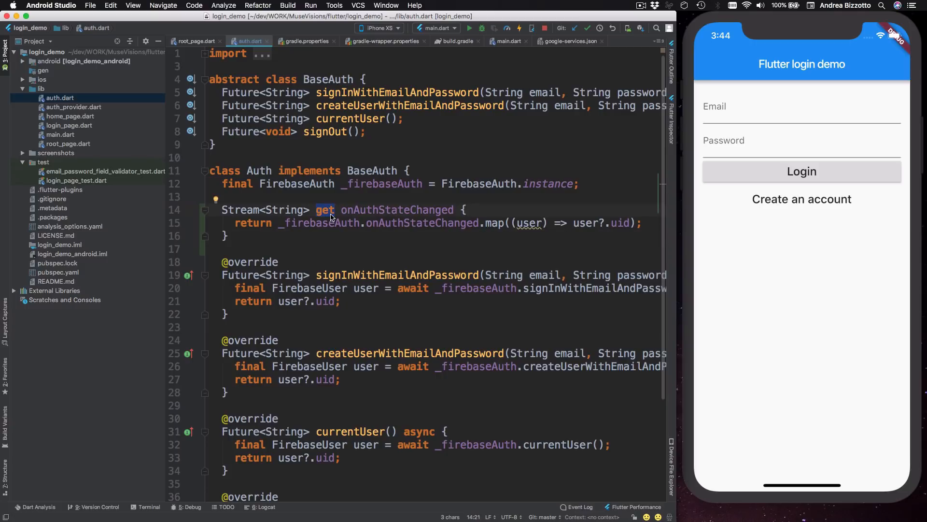
pyautogui.doubleClick(240, 210)
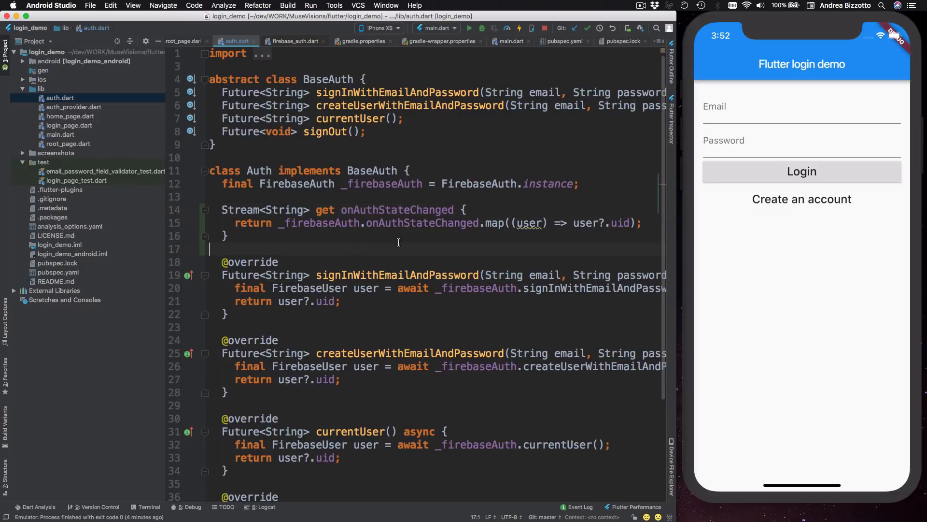
pyautogui.moveTo(365, 223)
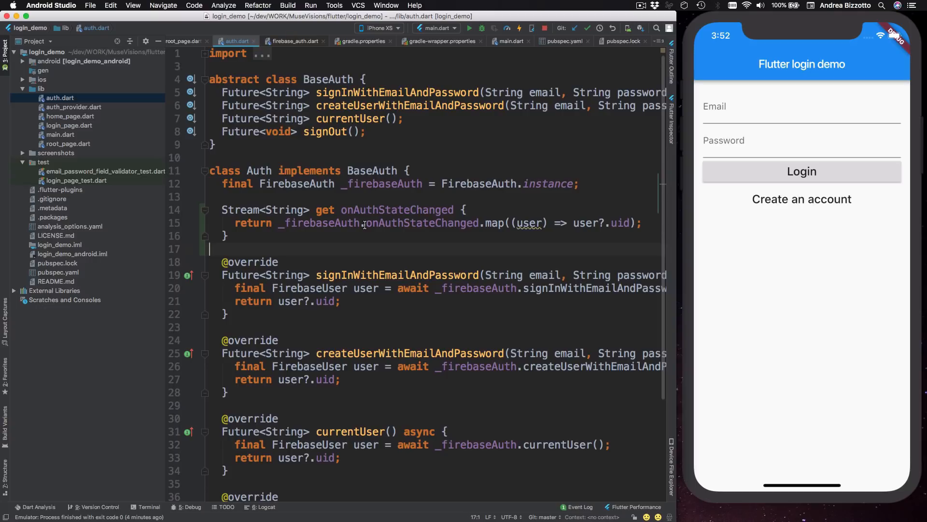
pyautogui.doubleClick(320, 223)
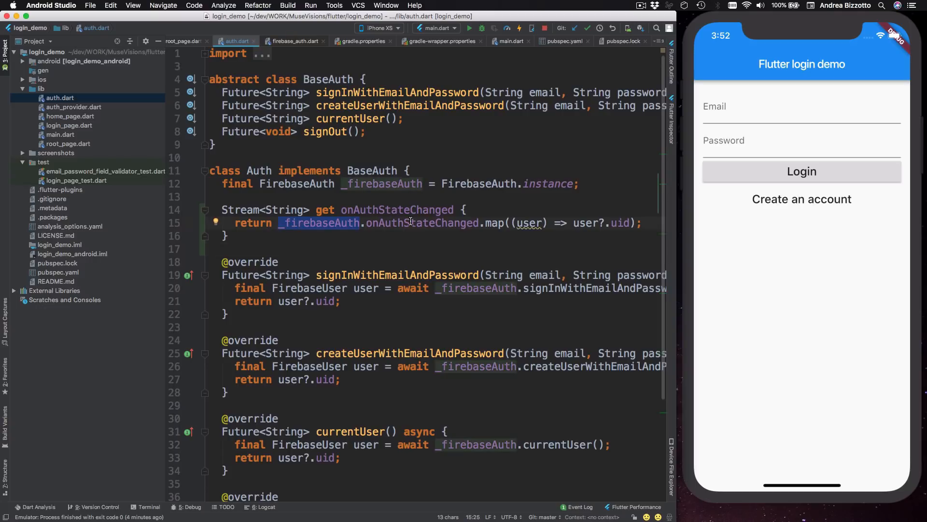
pyautogui.doubleClick(422, 224)
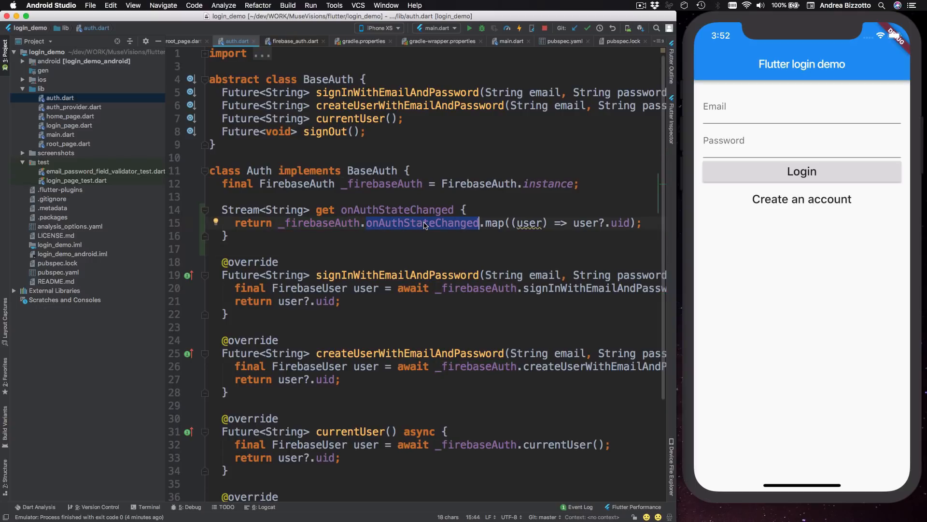
pyautogui.moveTo(420, 225)
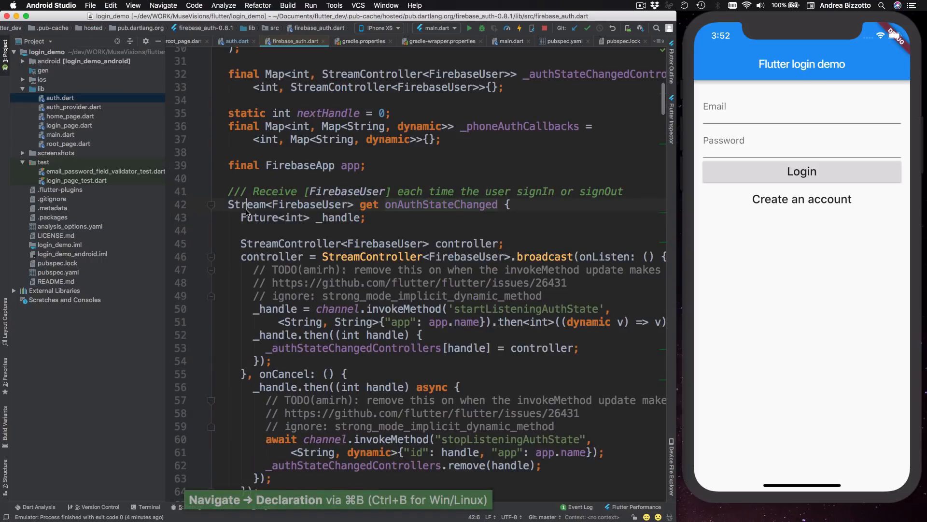
# Check FirebaseAuth.onAuthStateChanged's declaration, then type the lambda parameter as FirebaseUser user.
pyautogui.doubleClick(246, 203)
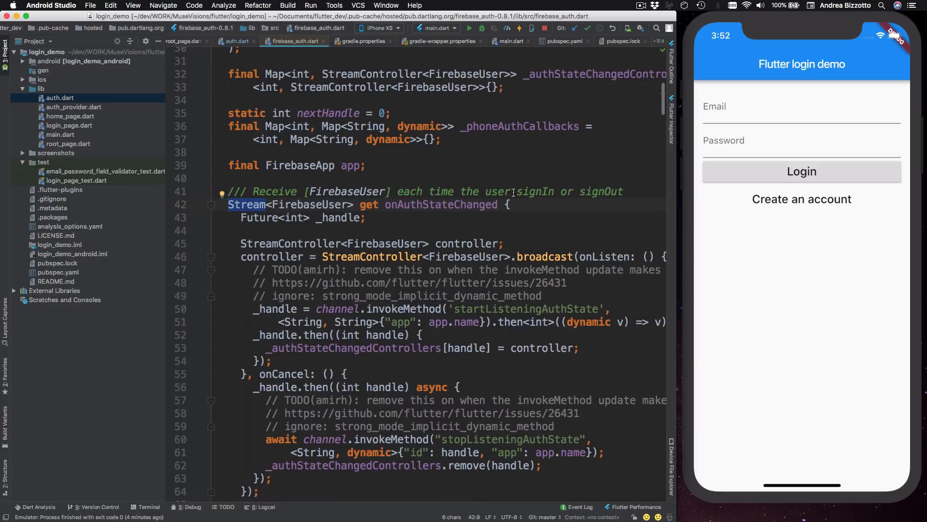
pyautogui.moveTo(570, 198)
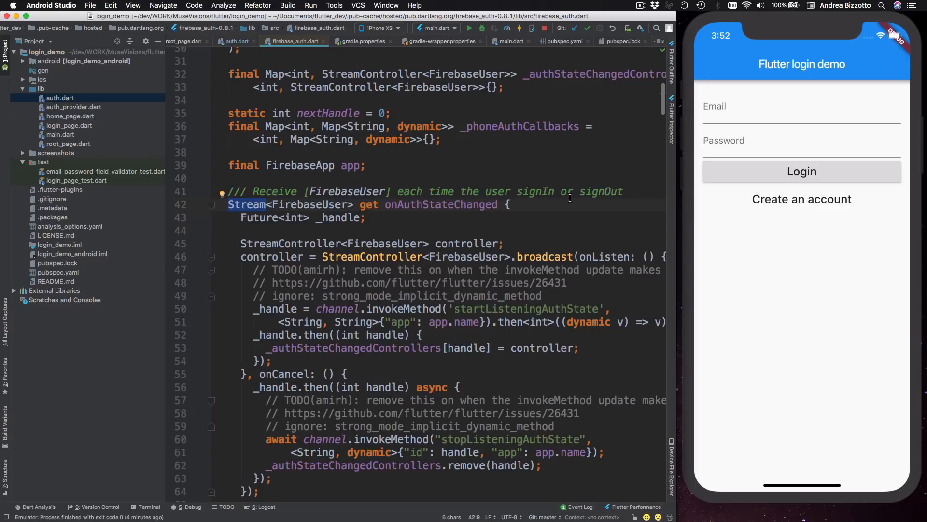
pyautogui.press('ctrl+tab')
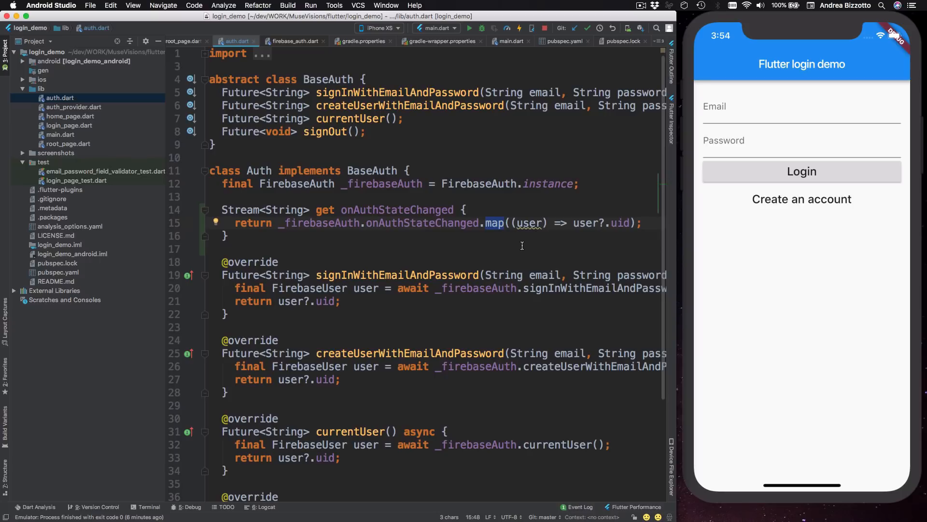
pyautogui.moveTo(529, 245)
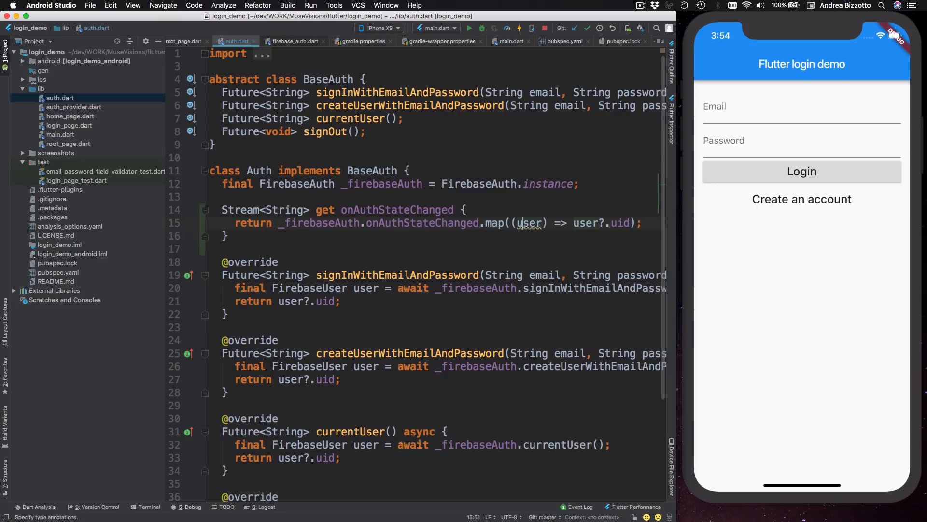
pyautogui.write('FirebaseUser')
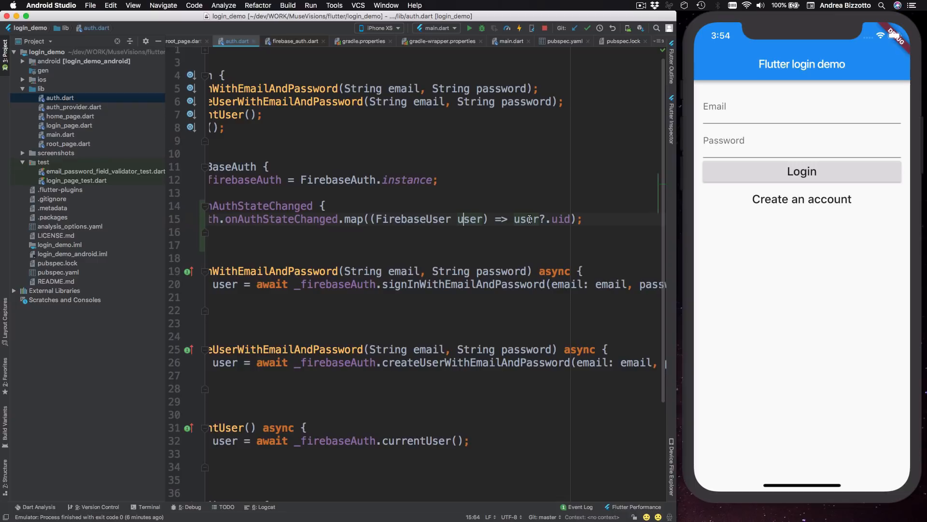
pyautogui.moveTo(526, 219)
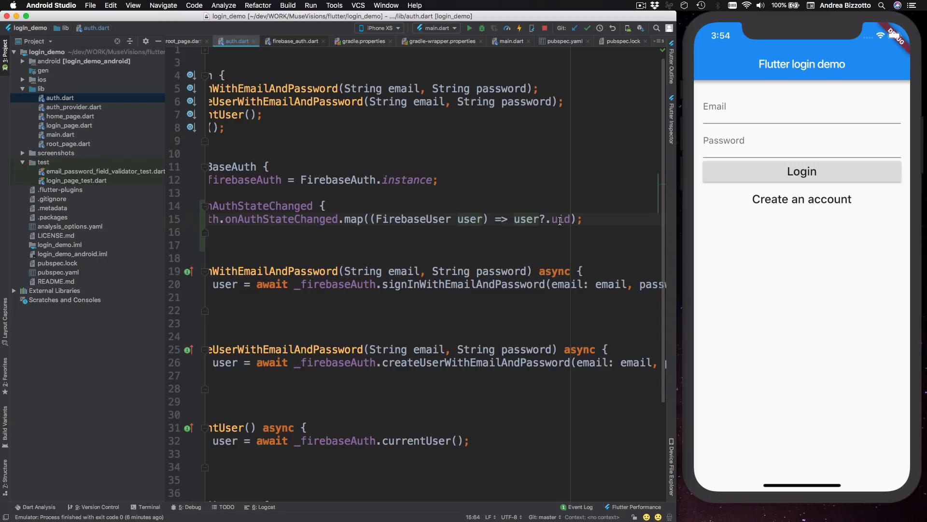
pyautogui.moveTo(564, 238)
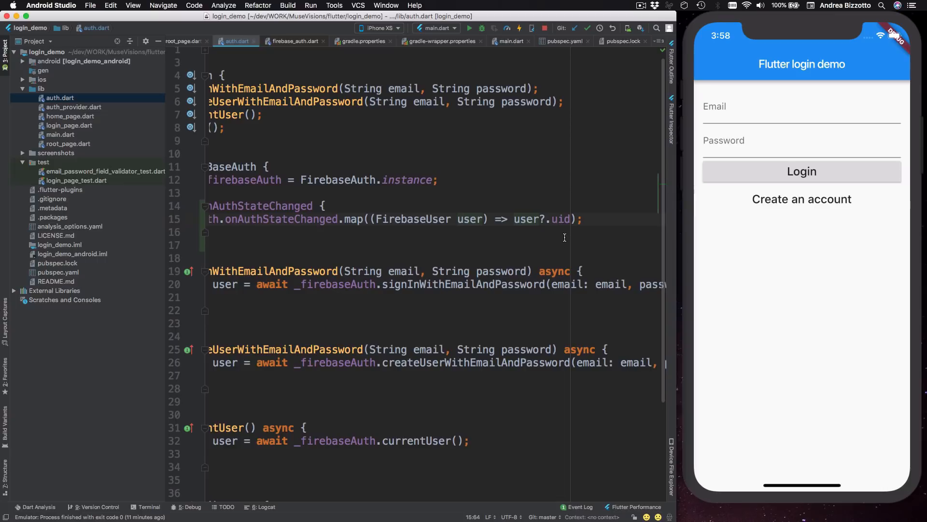
pyautogui.doubleClick(526, 219)
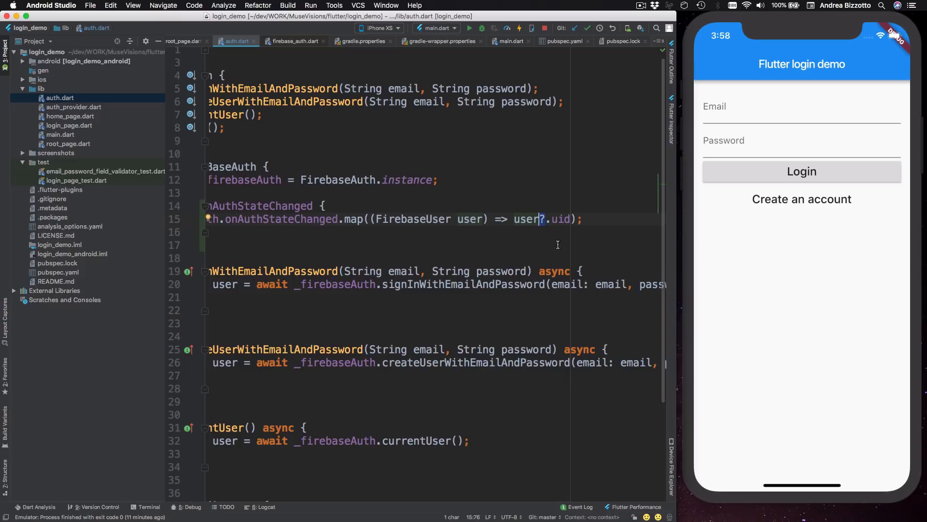
pyautogui.moveTo(375, 245)
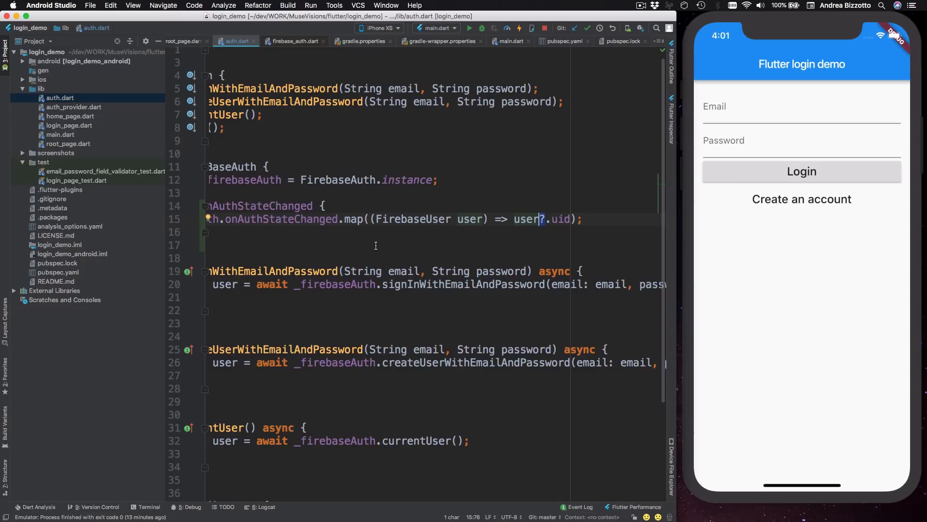
pyautogui.hscroll(-3)
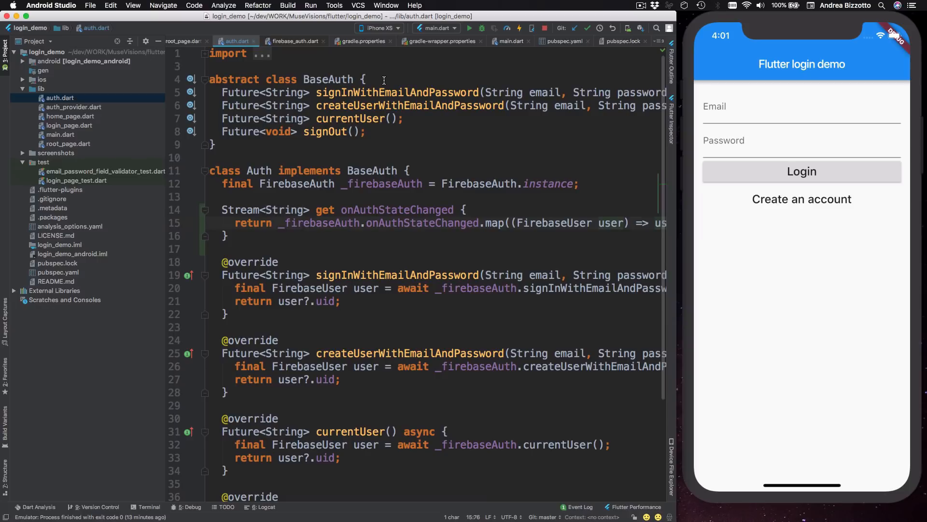
pyautogui.moveTo(430, 250)
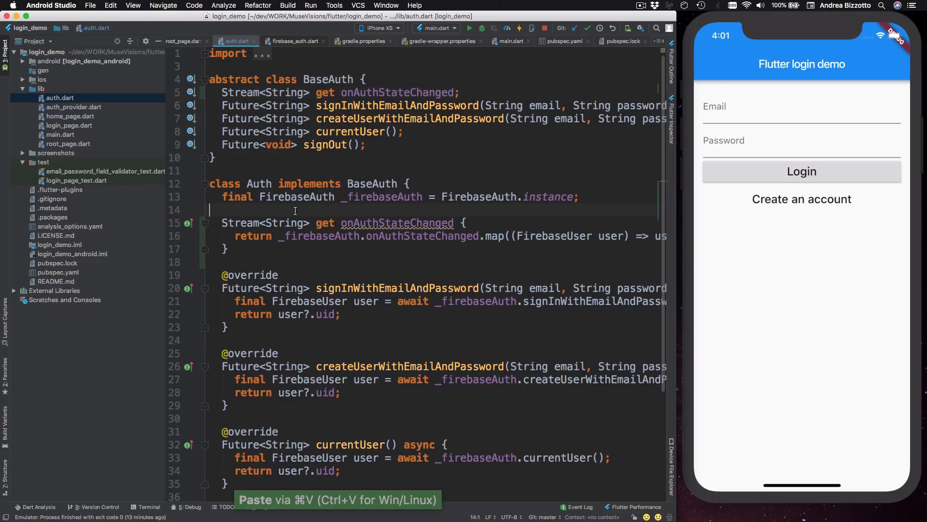
pyautogui.write('@ovr')
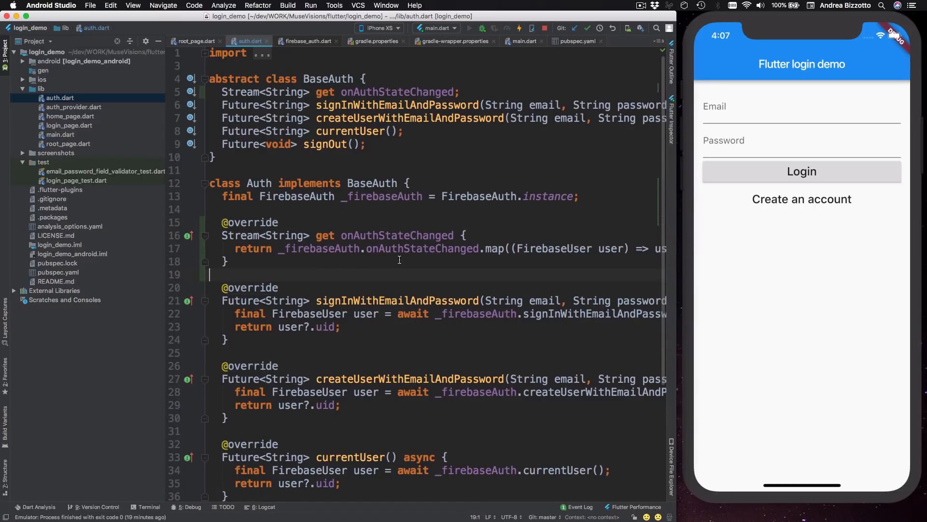
pyautogui.moveTo(365, 263)
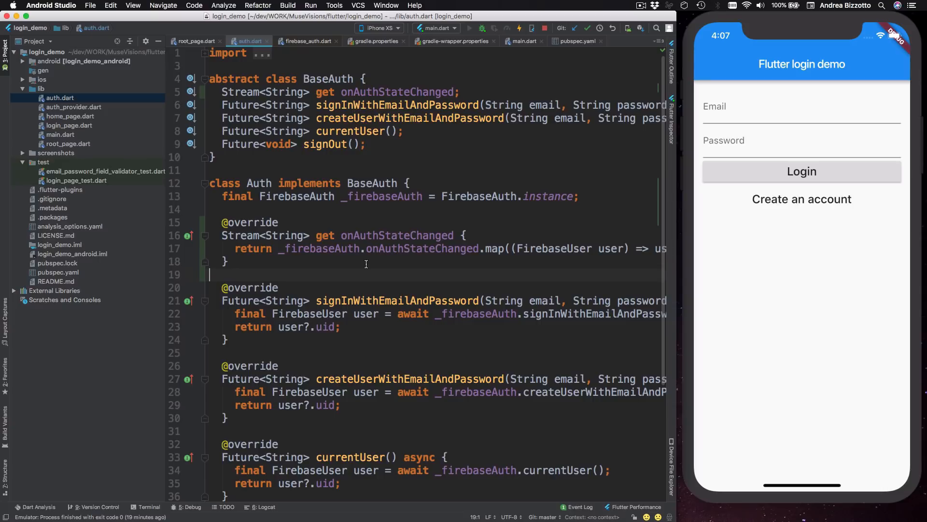
# In root_page.dart's build, add final BaseAuth auth = AuthProvider.of(context).auth;.
pyautogui.click(68, 144)
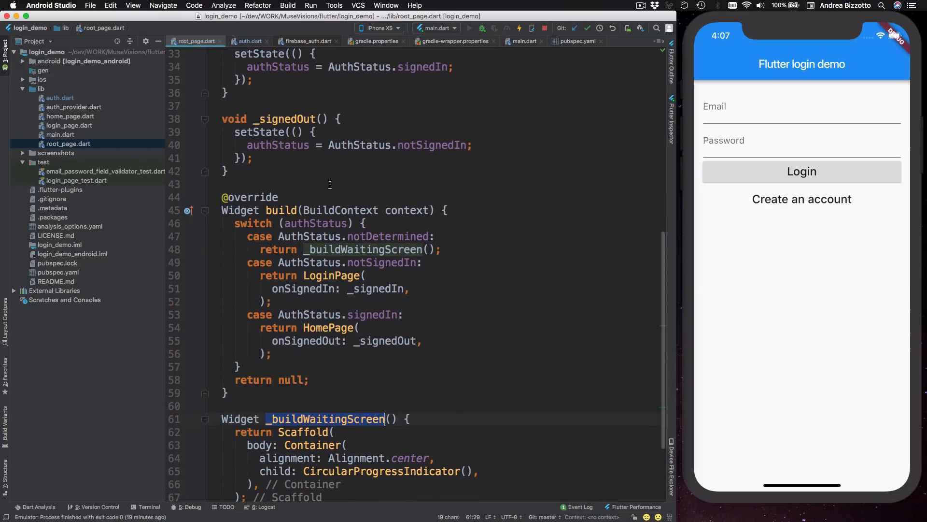
pyautogui.moveTo(464, 213)
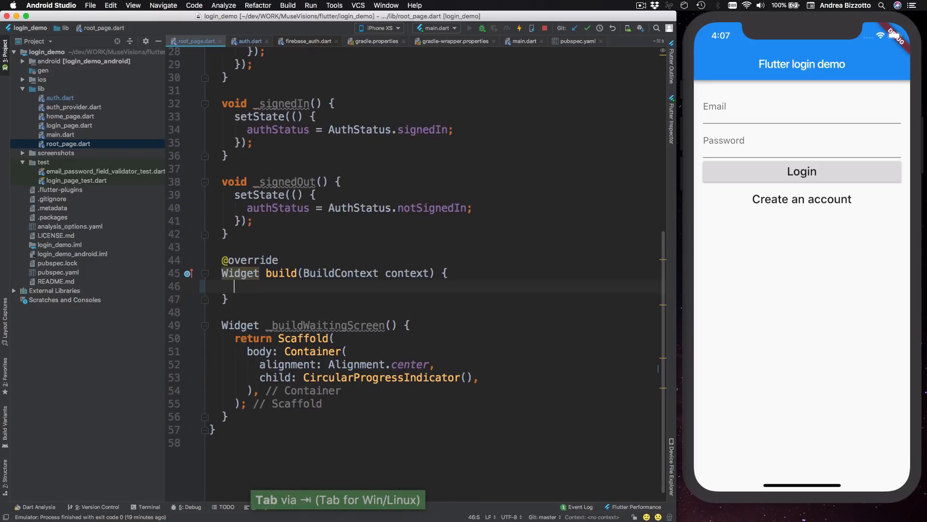
pyautogui.write('final B')
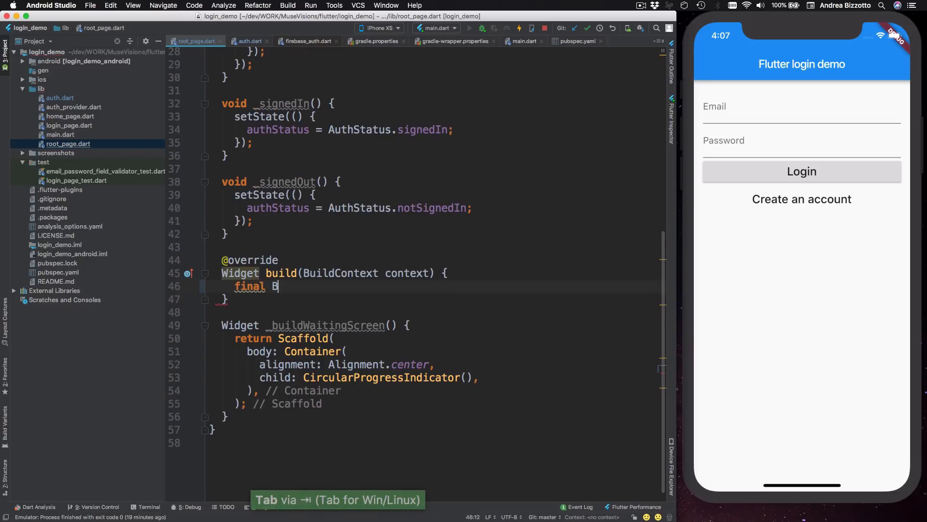
pyautogui.write('aseAuth aut')
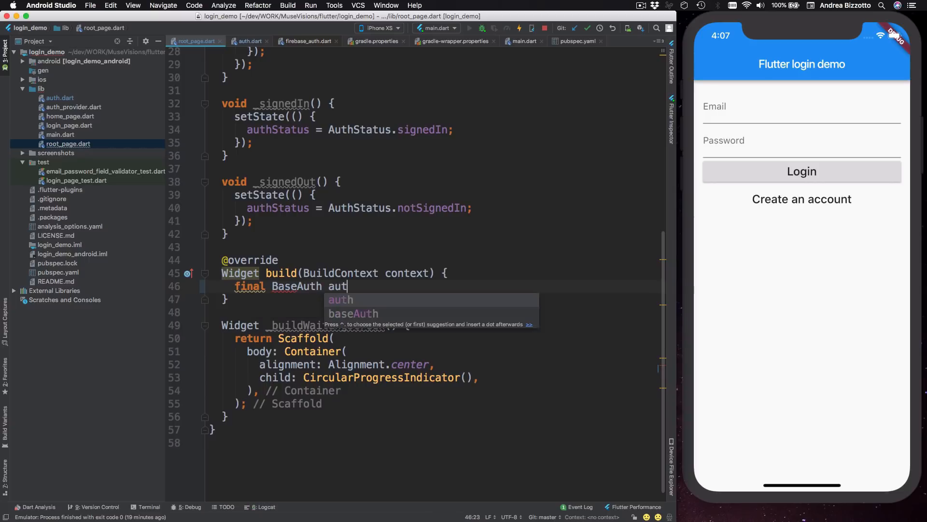
pyautogui.write('= Aith')
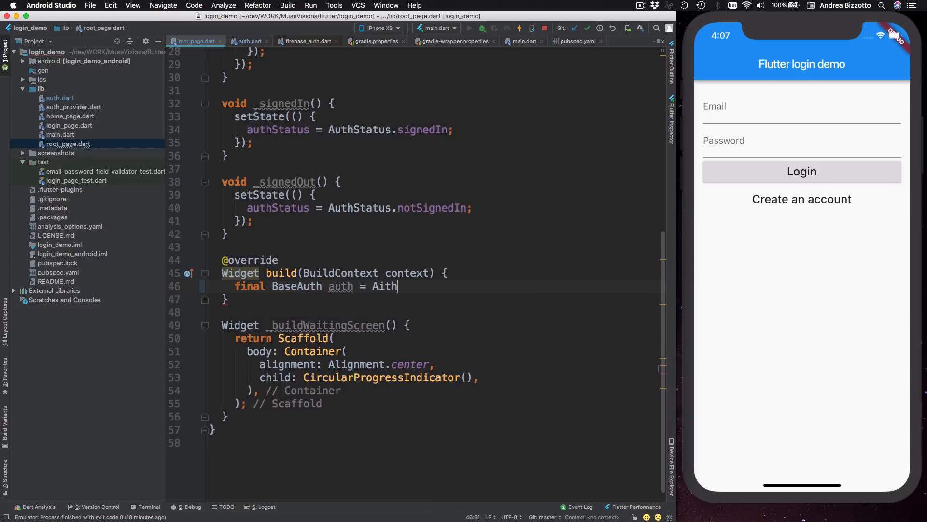
pyautogui.write('AuthPr')
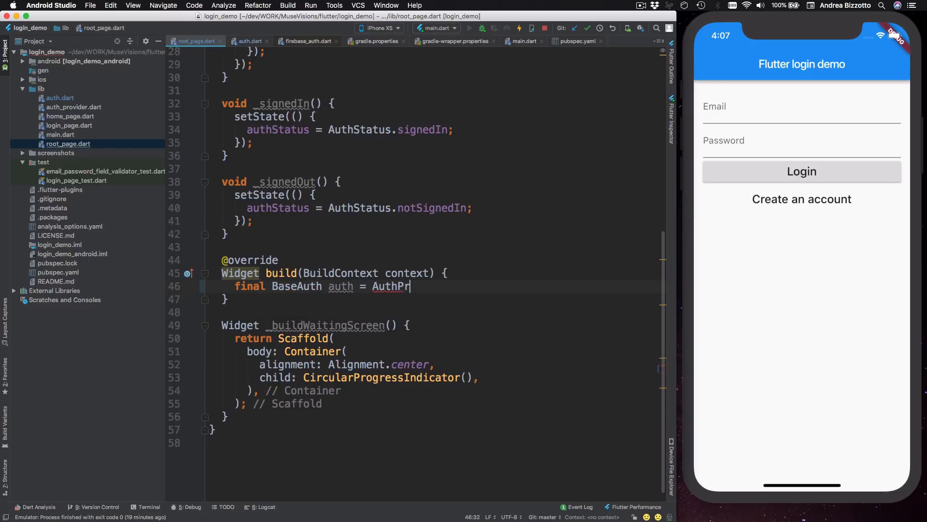
pyautogui.write('ovider')
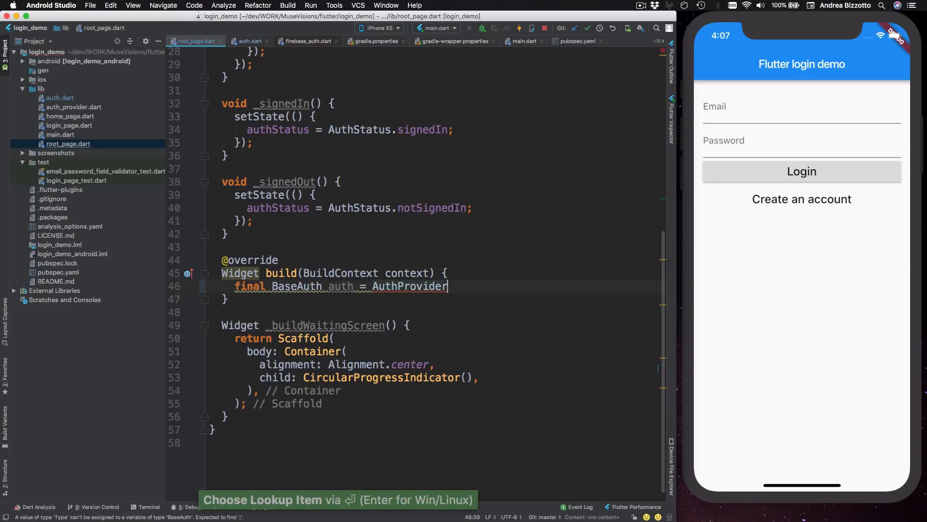
pyautogui.write('.of(context)')
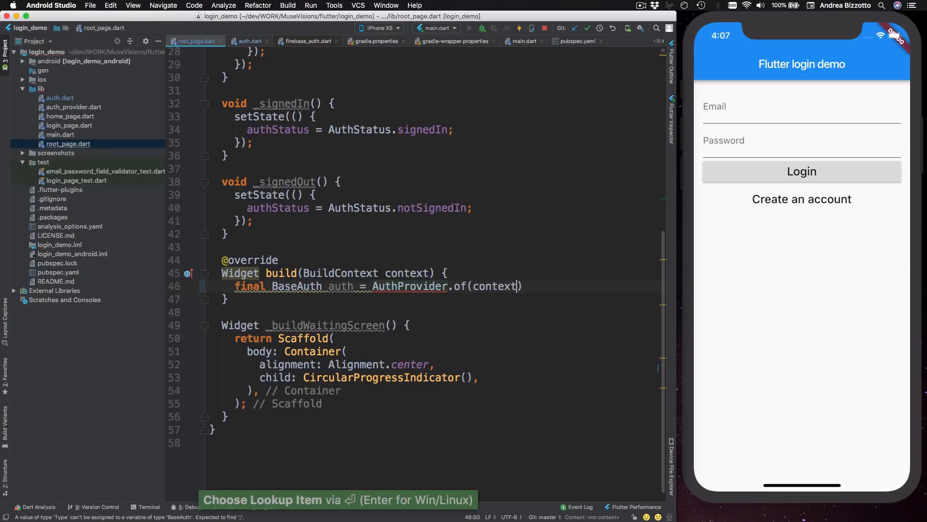
pyautogui.write('.auth;')
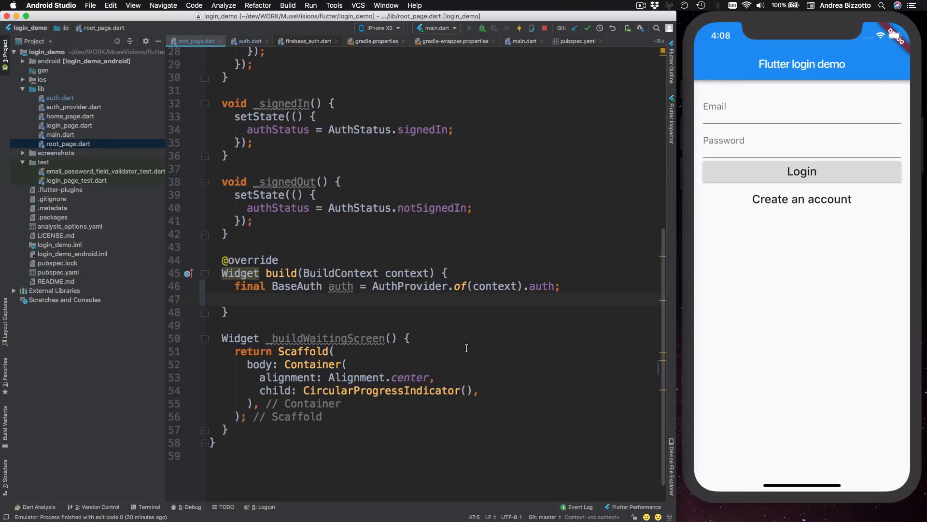
# Return a StreamBuilder<String> with stream: auth.onAuthStateChanged.
pyautogui.write('return')
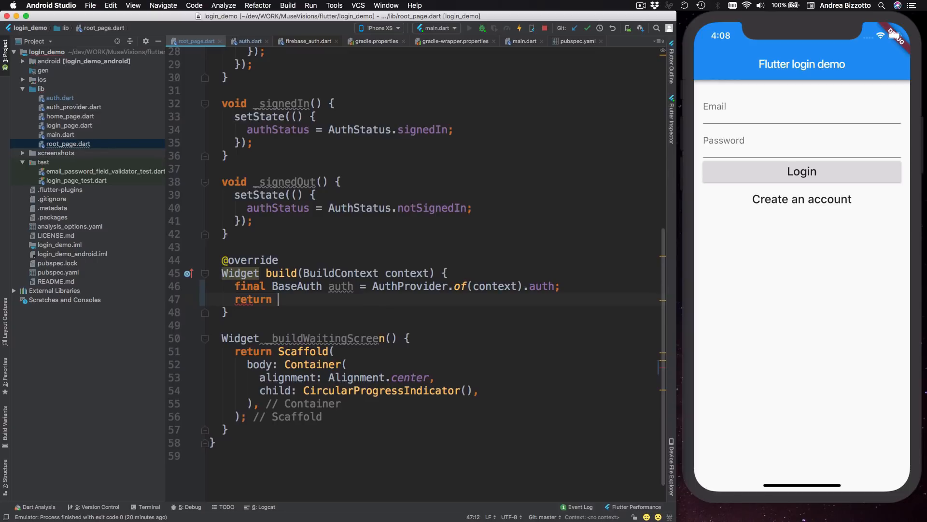
pyautogui.write('StreamBui')
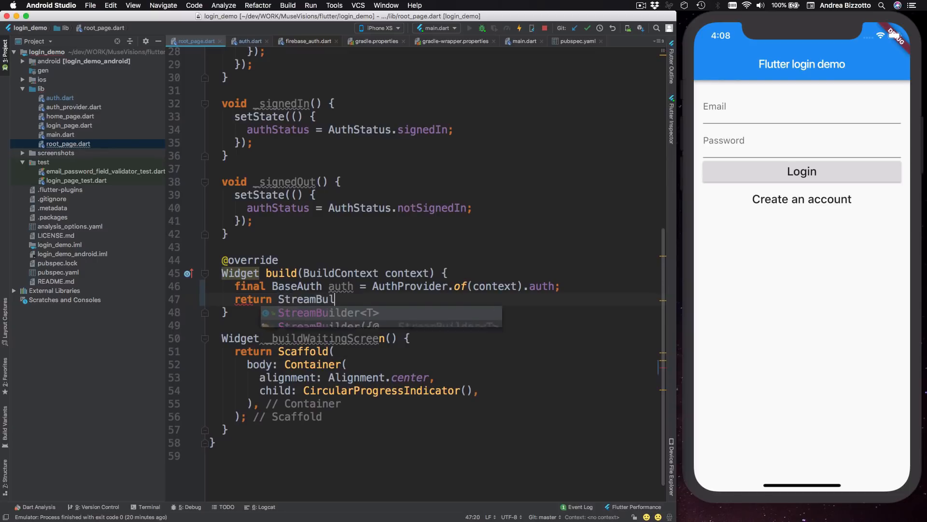
pyautogui.write('der')
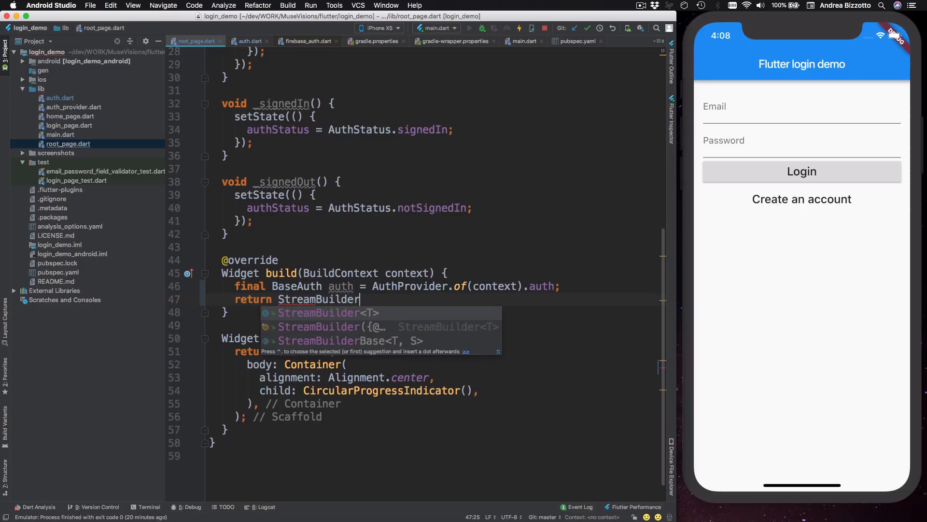
pyautogui.write('<String>')
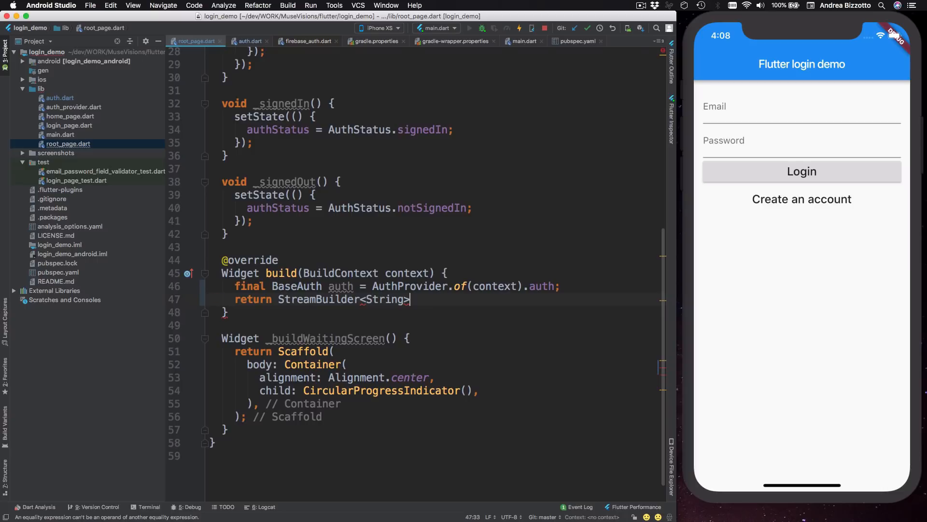
pyautogui.write('()')
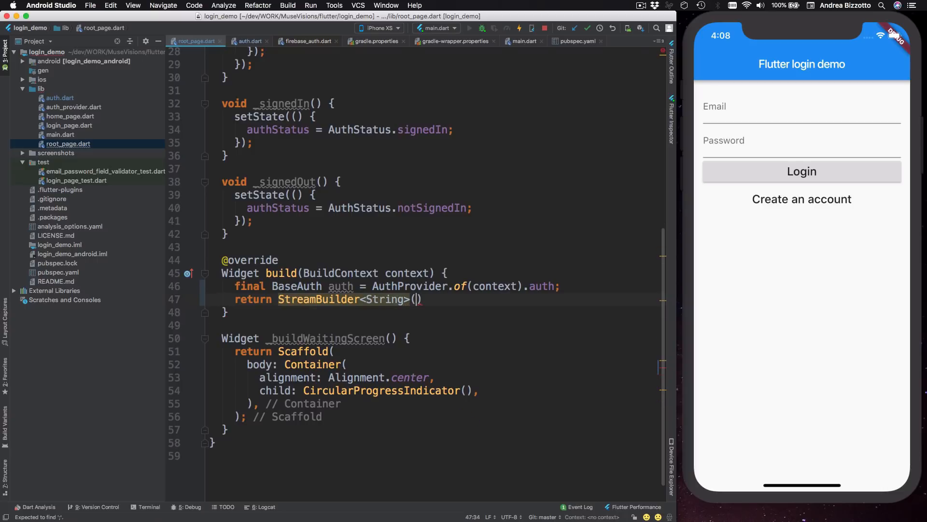
pyautogui.press('enter')
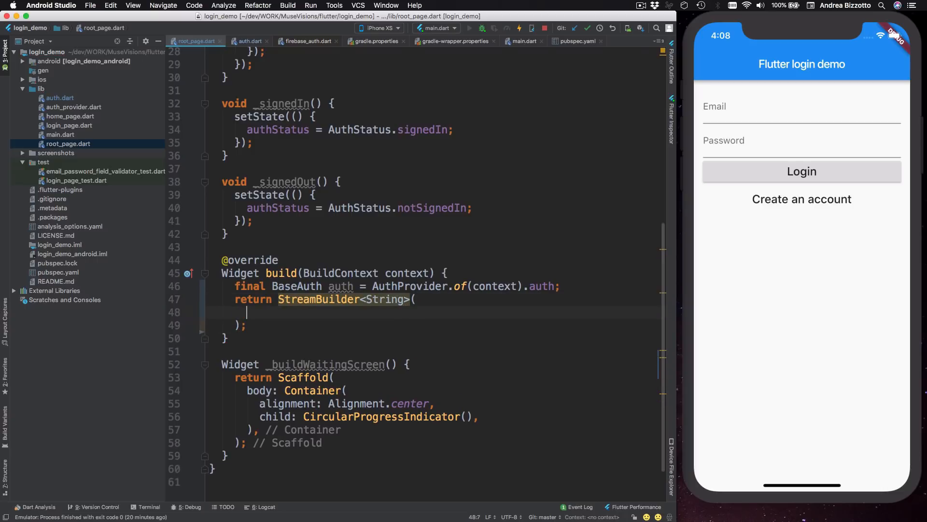
pyautogui.write('stream: ,')
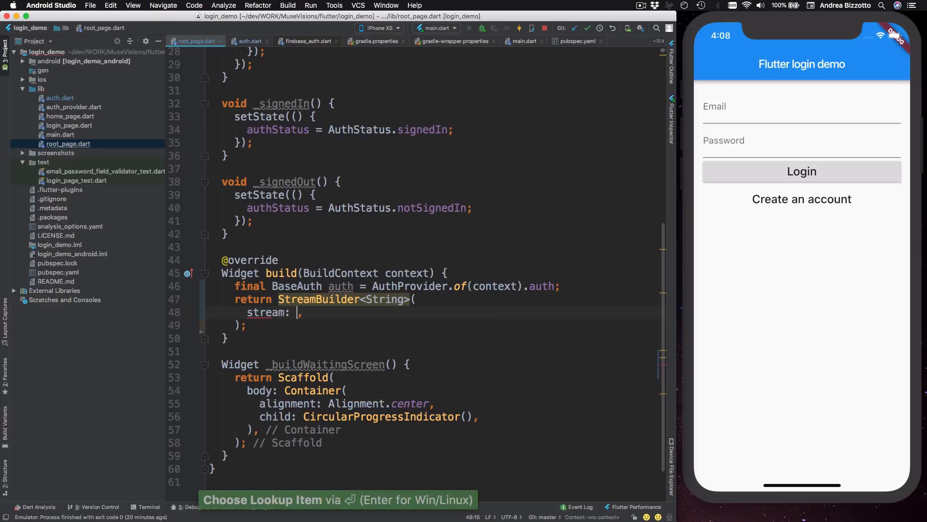
pyautogui.write('auht')
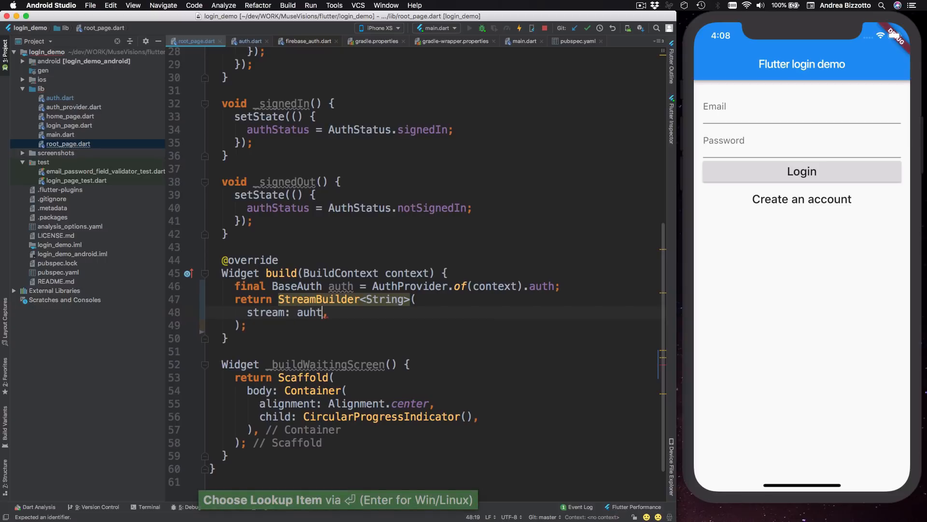
pyautogui.write('.onAuthStateChanged')
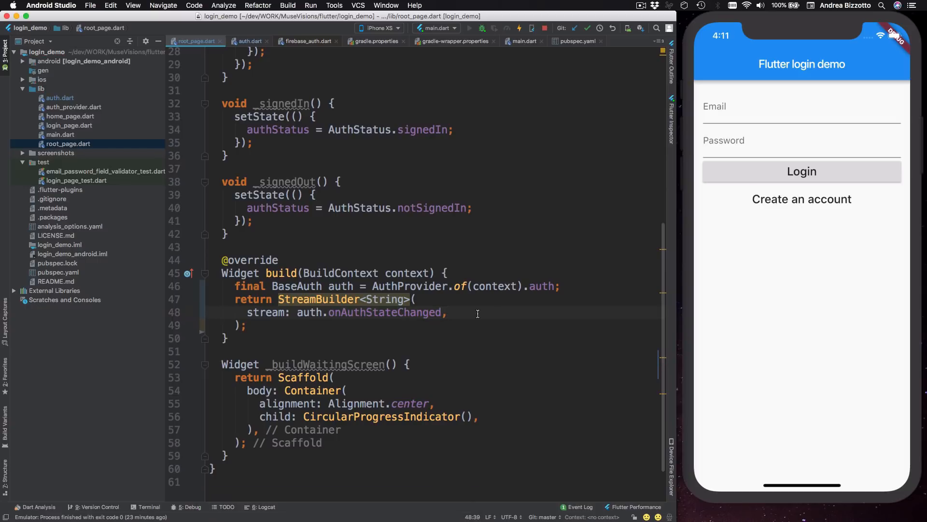
# Add an empty builder: (BuildContext context, AsyncSnapshot<String> snapshot) { } function.
pyautogui.write('builder: (')
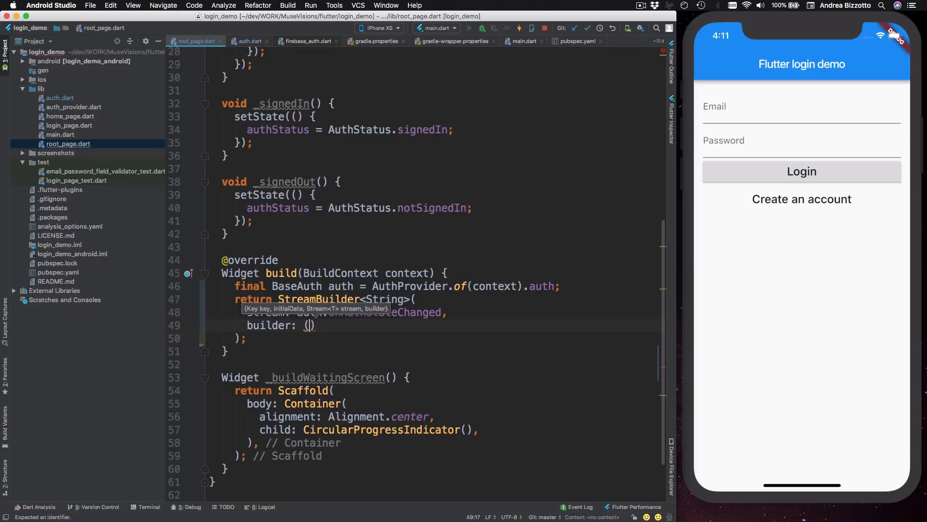
pyautogui.write('Build')
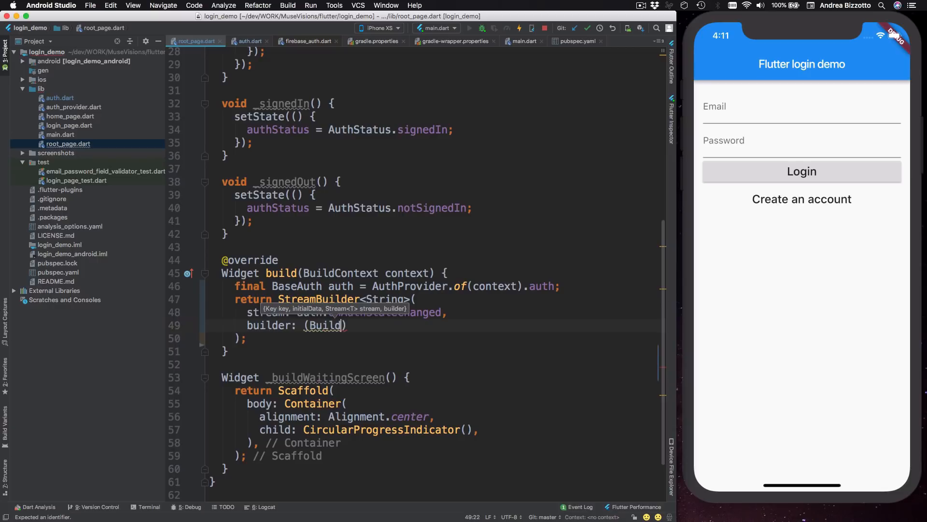
pyautogui.write('Context context')
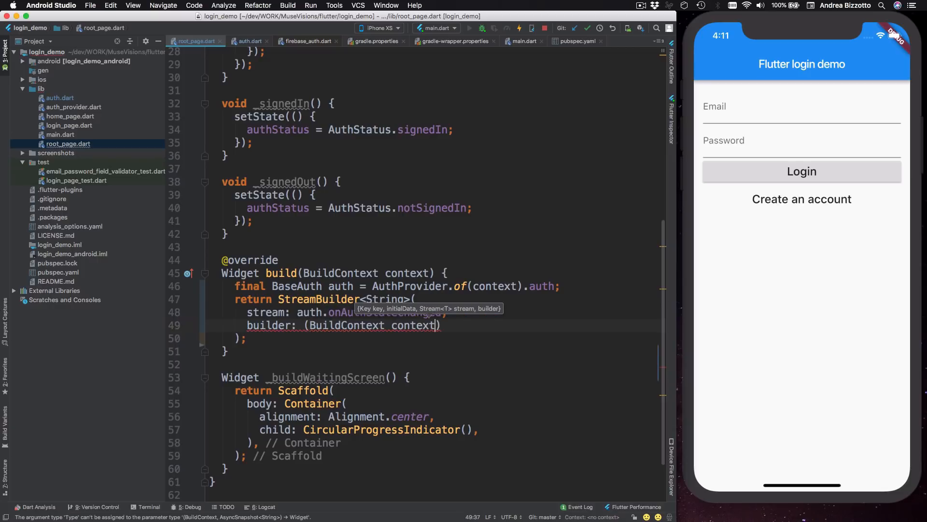
pyautogui.write(', A')
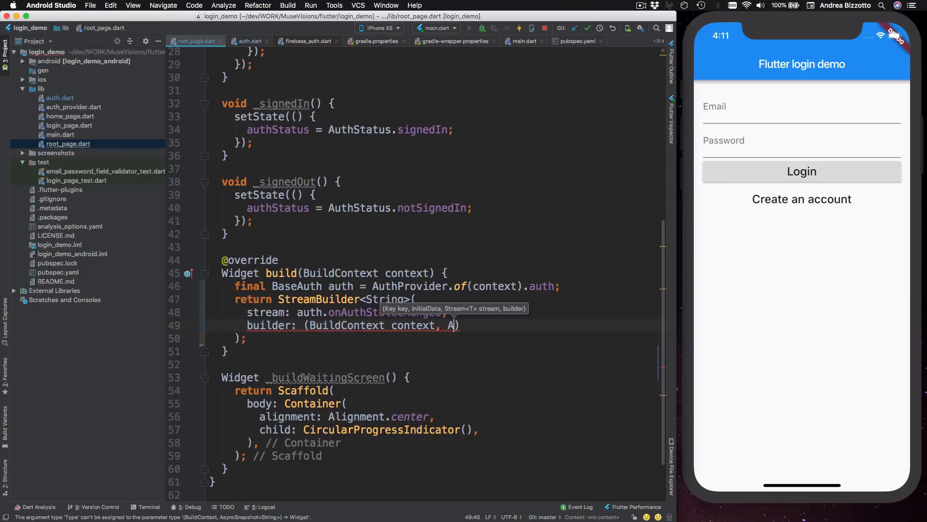
pyautogui.write('syncS')
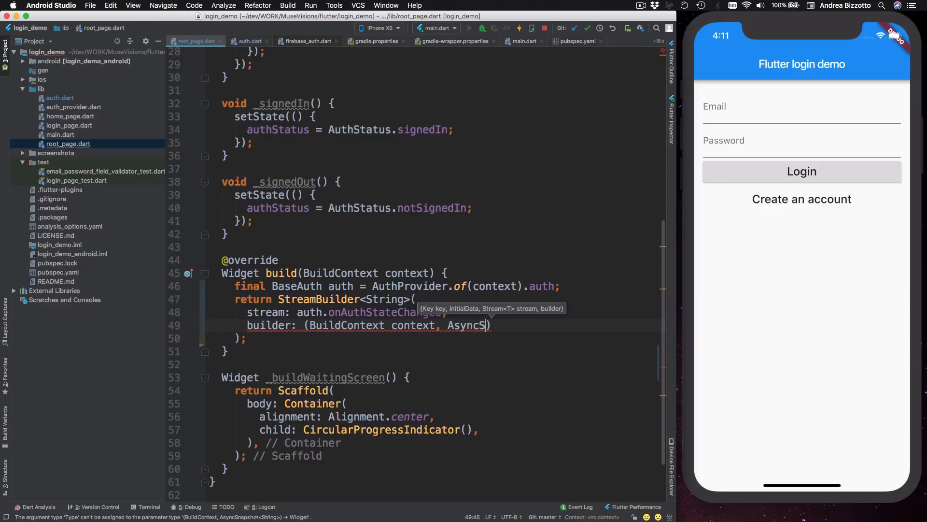
pyautogui.write('napshot<String> snapshot')
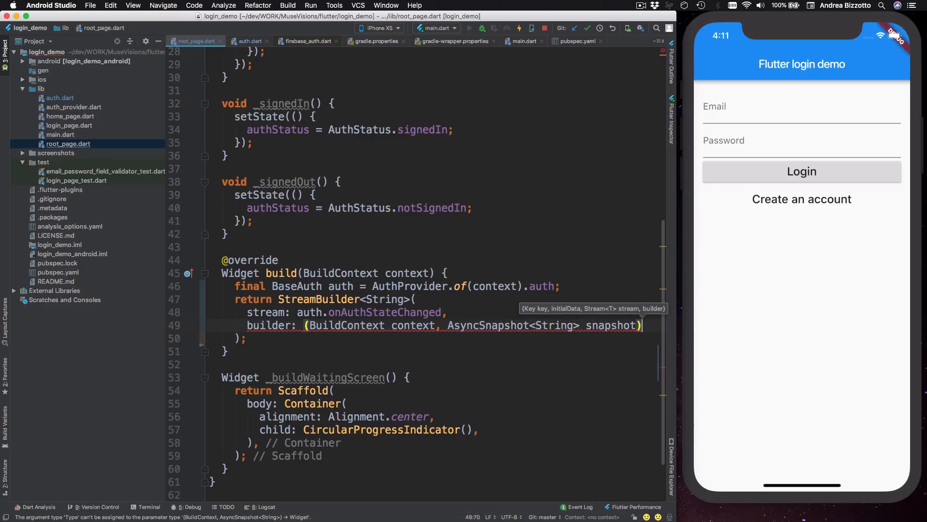
pyautogui.write('{')
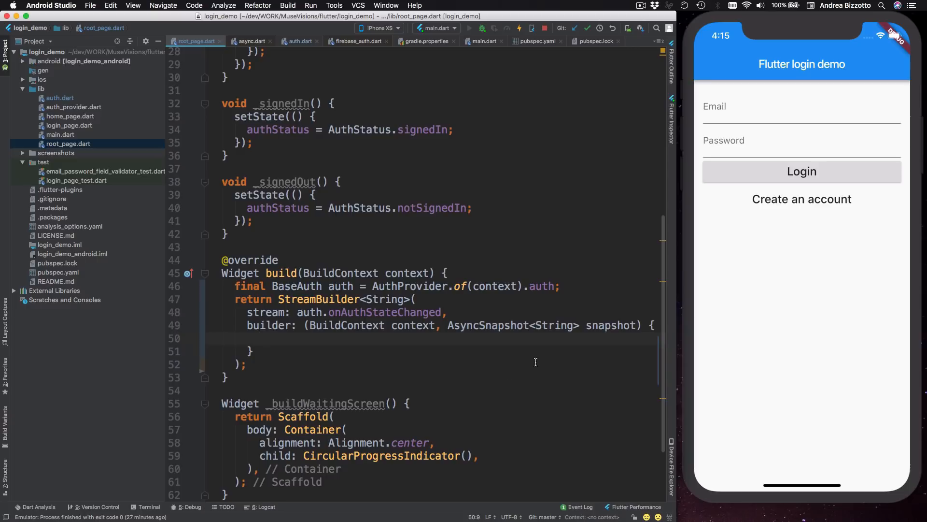
pyautogui.moveTo(547, 328)
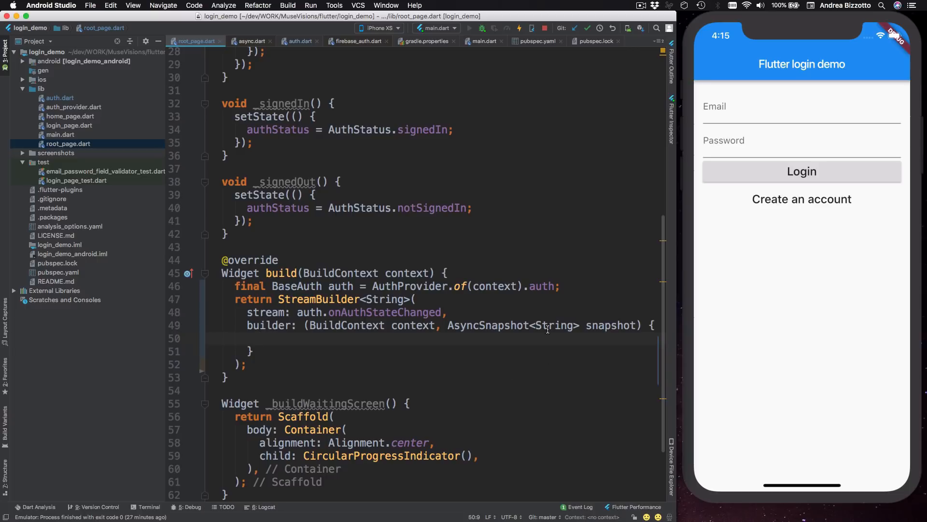
pyautogui.moveTo(583, 343)
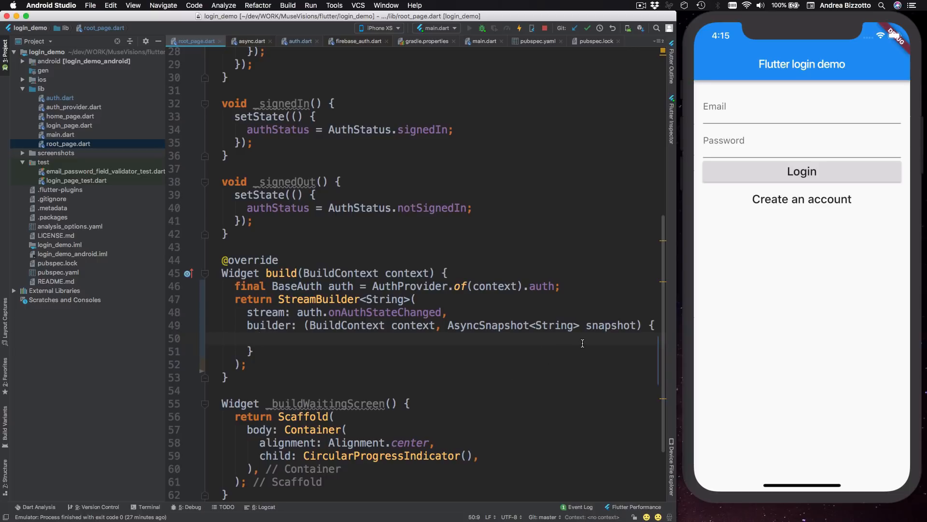
pyautogui.moveTo(546, 354)
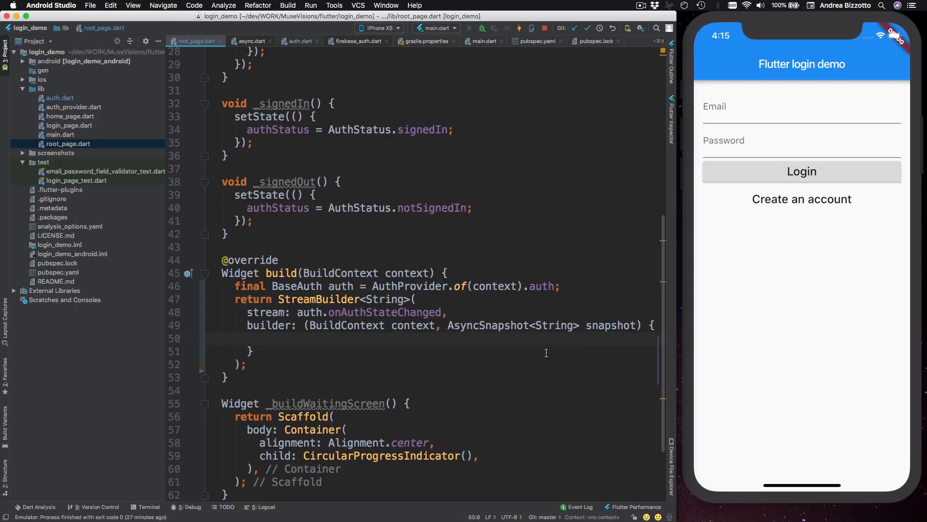
pyautogui.moveTo(502, 386)
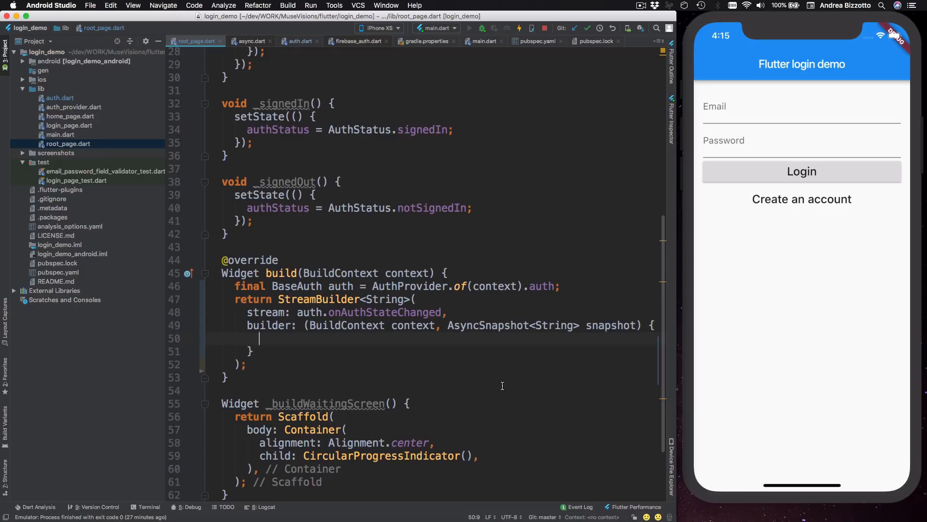
# Add an if checking snapshot.connectionState == ConnectionState.active.
pyautogui.write('if (snapshot')
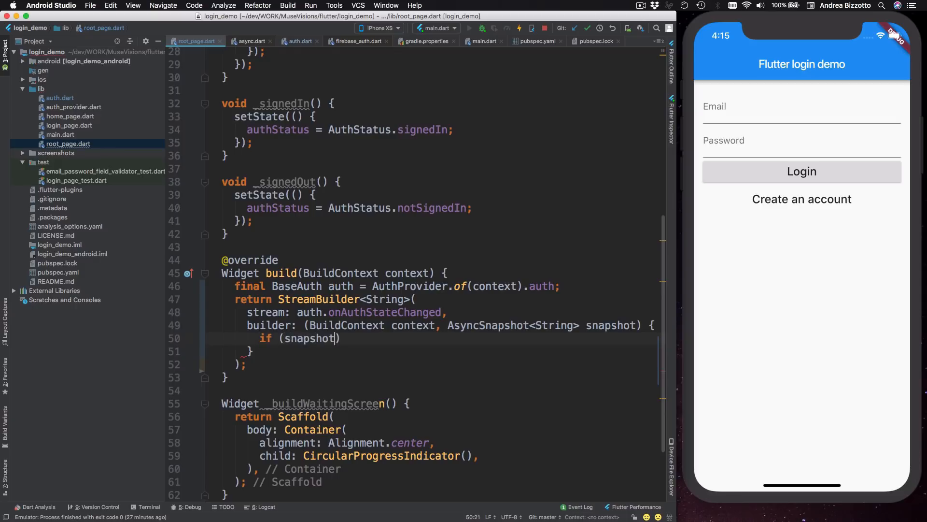
pyautogui.write('.connectionState ==')
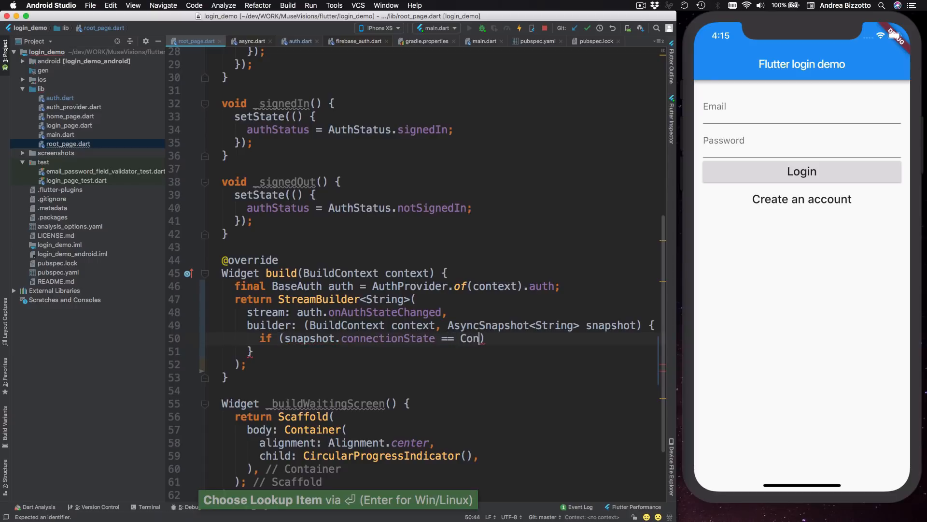
pyautogui.write('ConnectionState.active')
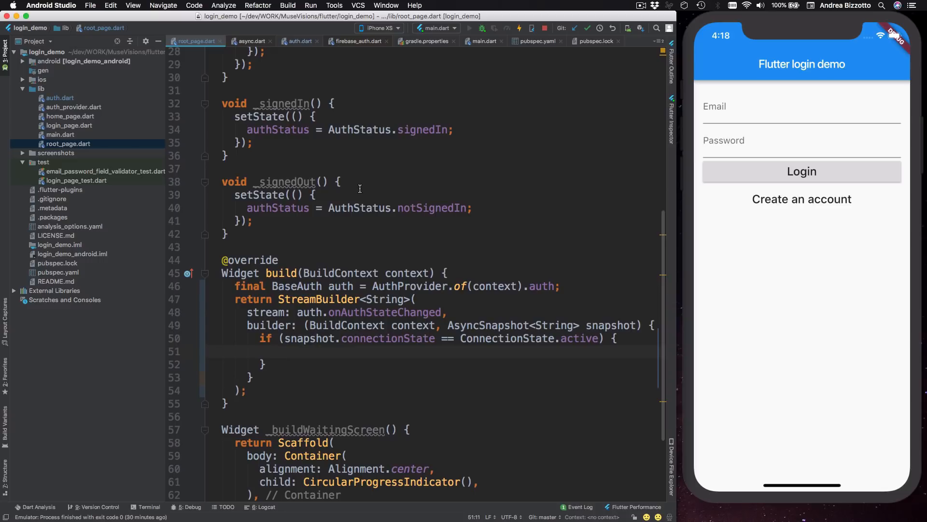
# Set final bool isLoggedIn = snapshot.hasData and return isLoggedIn ? HomePage() : LoginPage().
pyautogui.write('final bool')
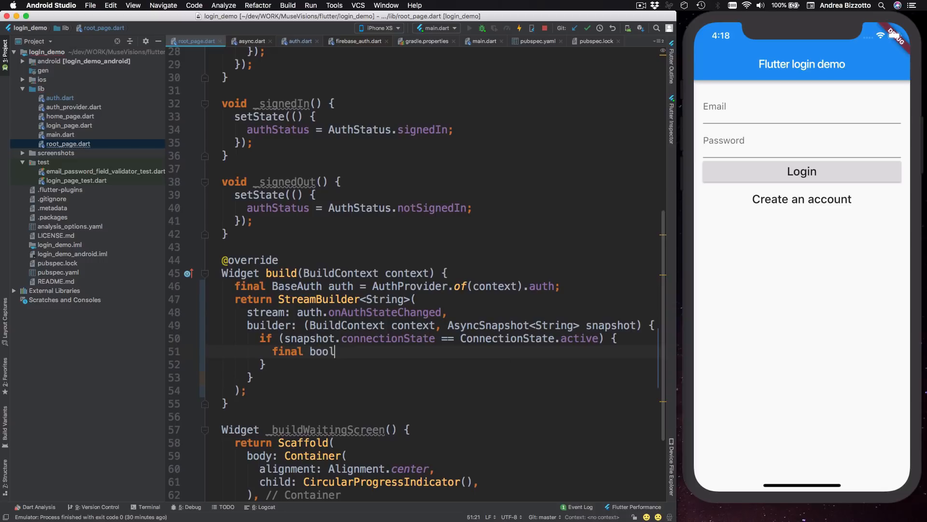
pyautogui.write('isLoggedIn')
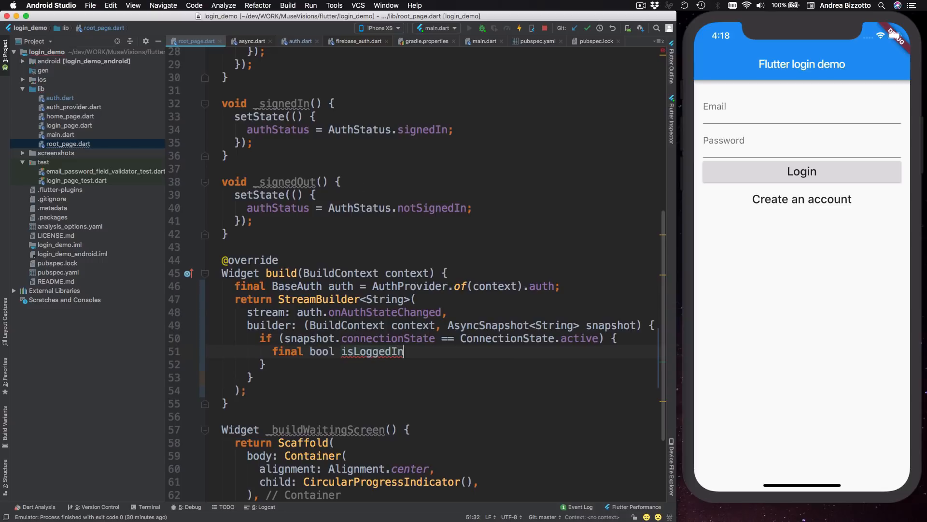
pyautogui.write('= snapshot')
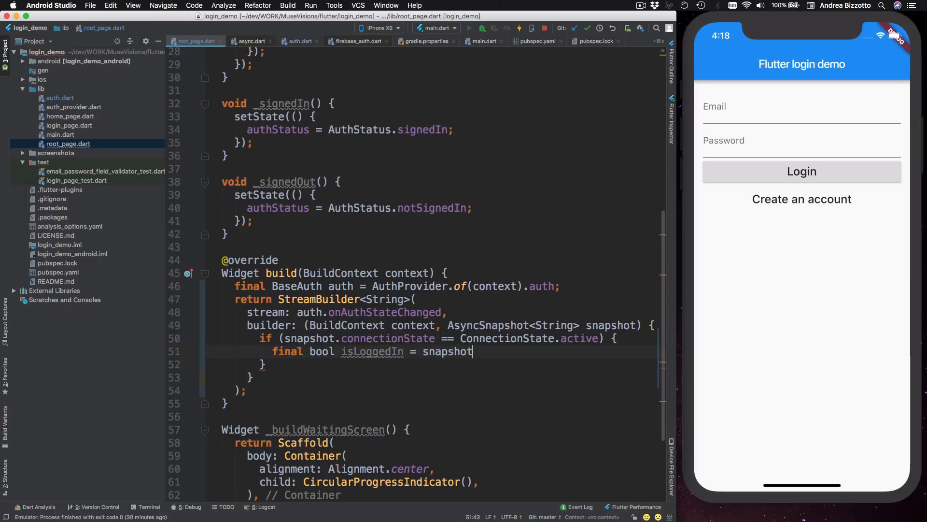
pyautogui.write('.hasData;')
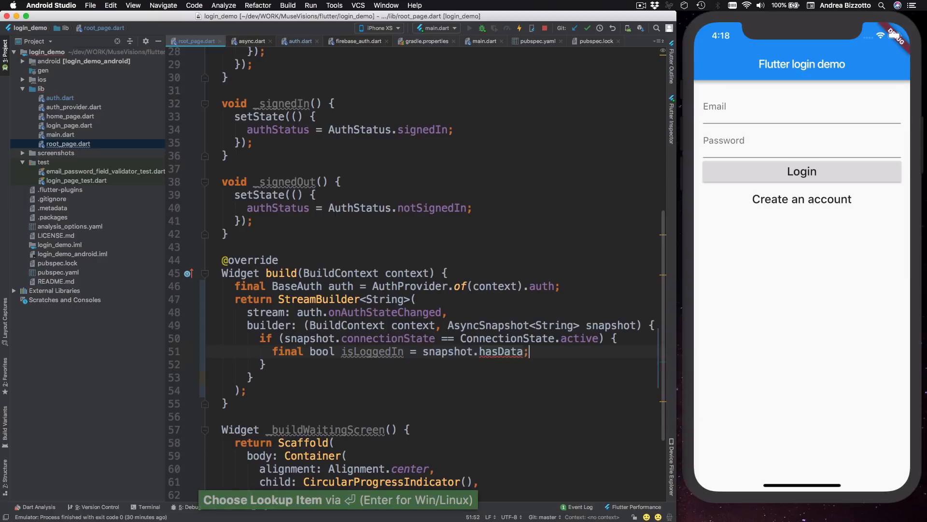
pyautogui.write('return isLoggedIn')
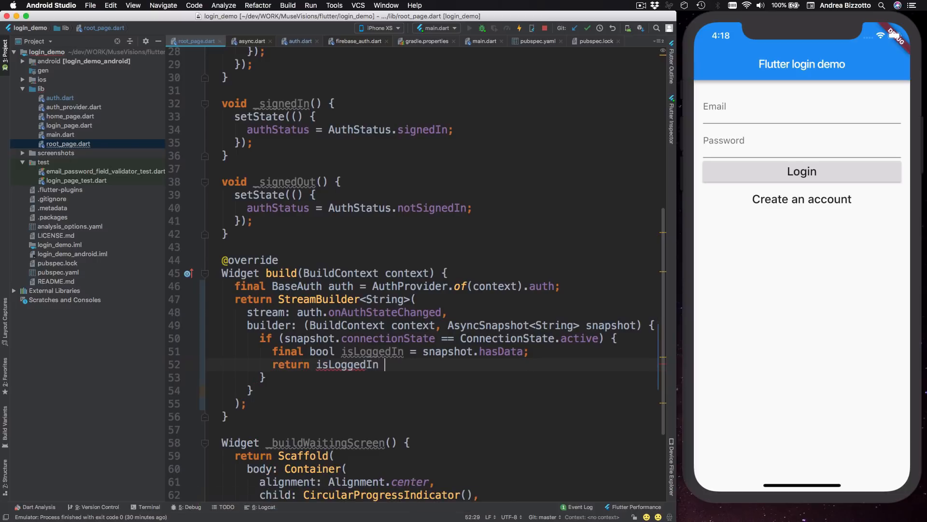
pyautogui.write('? HomePa')
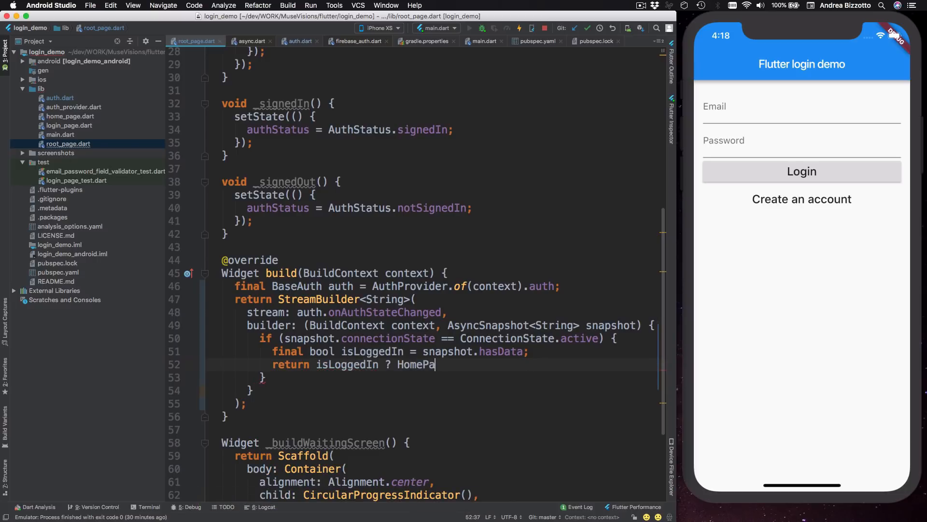
pyautogui.write('ge() :')
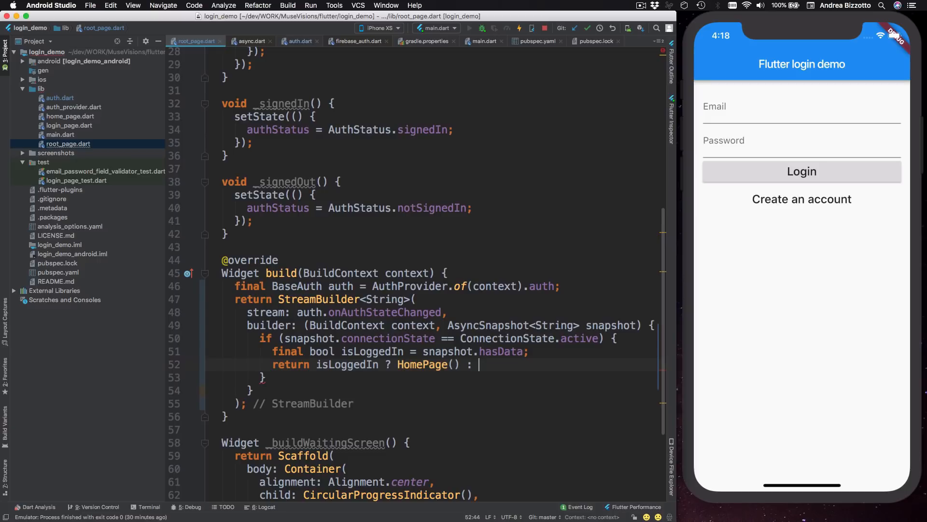
pyautogui.write('LoginPage();')
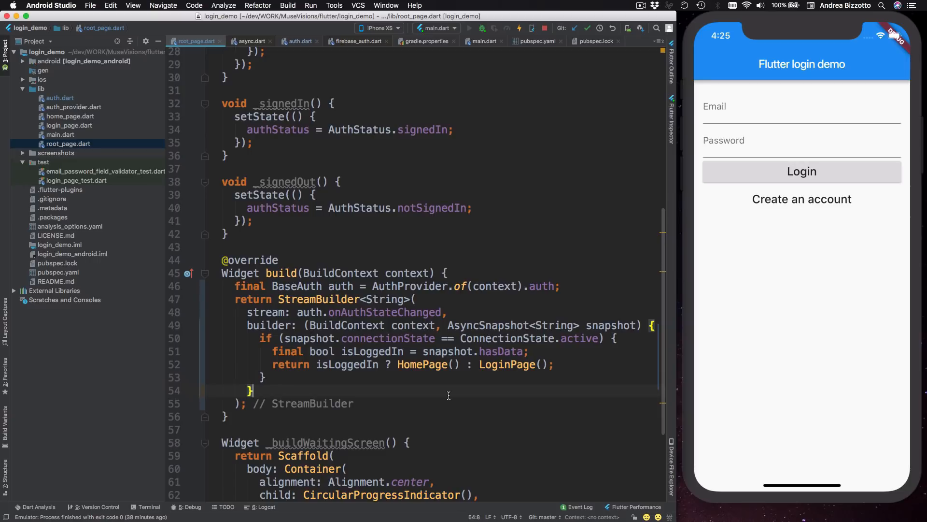
pyautogui.doubleClick(500, 350)
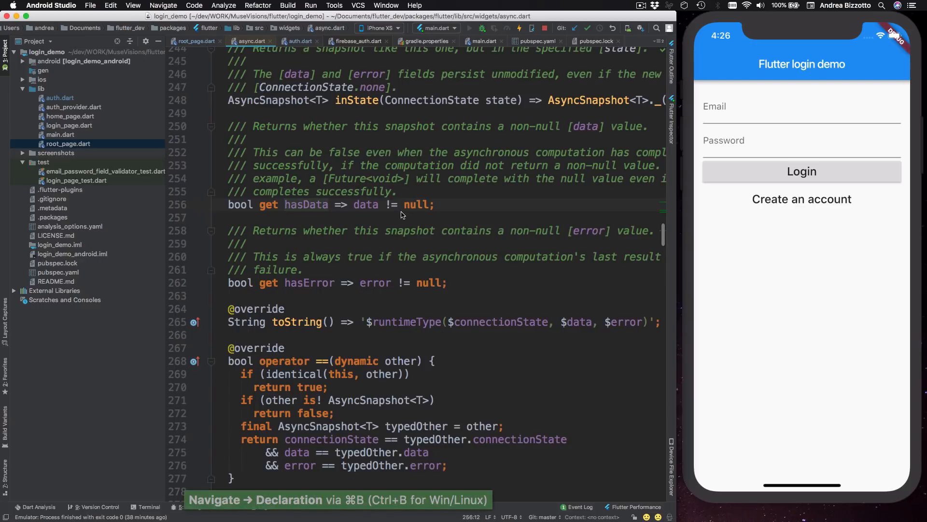
pyautogui.moveTo(361, 131)
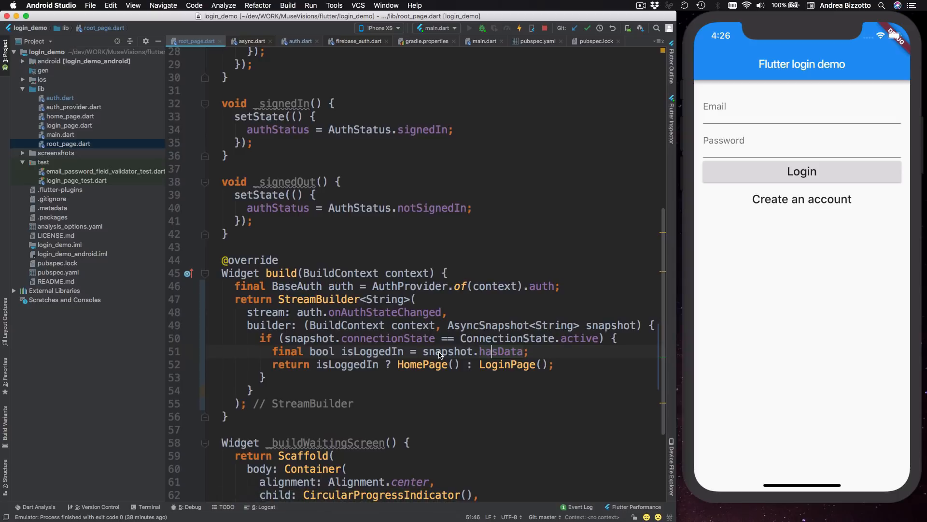
pyautogui.moveTo(330, 364)
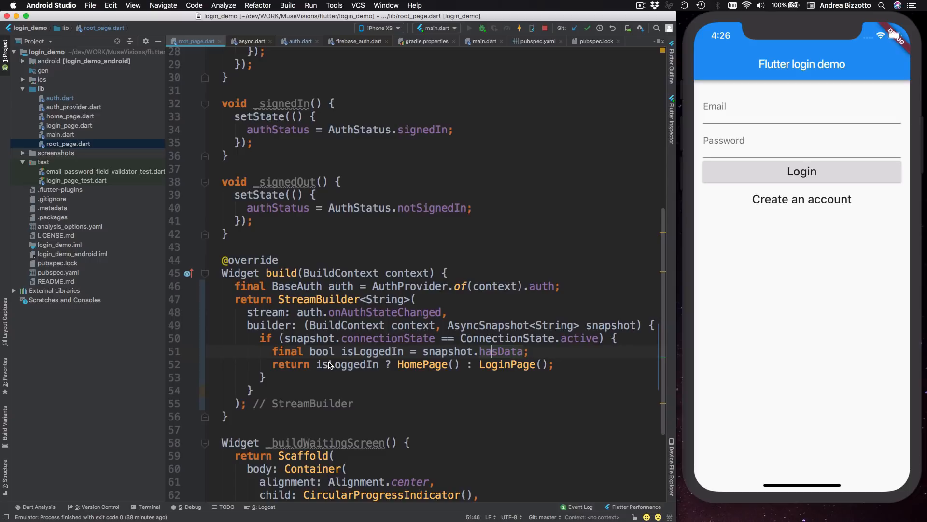
pyautogui.moveTo(365, 353)
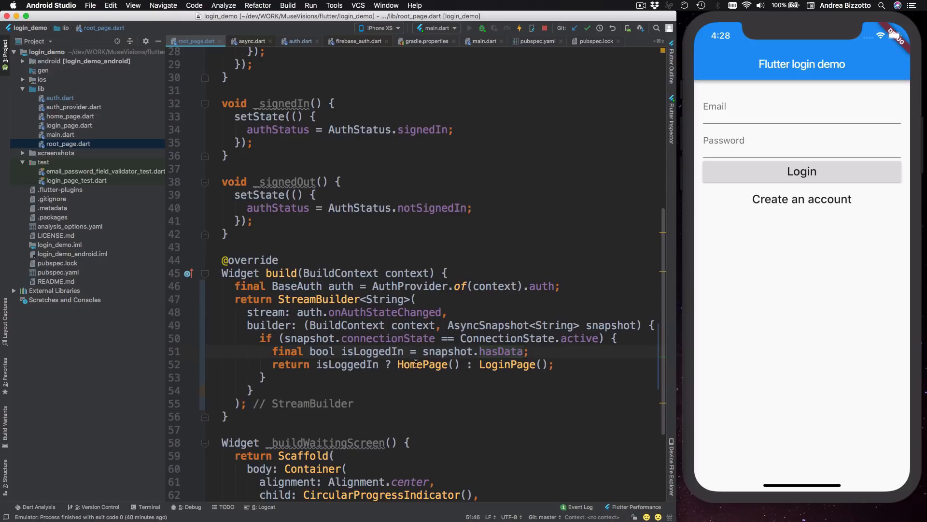
pyautogui.doubleClick(507, 364)
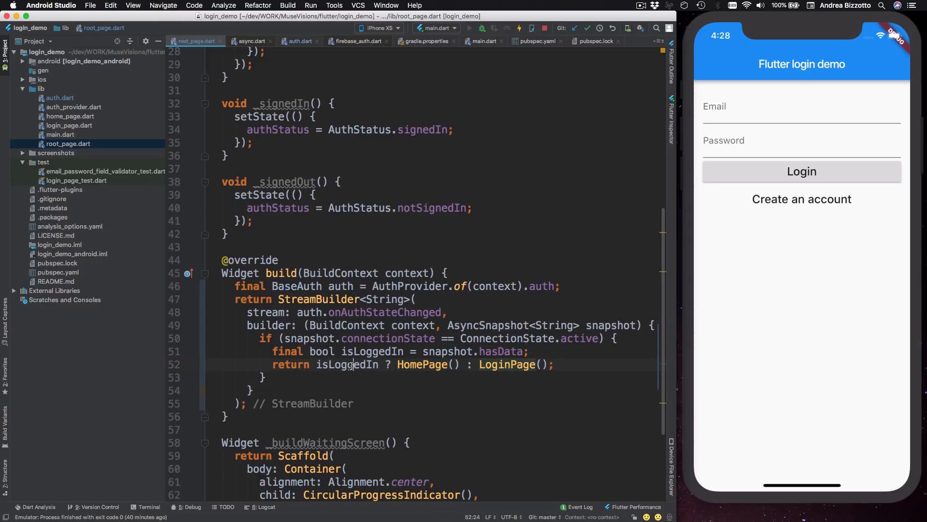
pyautogui.doubleClick(348, 364)
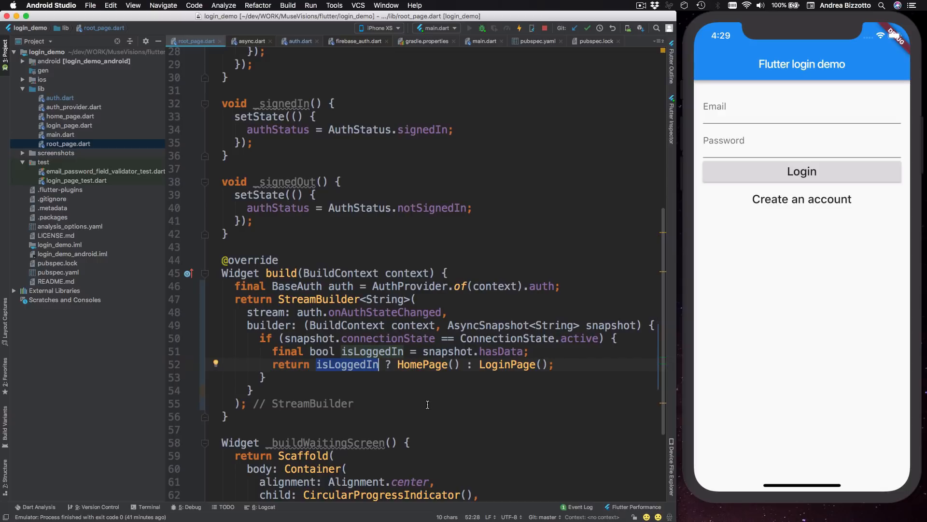
pyautogui.moveTo(566, 336)
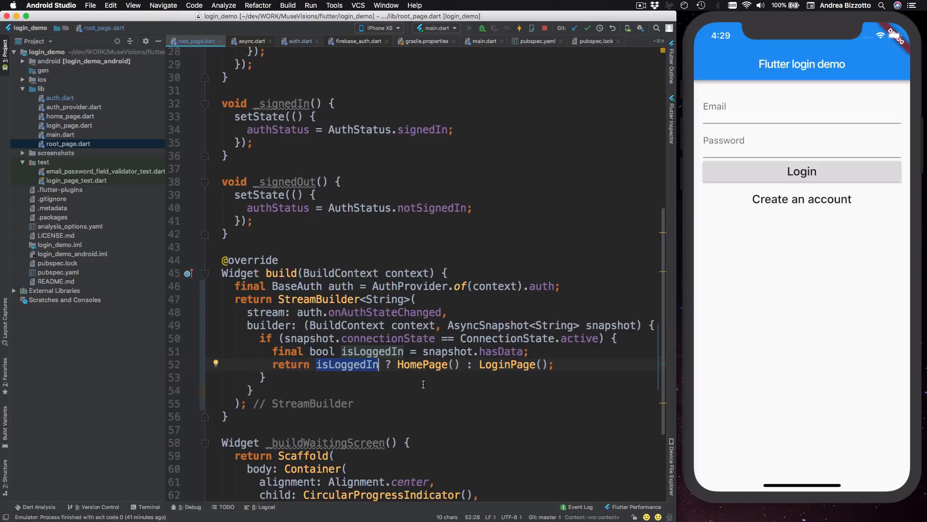
pyautogui.moveTo(418, 438)
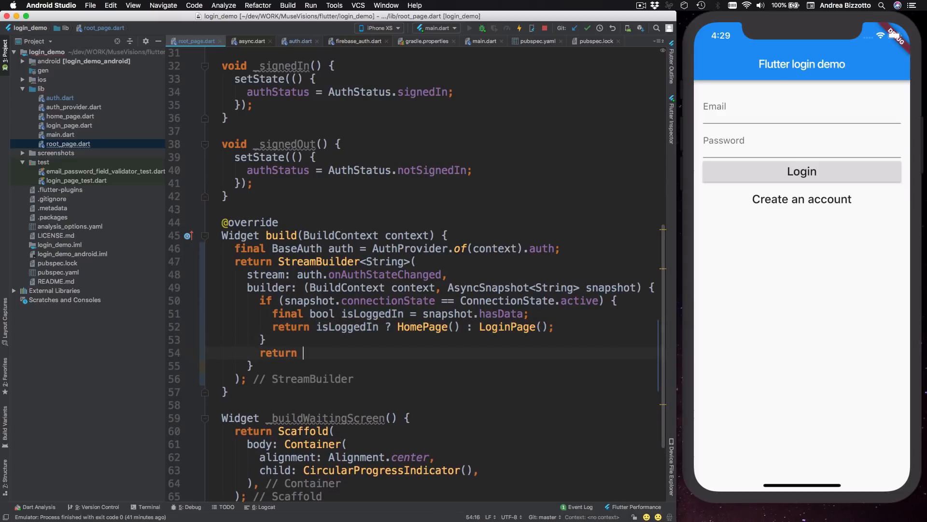
# Add a fallback return of _buildWaitingScreen() after the if block in the builder.
pyautogui.write('_buildWaitingScreen();')
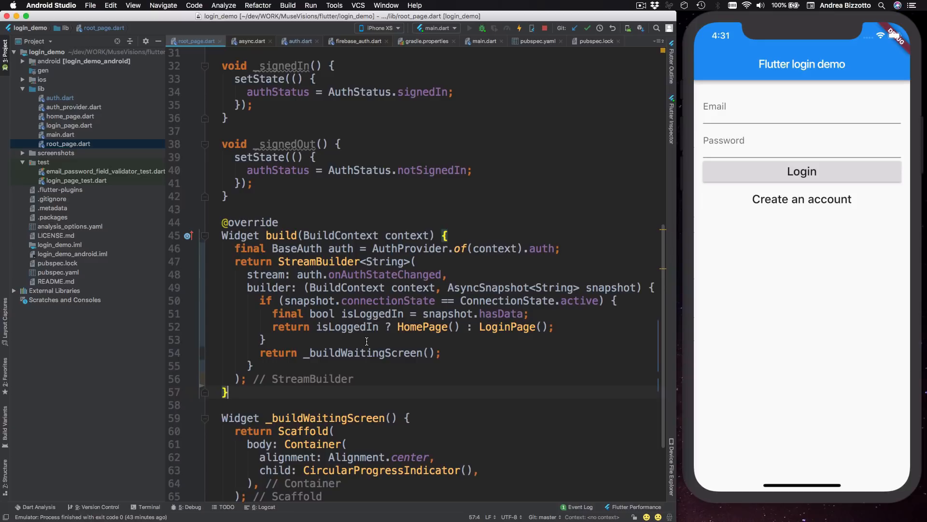
pyautogui.moveTo(423, 327)
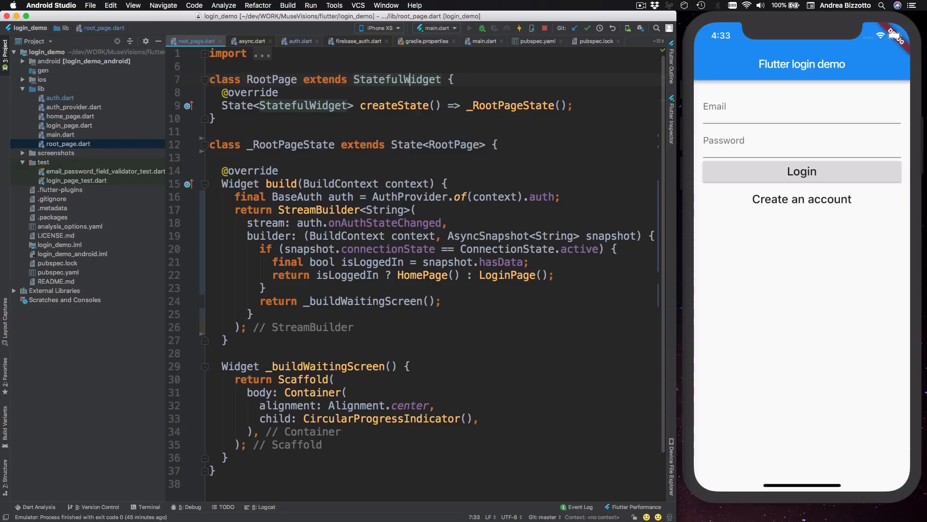
# Change RootPage from StatefulWidget to StatelessWidget, dropping the state class.
pyautogui.write('Stateless')
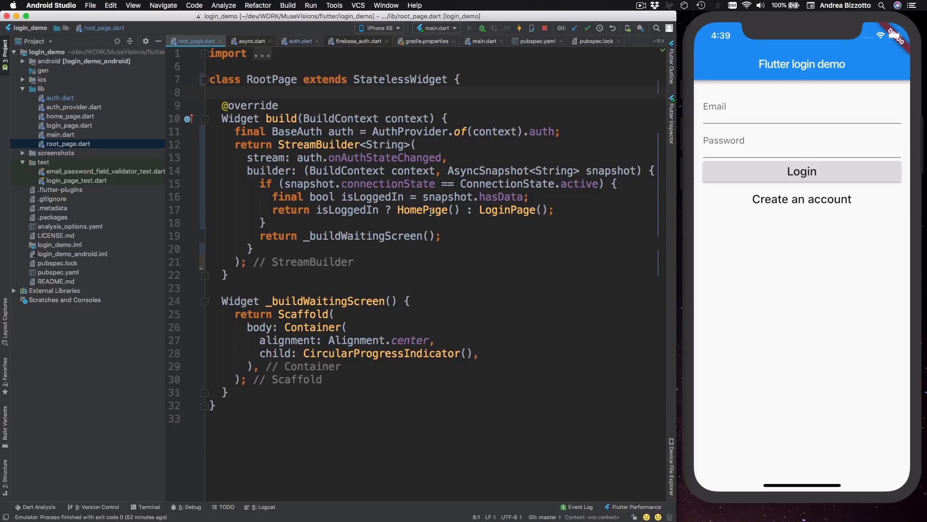
pyautogui.moveTo(423, 209)
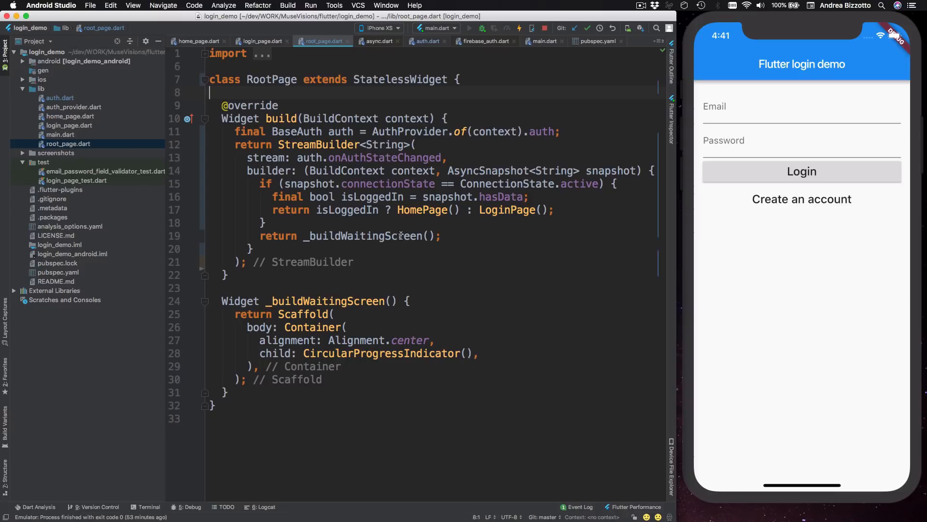
# Remove the onSignedOut constructor and field from HomePage in home_page.dart.
pyautogui.click(69, 116)
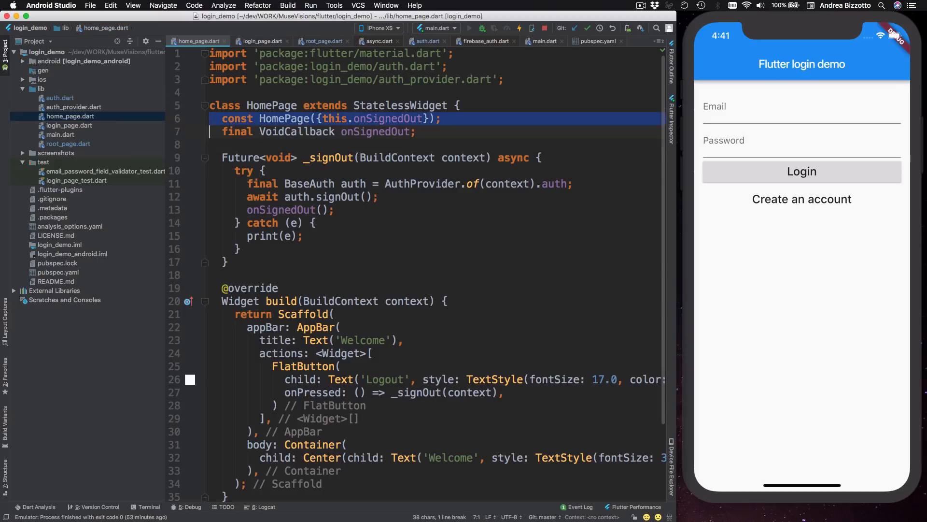
pyautogui.press('enter')
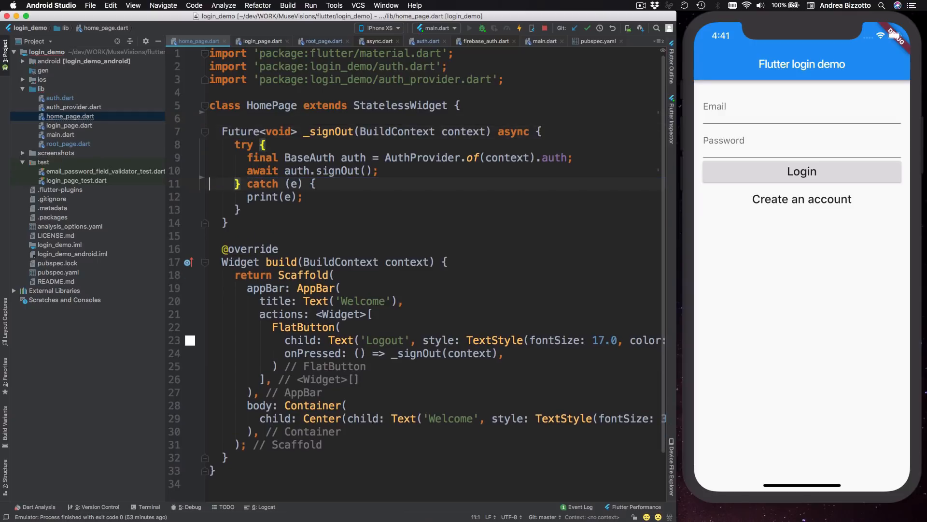
# Select the LoginPage constructor and onSignedIn field in login_page.dart for removal.
pyautogui.click(70, 124)
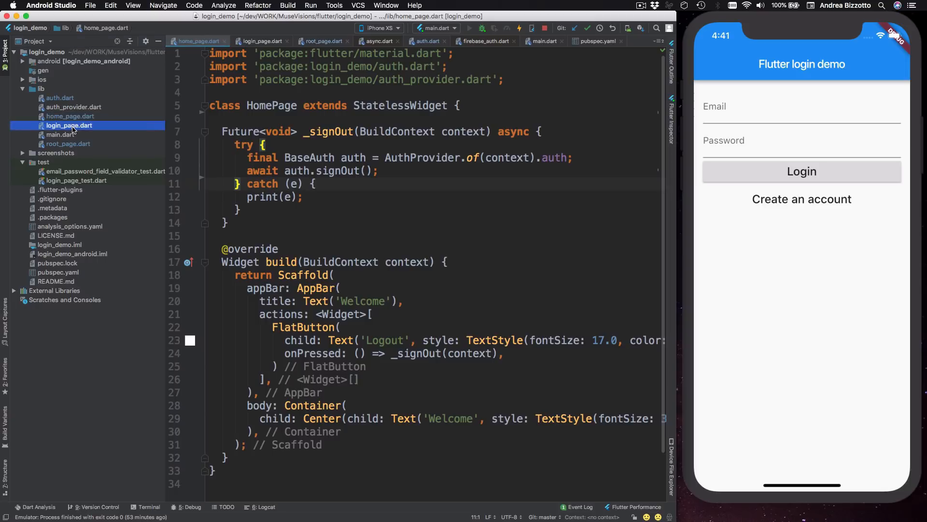
pyautogui.click(262, 41)
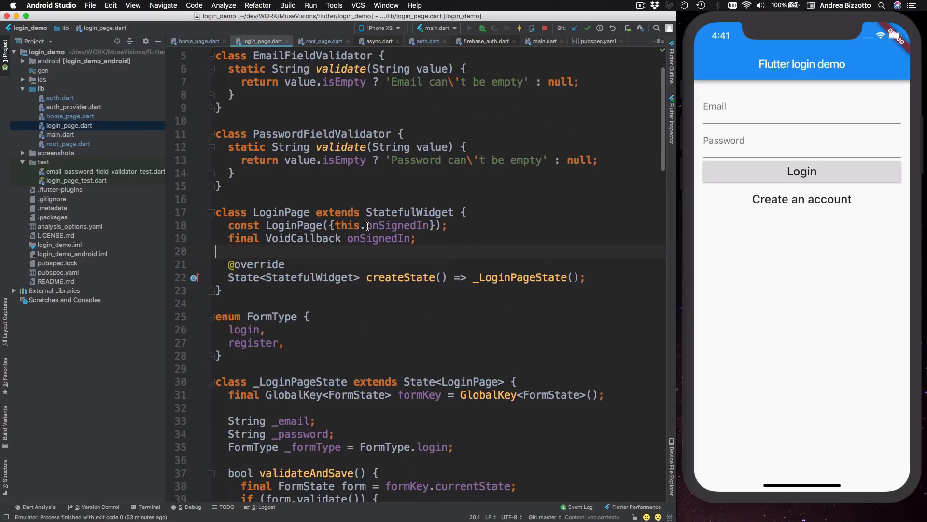
pyautogui.moveTo(228, 225); pyautogui.dragTo(416, 239)
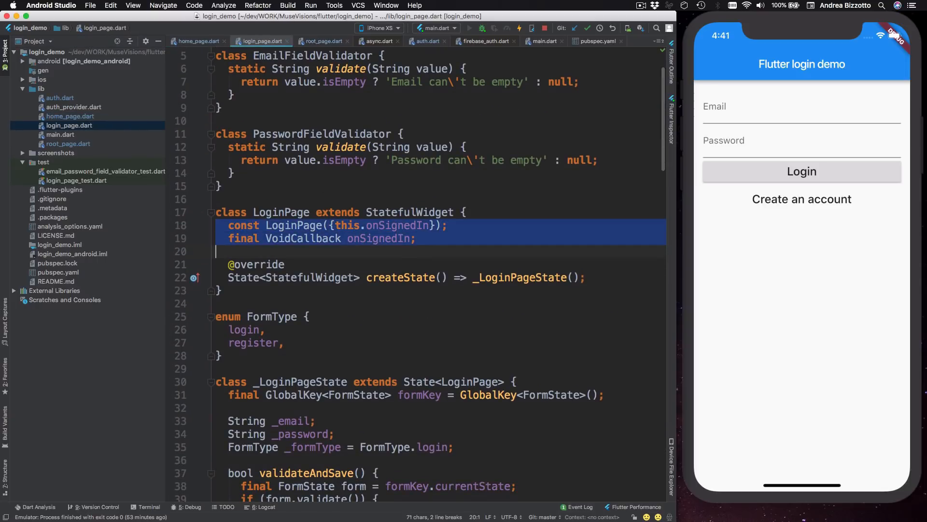
pyautogui.scroll(-3)
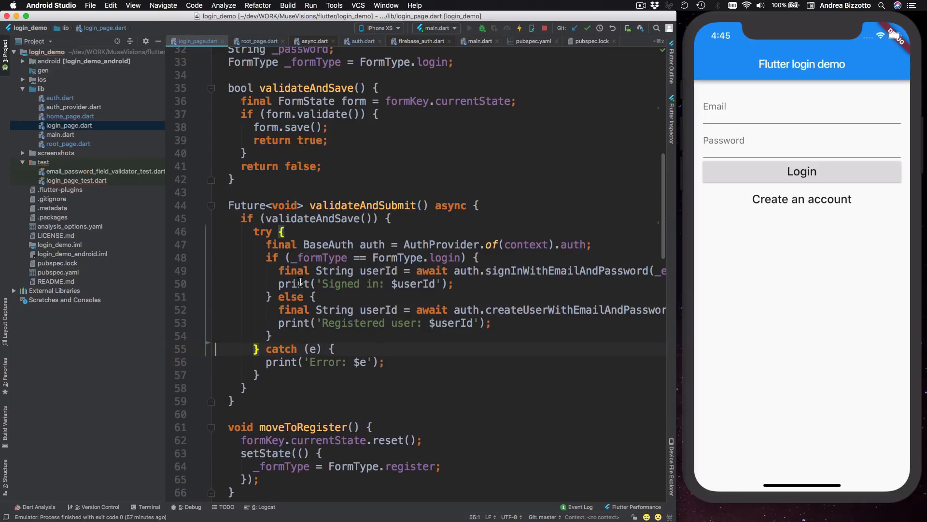
pyautogui.moveTo(334, 271)
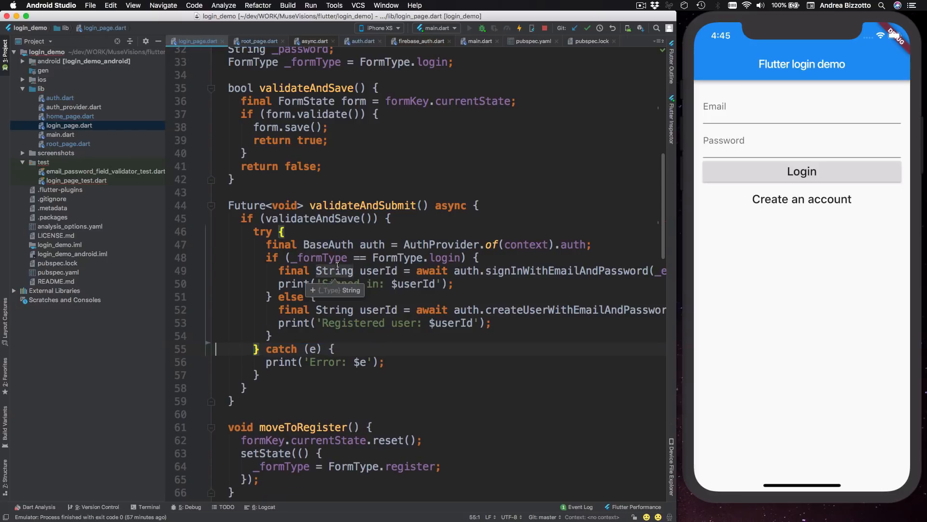
pyautogui.moveTo(109, 184)
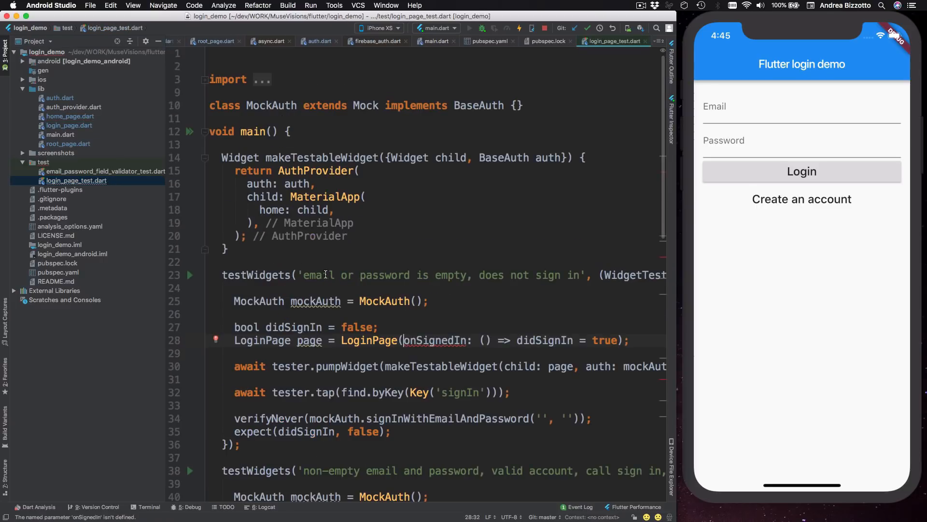
# Delete didSignIn variables, onSignedIn arguments and didSignIn expectations from login_page_test.dart.
pyautogui.scroll(-3)
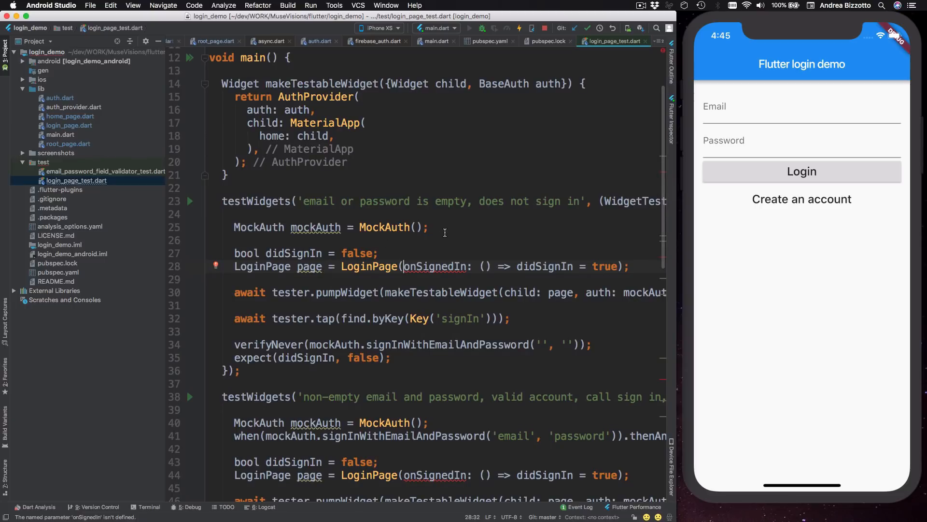
pyautogui.moveTo(429, 265)
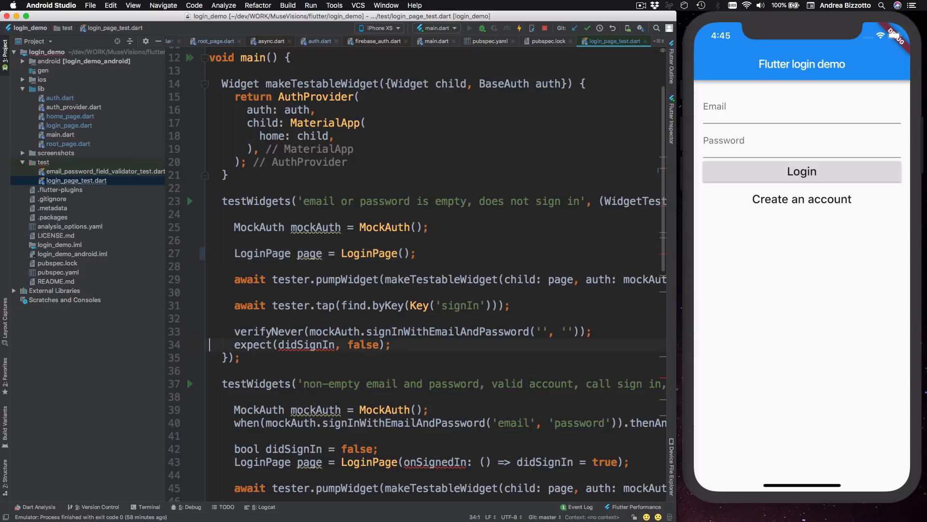
pyautogui.scroll(-3)
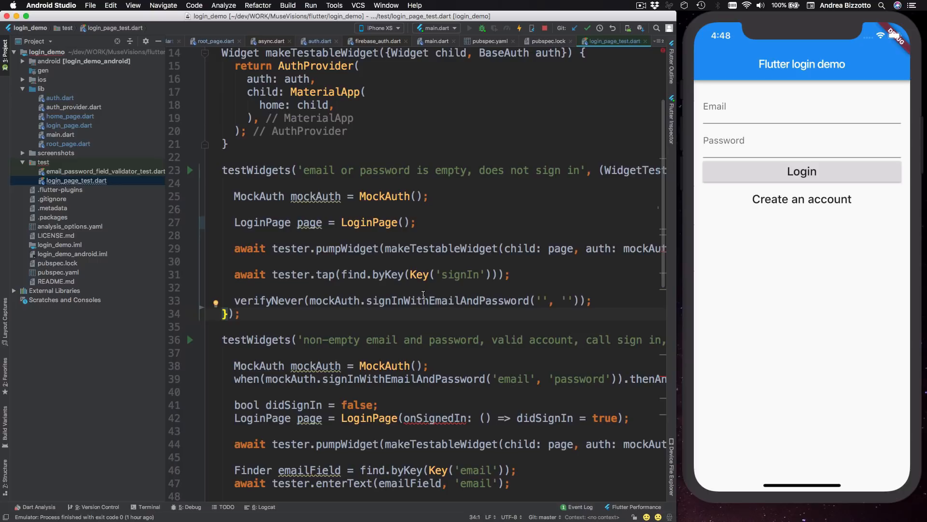
pyautogui.moveTo(421, 294)
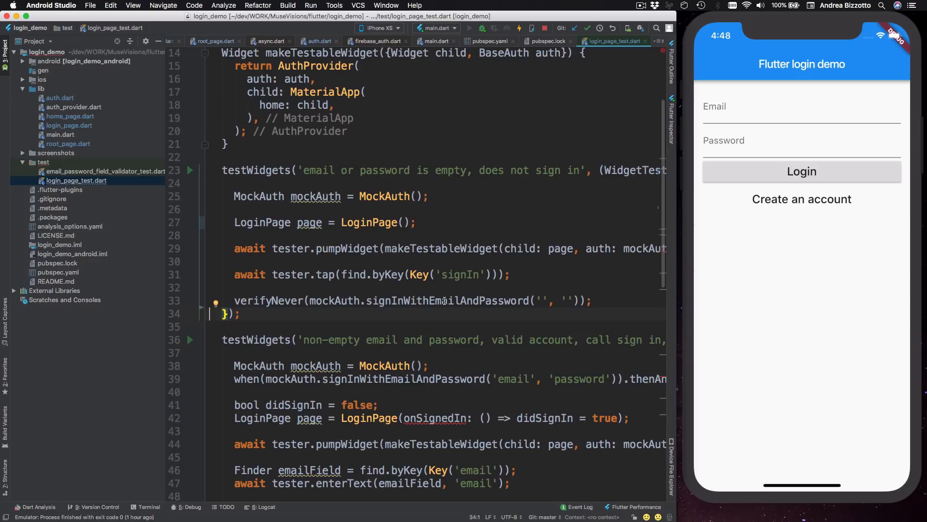
pyautogui.scroll(-3)
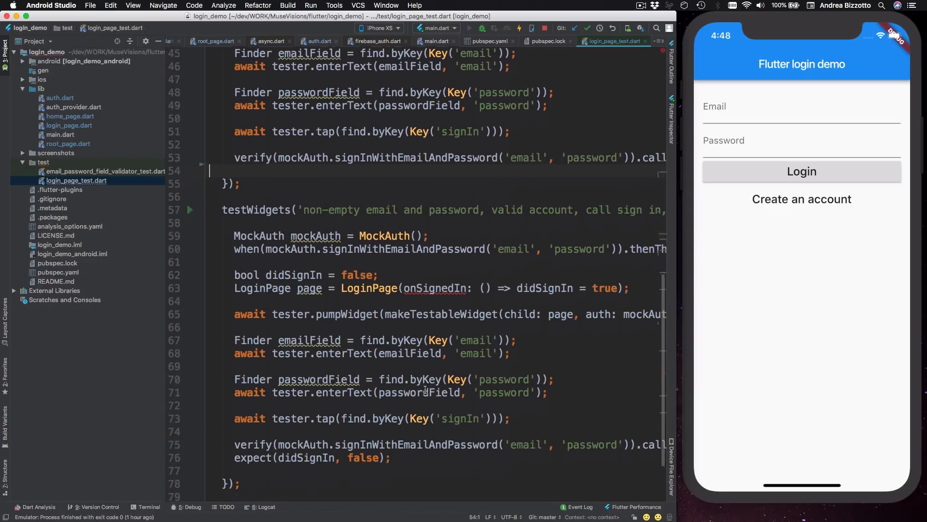
pyautogui.scroll(-3)
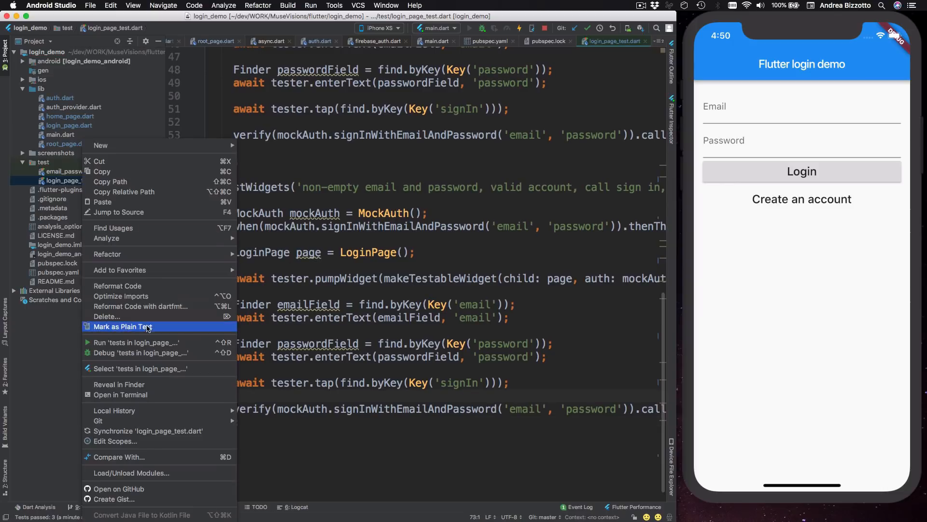
# Run the login_page_test.dart tests, all three passing, and return to root_page.dart.
pyautogui.click(136, 342)
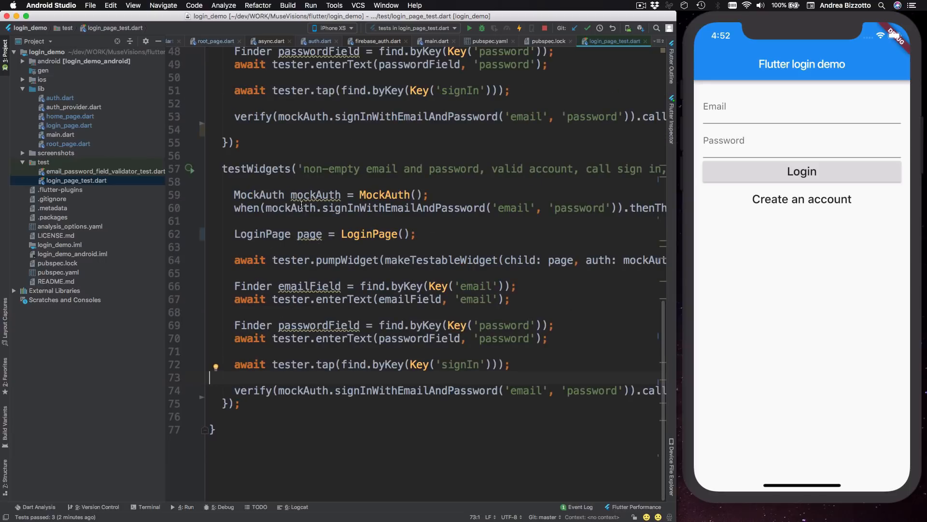
pyautogui.click(215, 41)
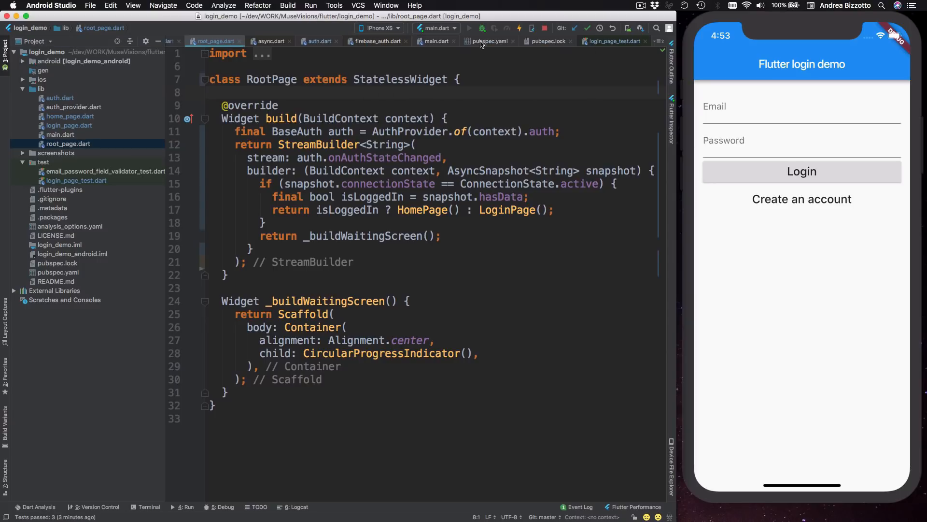
# Hot-restart the app and attempt a login that fails with ERROR_USER_NOT_FOUND.
pyautogui.click(482, 28)
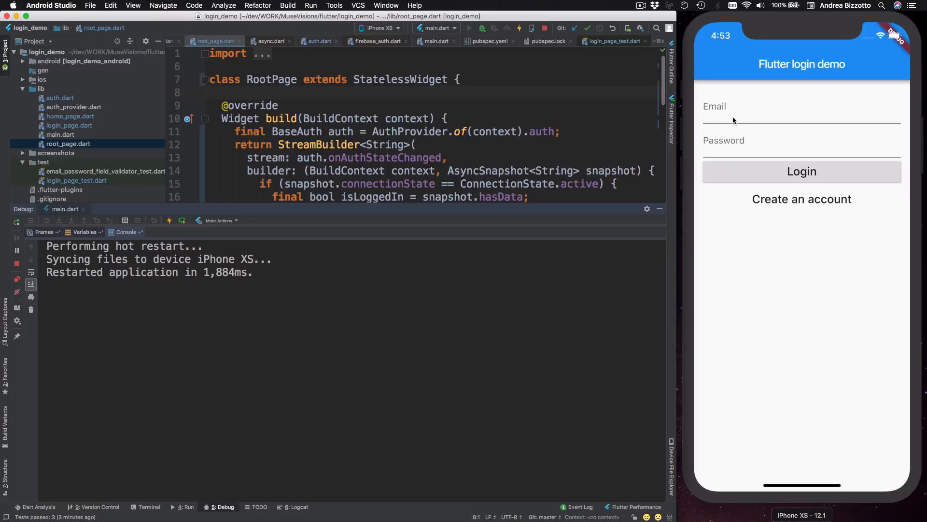
pyautogui.write('test@test.t')
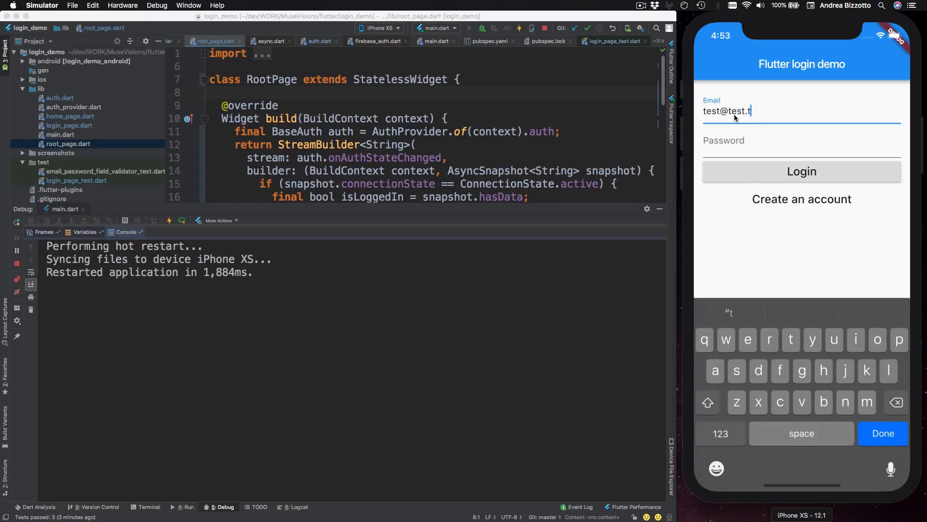
pyautogui.write('1')
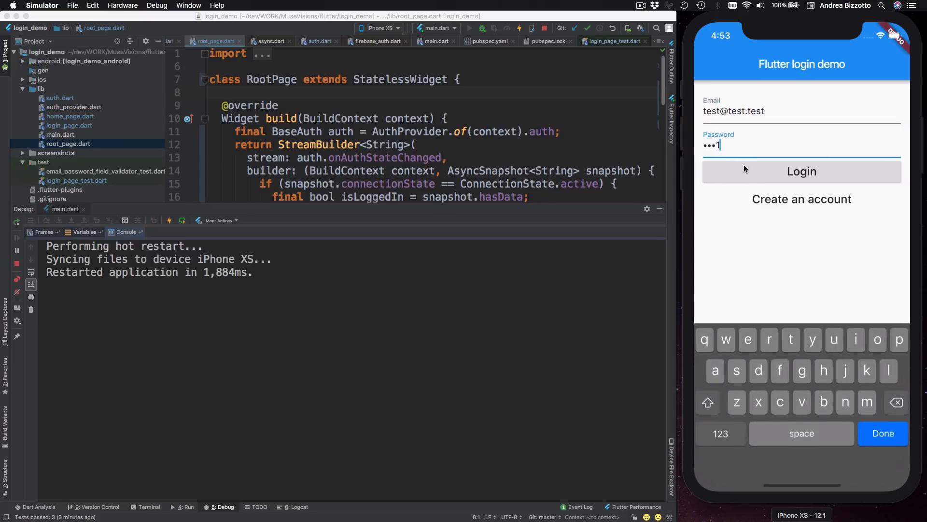
pyautogui.click(801, 171)
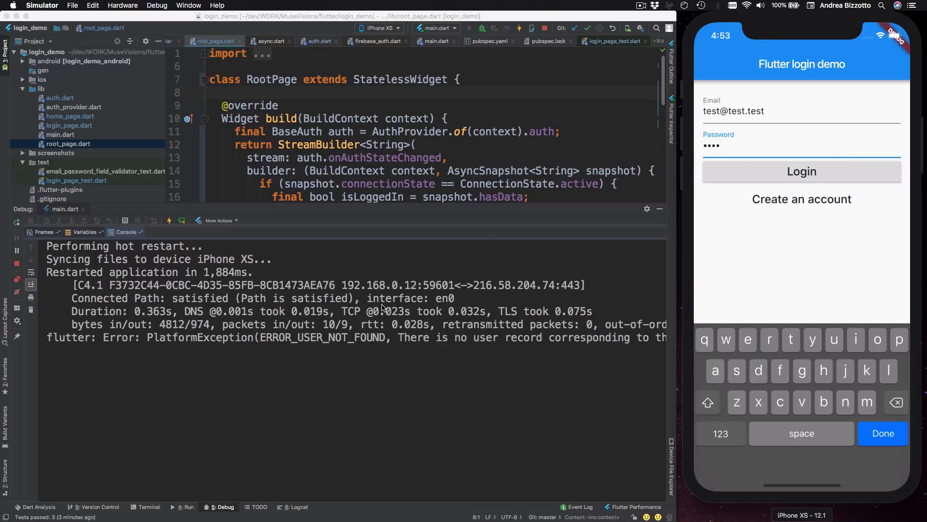
pyautogui.moveTo(165, 337); pyautogui.dragTo(313, 337)
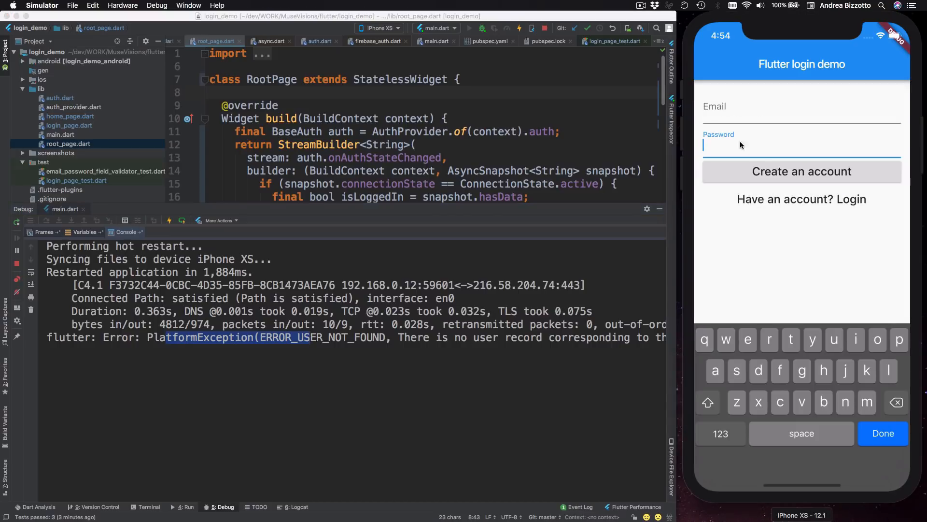
# Register a new test.com account to reach the Welcome page, then log out.
pyautogui.write('test10@')
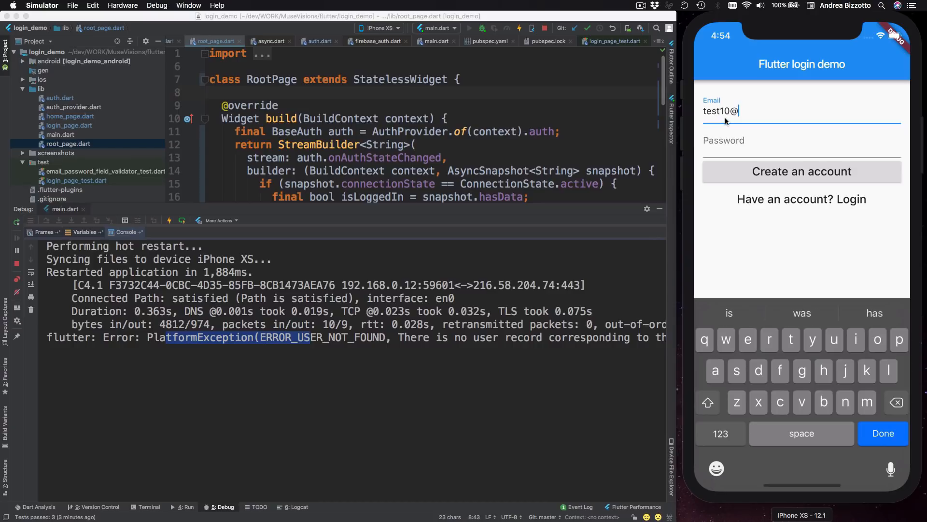
pyautogui.write('test.com')
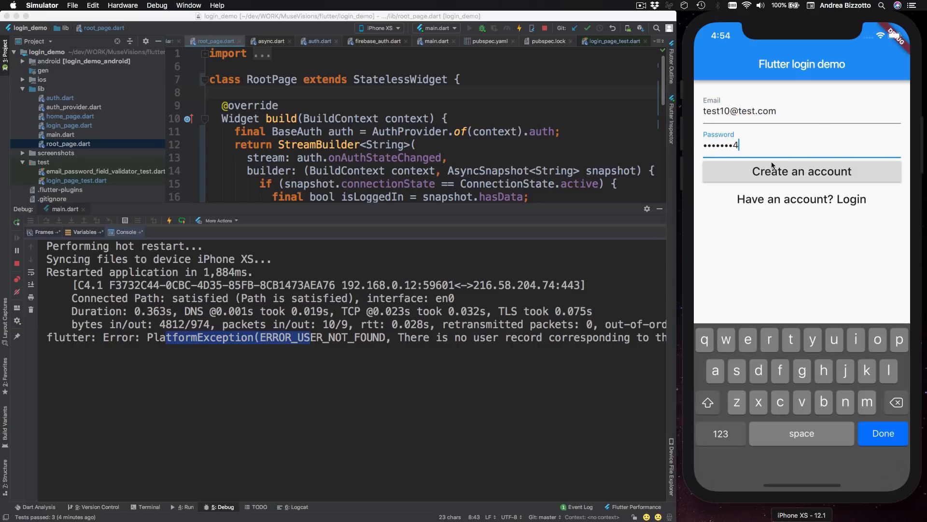
pyautogui.click(802, 171)
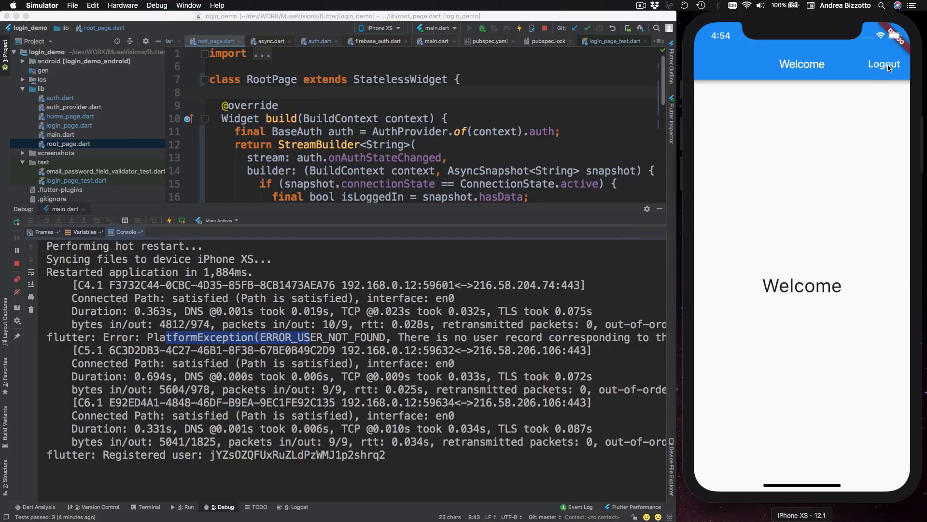
pyautogui.click(884, 63)
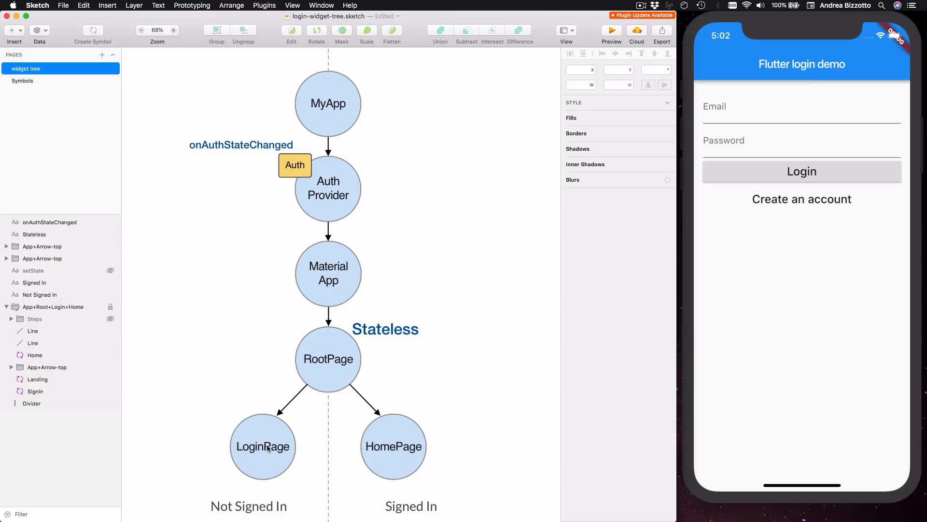
pyautogui.moveTo(422, 479)
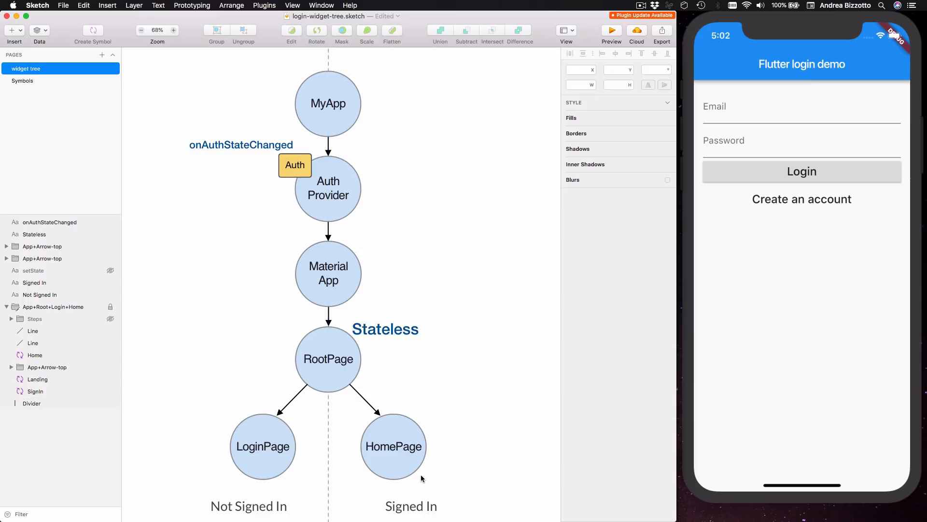
pyautogui.moveTo(205, 180)
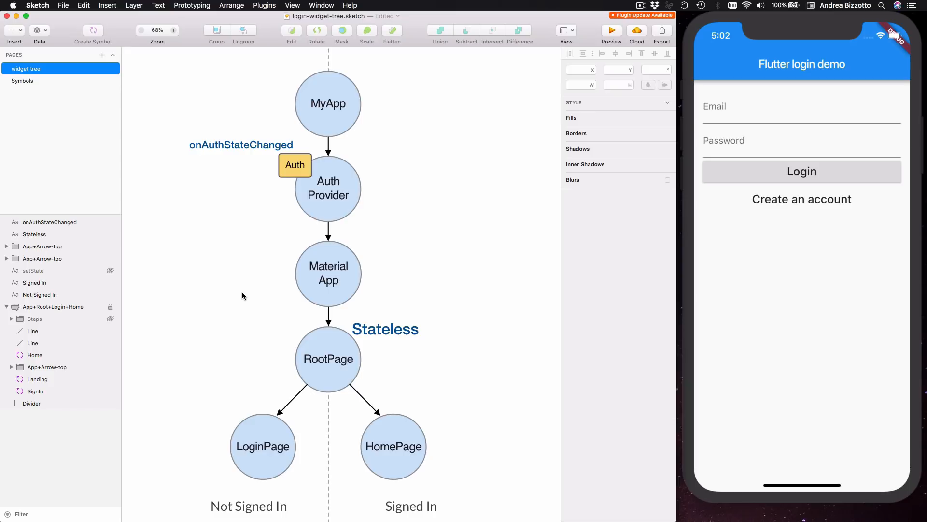
pyautogui.moveTo(316, 345)
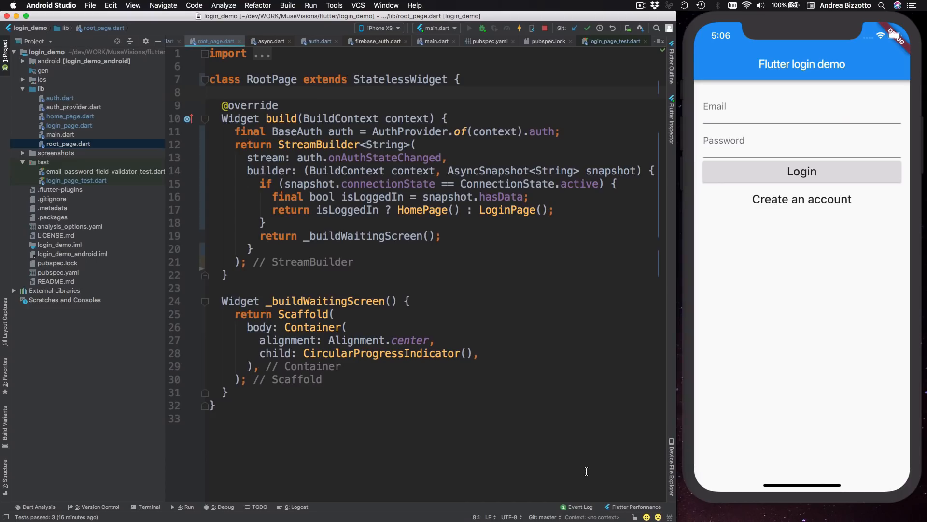
pyautogui.moveTo(492, 355)
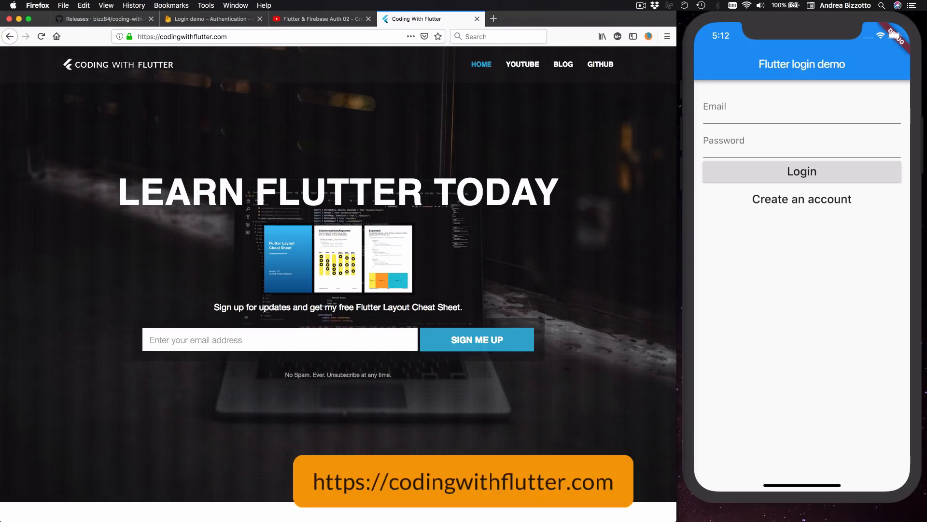
pyautogui.moveTo(571, 384)
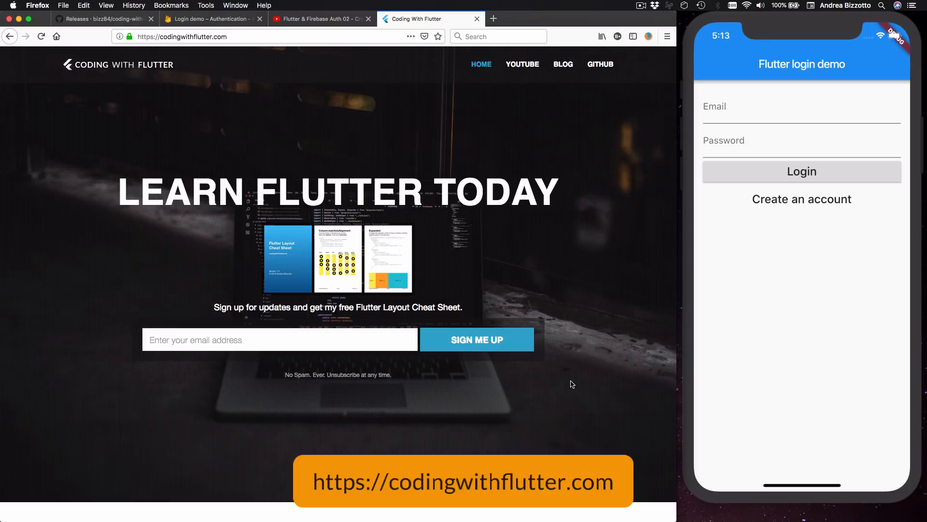